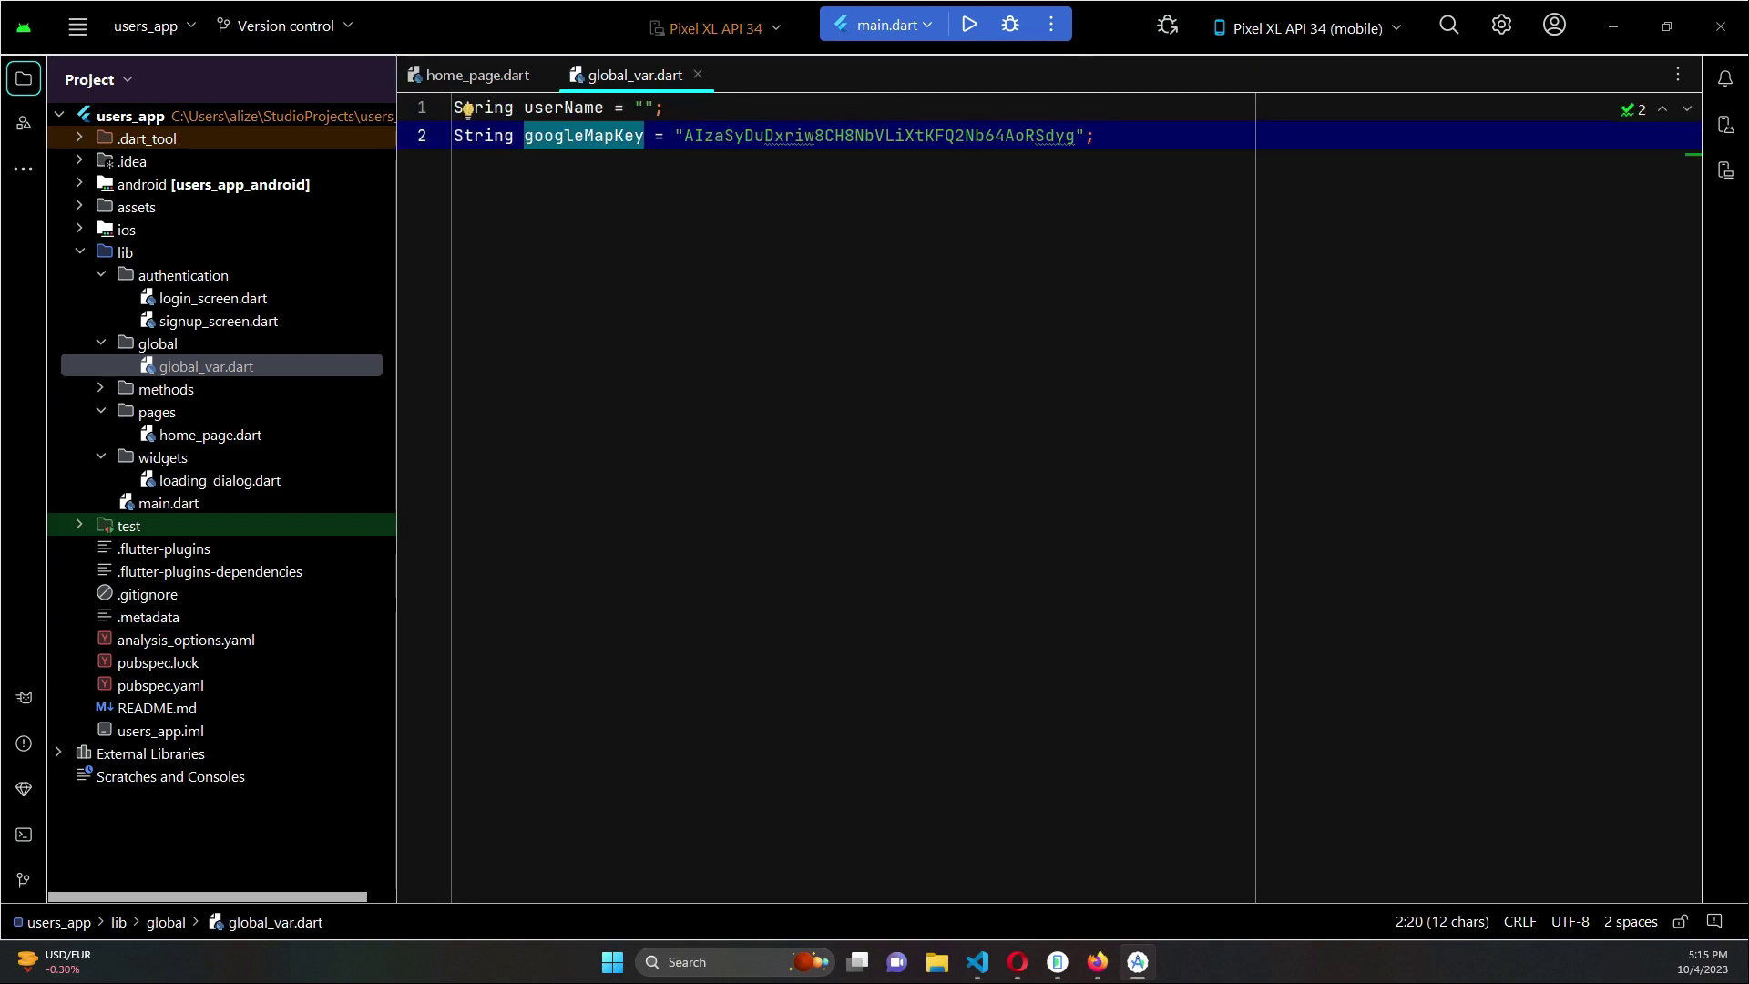
Switch from global_var.dart to home_page.dart, showing the HomePage Scaffold with its centred body.
{"action": "left_click", "coordinate": [477, 74]}
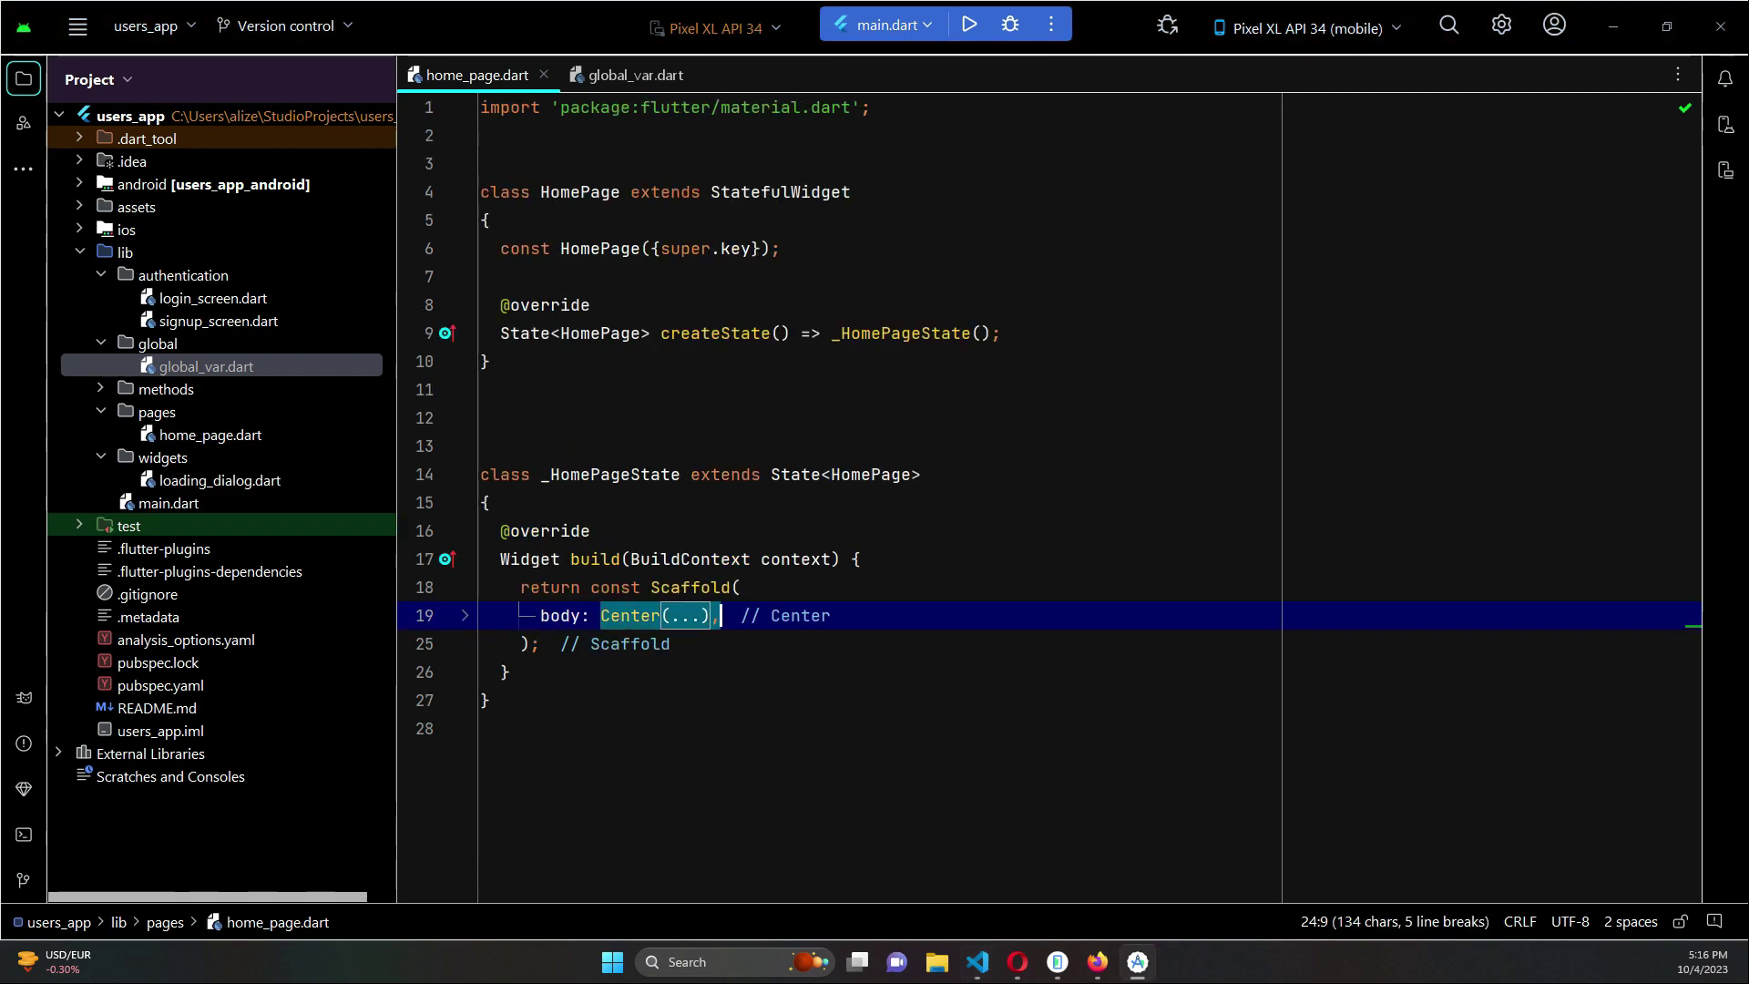
Replace the Center body with a Stack whose children hold an empty GoogleMap, importing google_maps_flutter.
{"action": "key", "text": "Delete"}
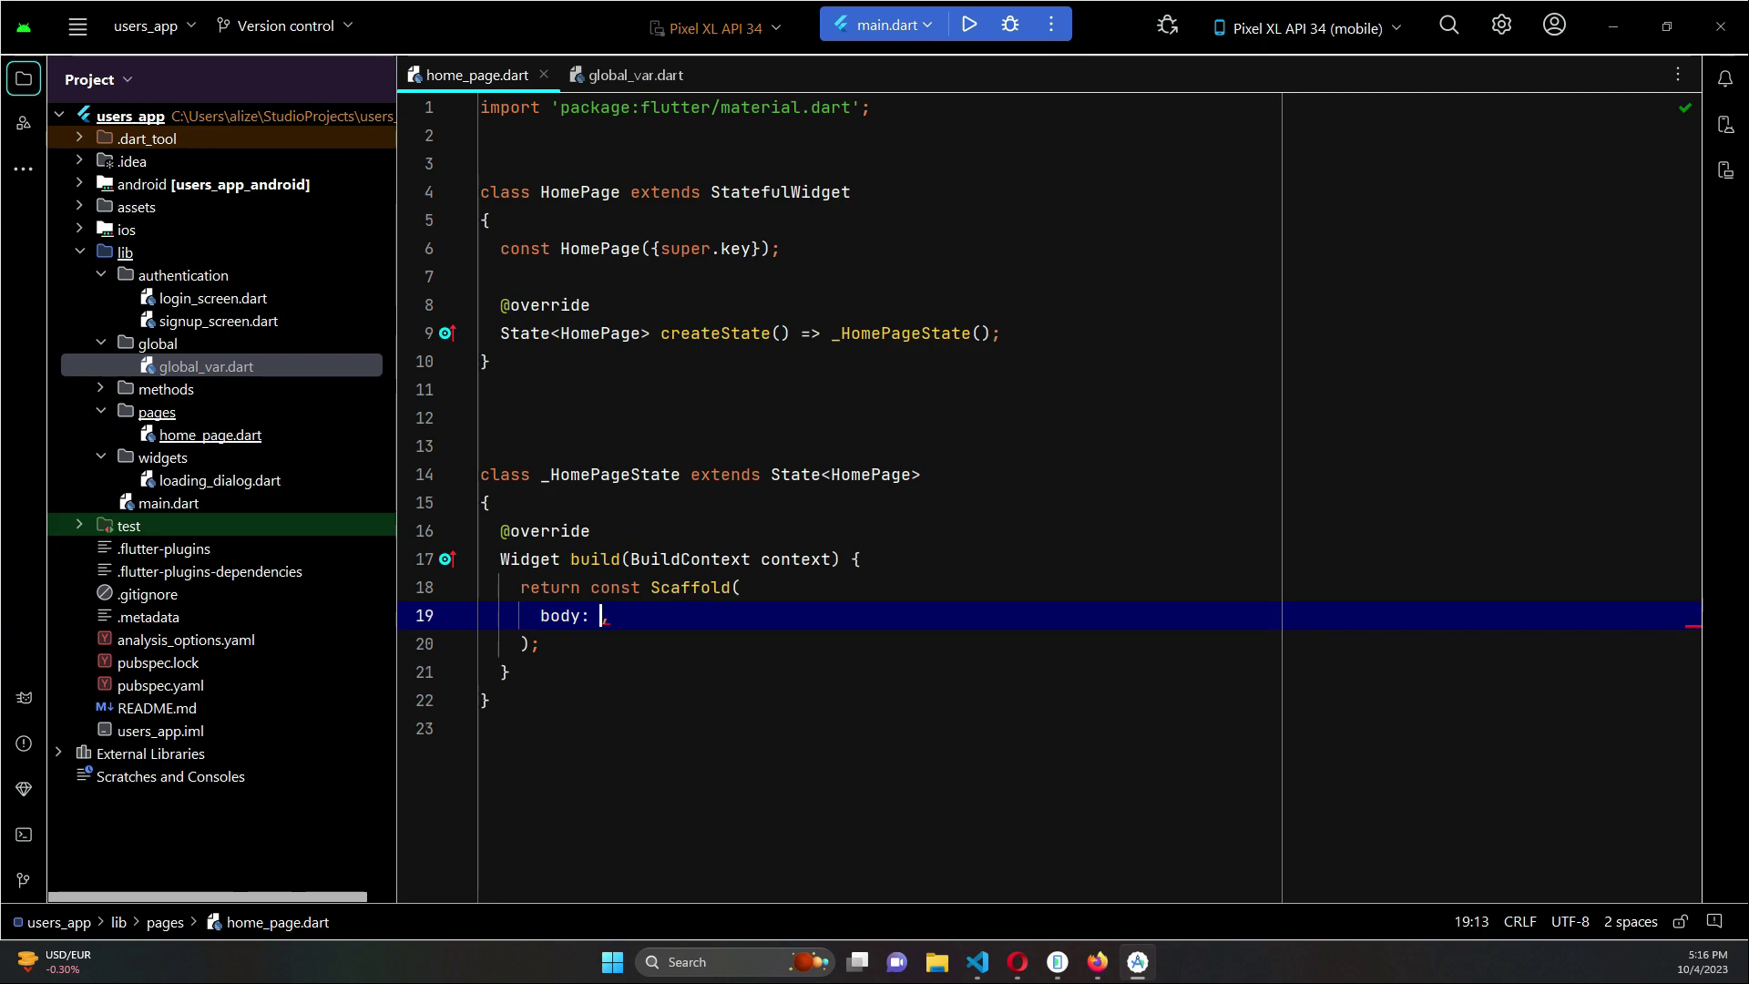
{"action": "type", "text": "Stack("}
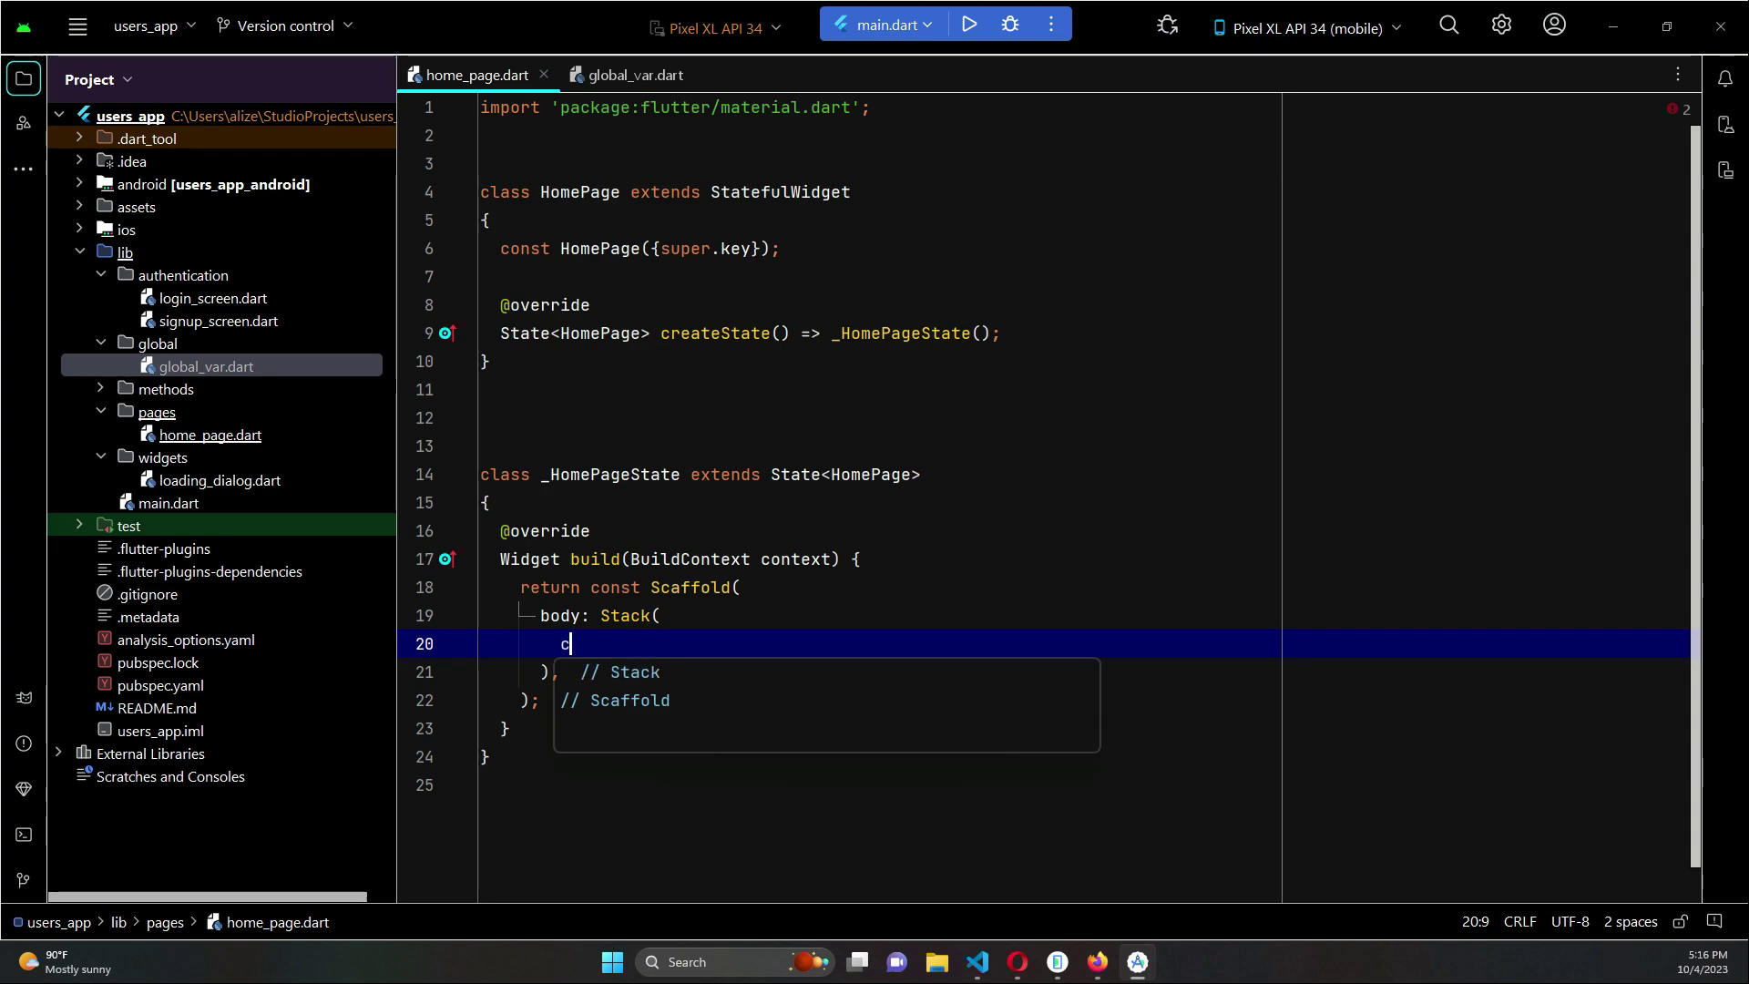
{"action": "type", "text": "children: ["}
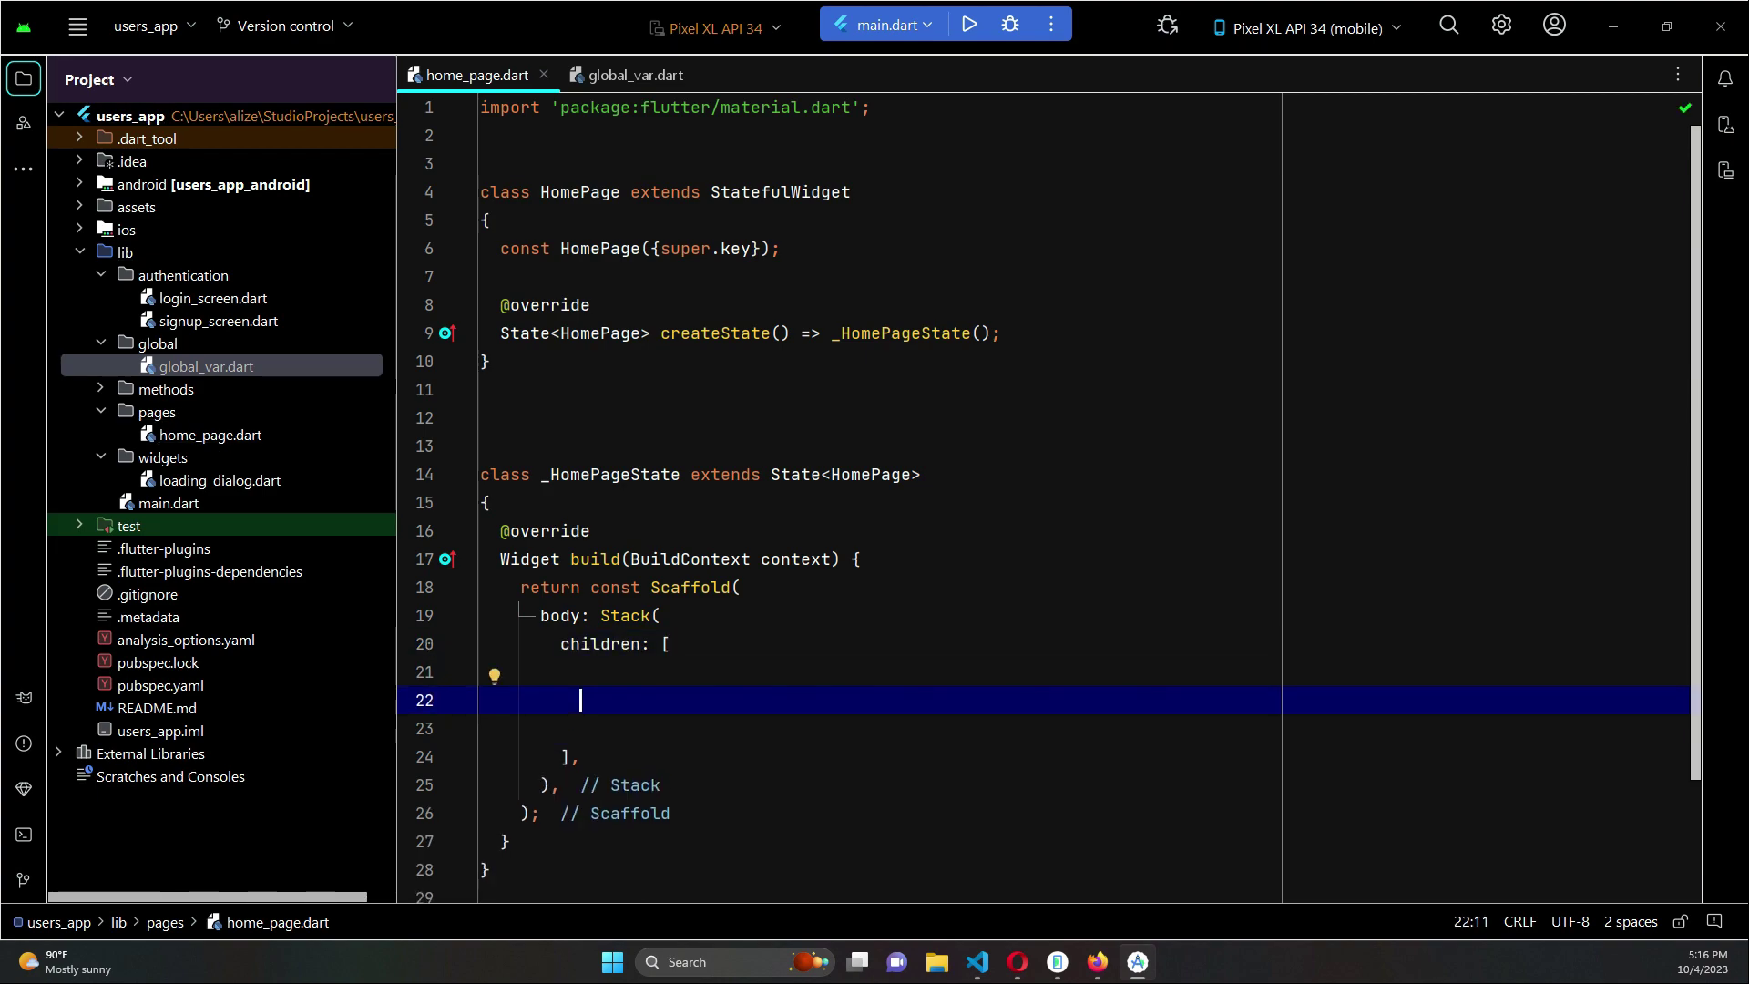
{"action": "type", "text": "GoogleMap(initialCameraPosition: initialCameraPosition"}
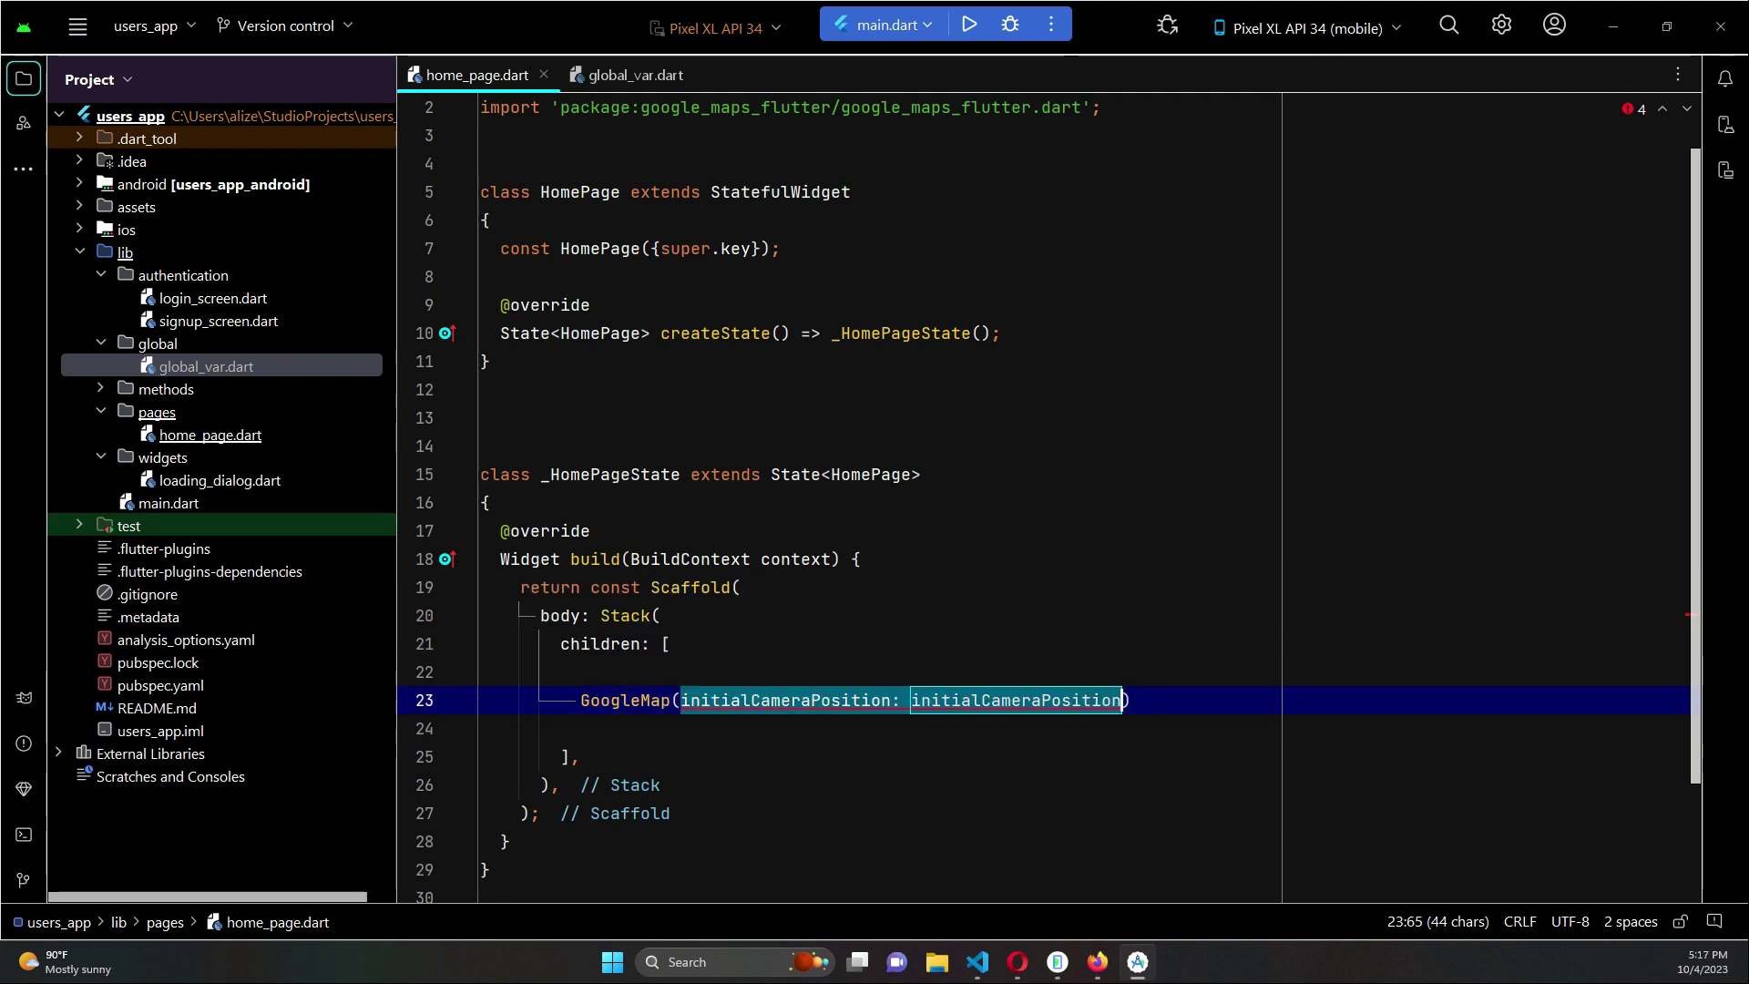
{"action": "key", "text": "Backspace"}
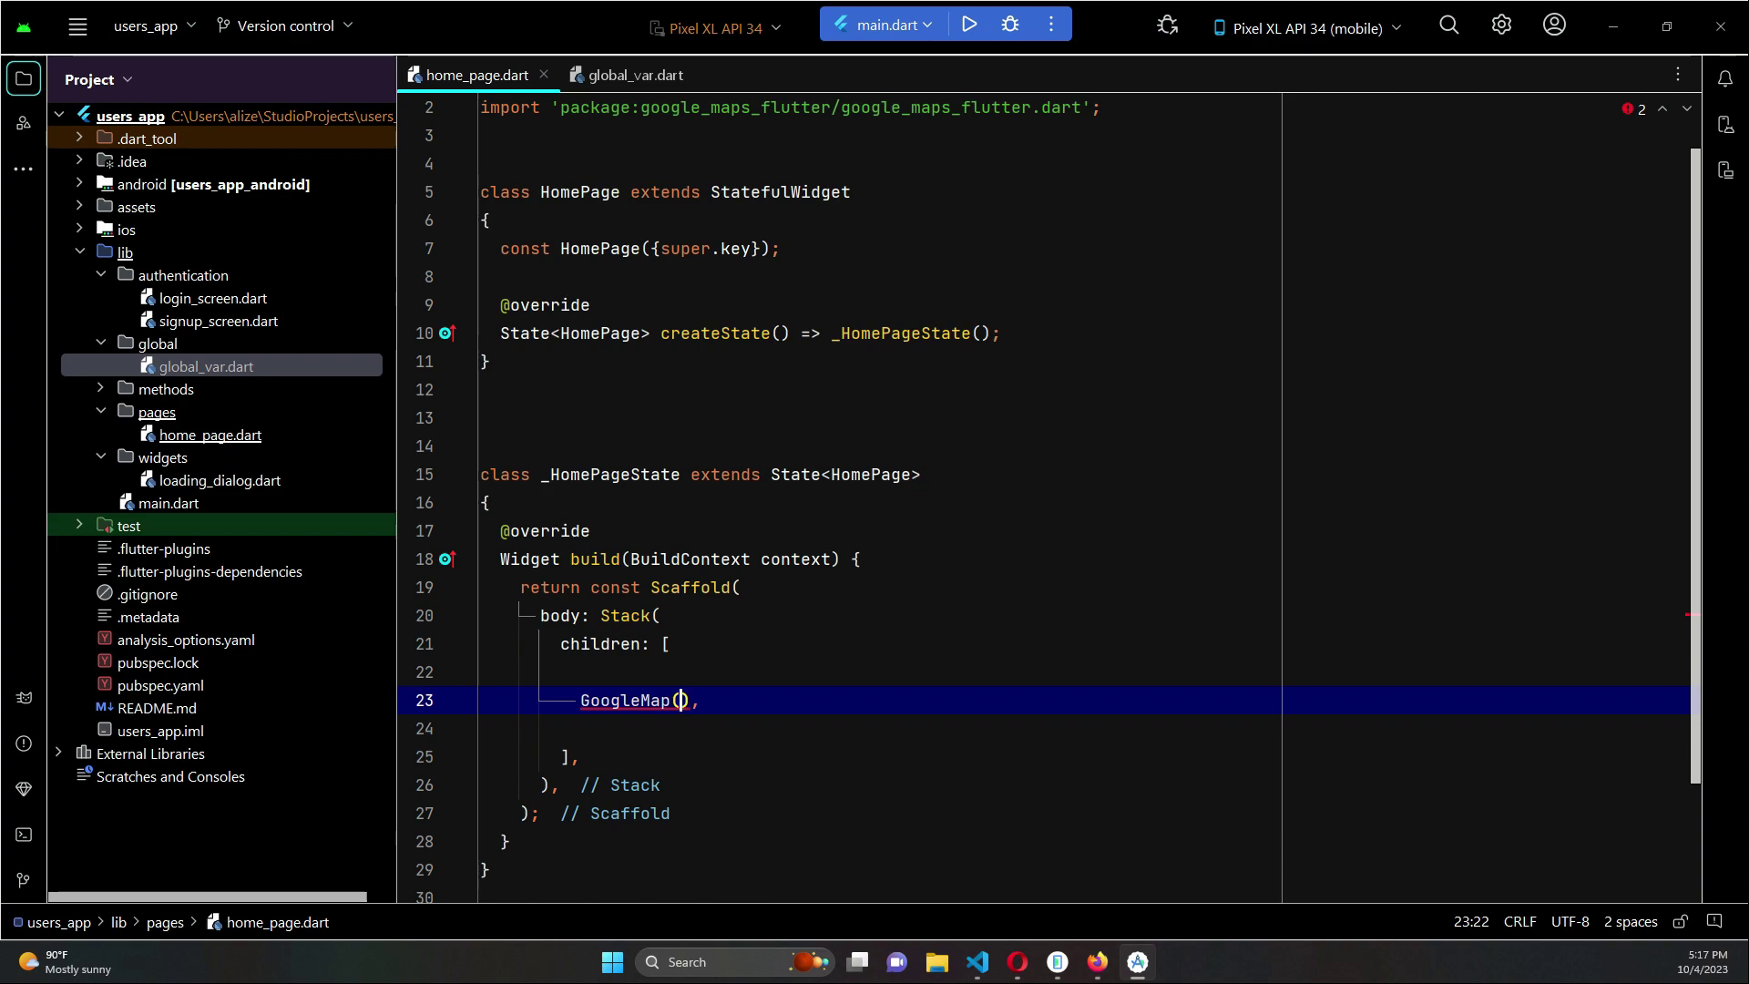
{"action": "key", "text": "enter"}
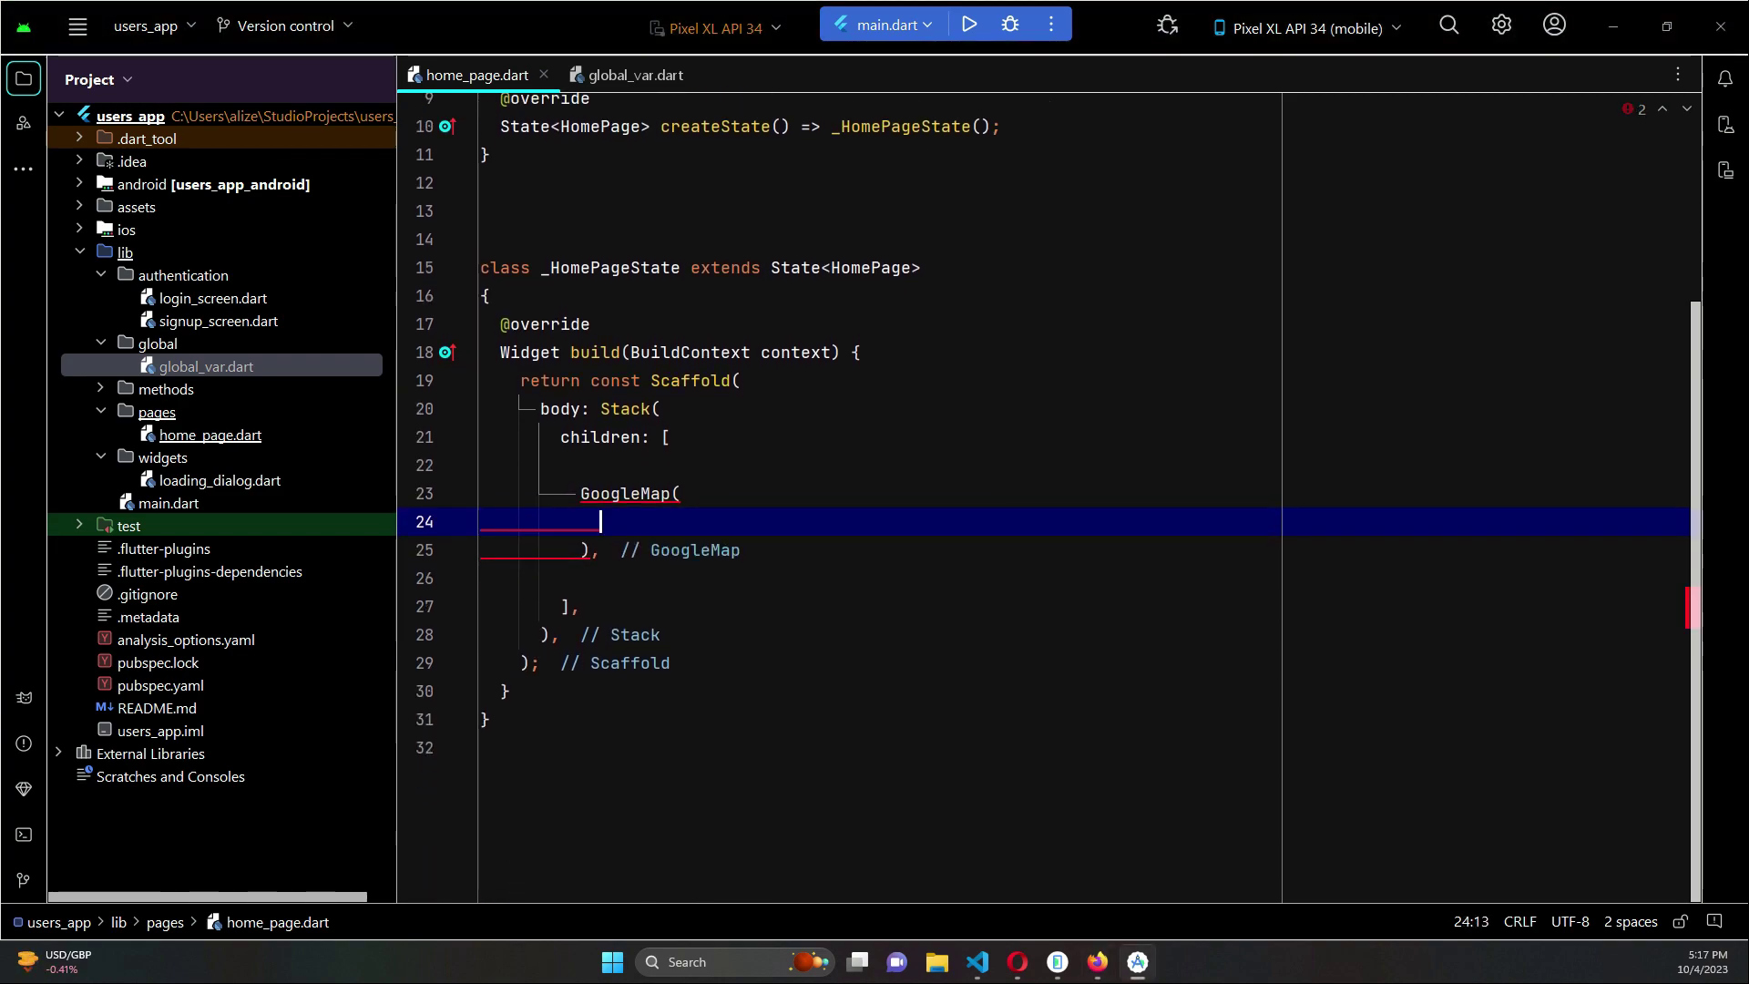
Set the GoogleMap's mapType to MapType.normal and add myLocationEnabled: true.
{"action": "type", "text": "ma"}
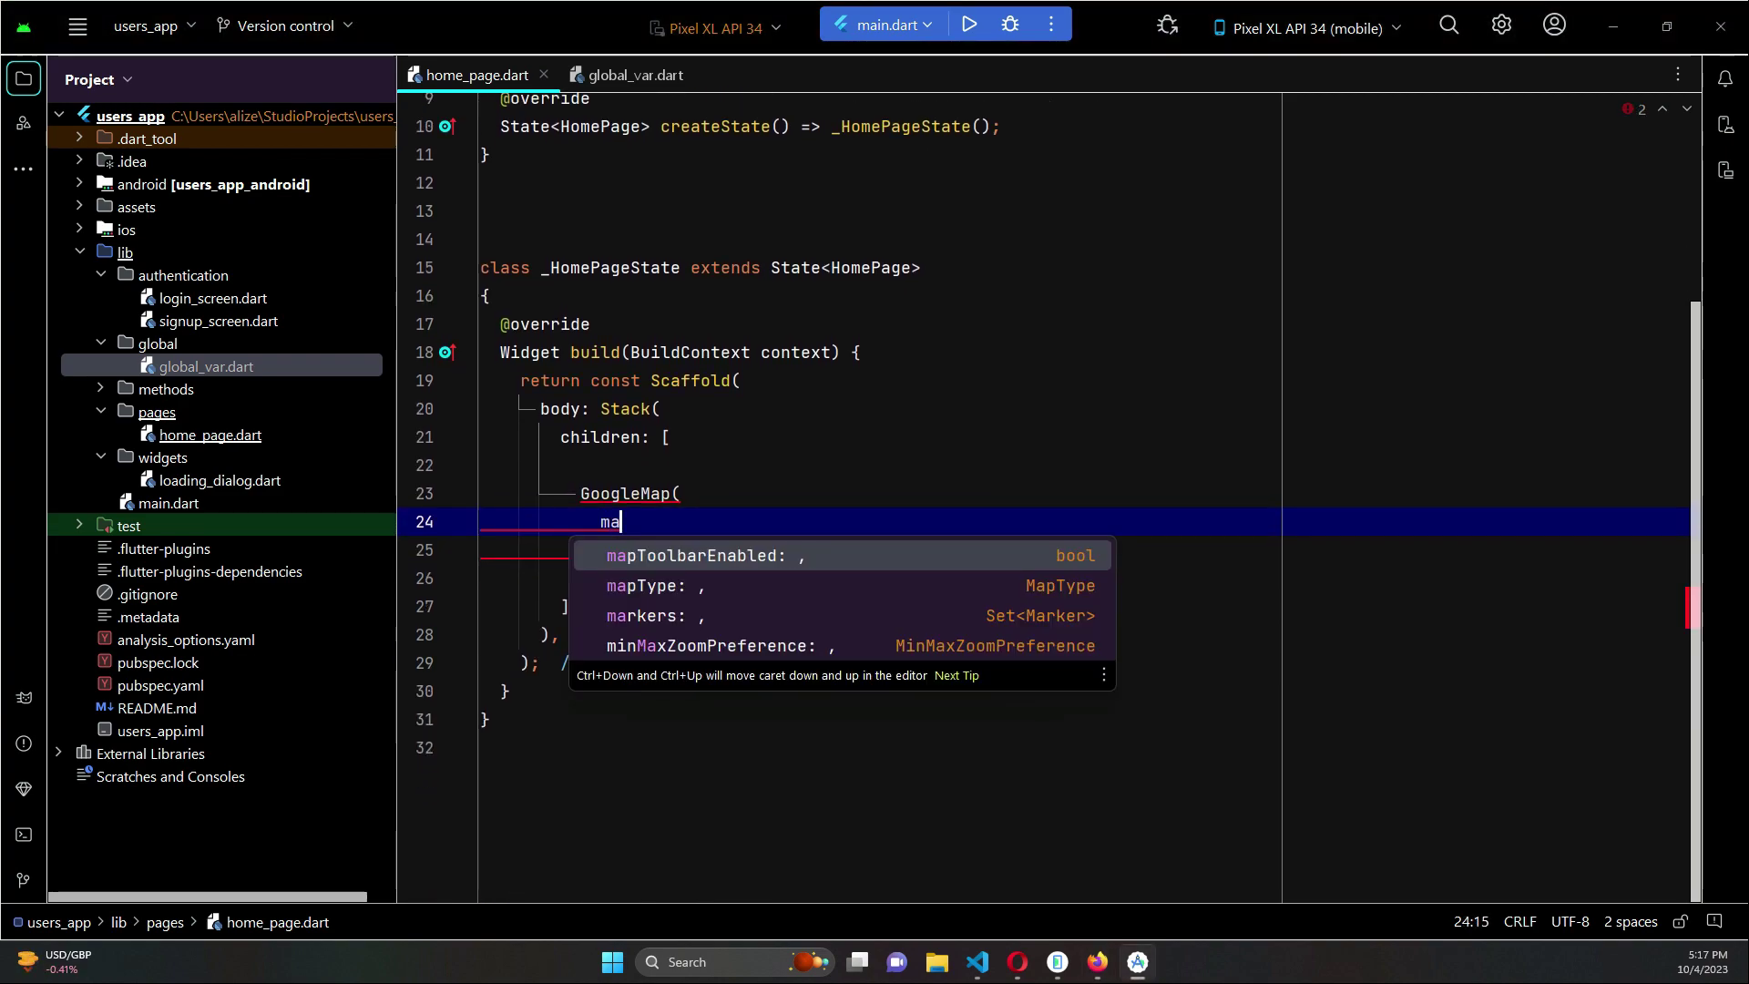
{"action": "left_click", "coordinate": [658, 585]}
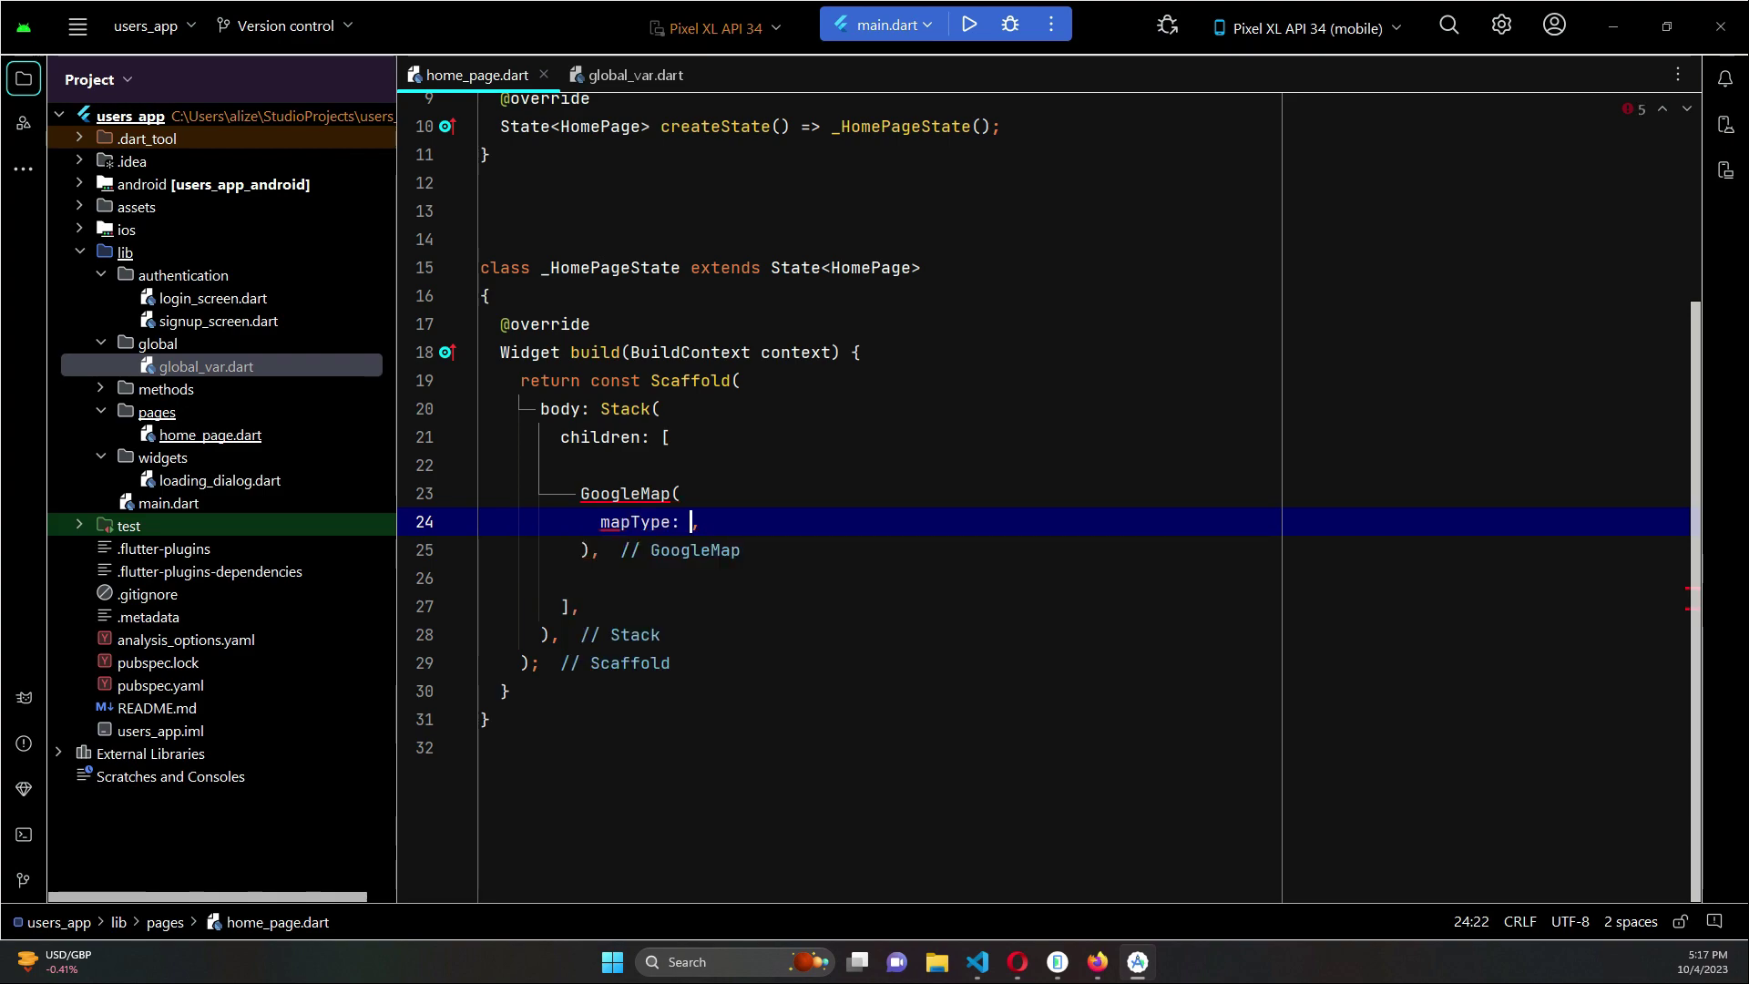
{"action": "type", "text": "Map"}
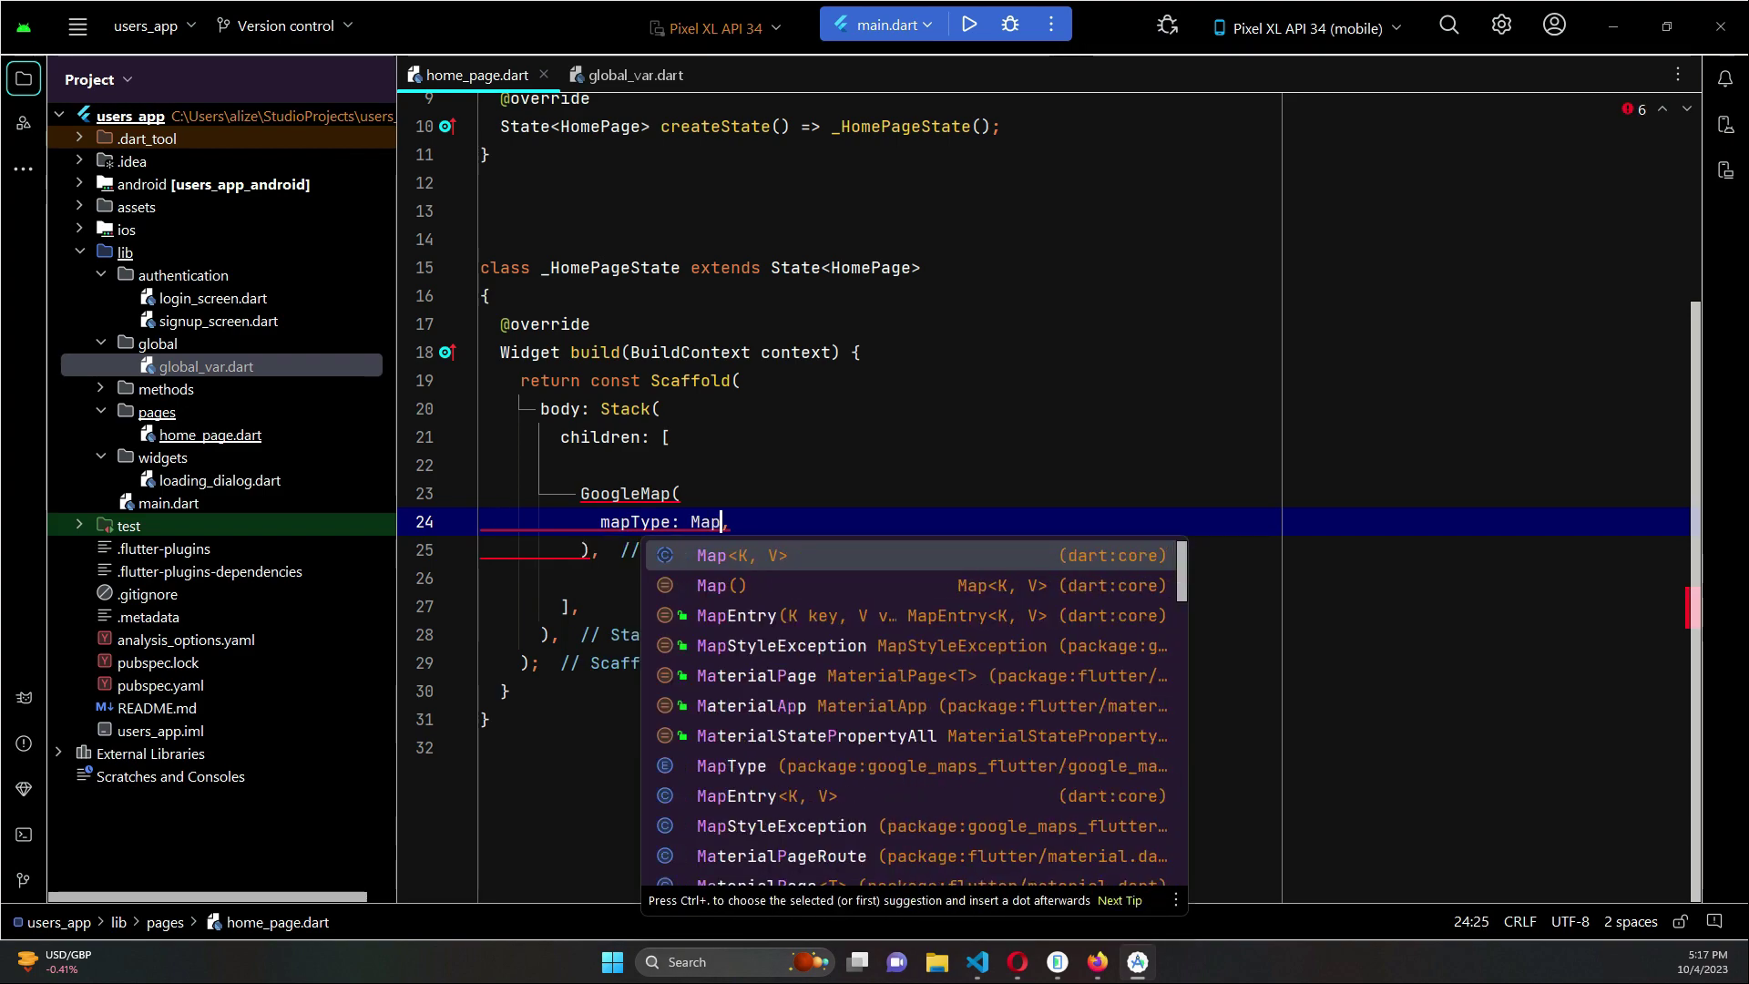
{"action": "type", "text": "Type."}
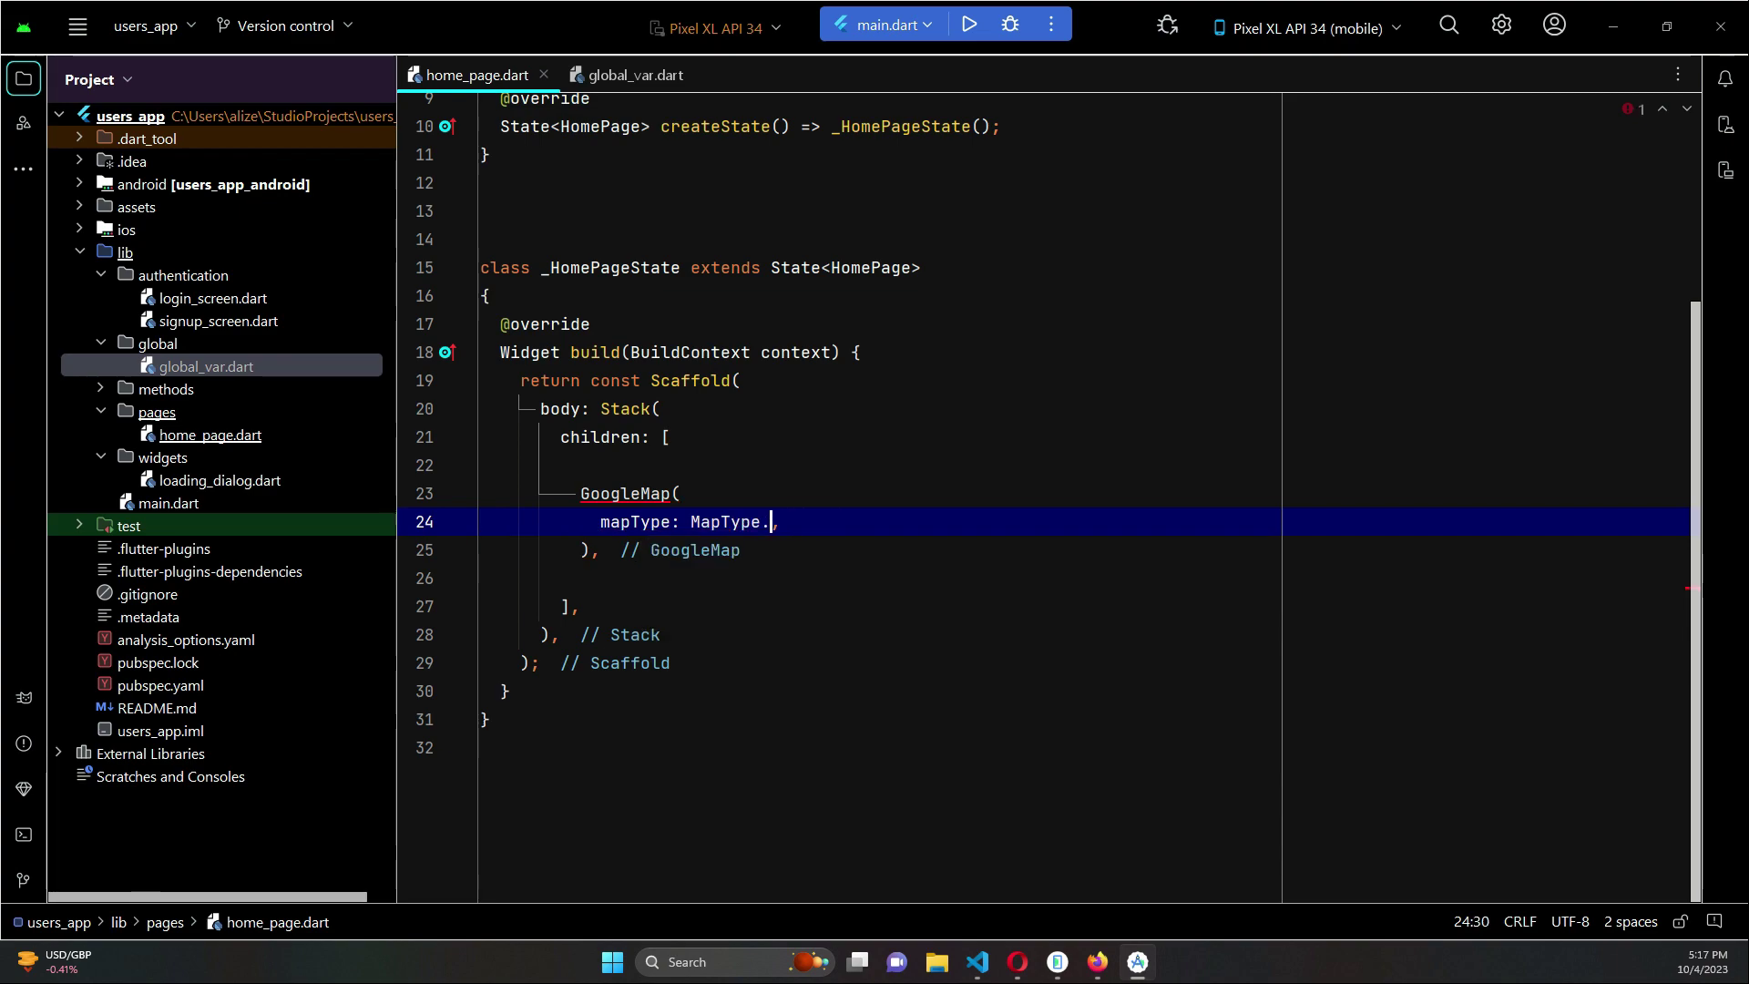
{"action": "type", "text": "no"}
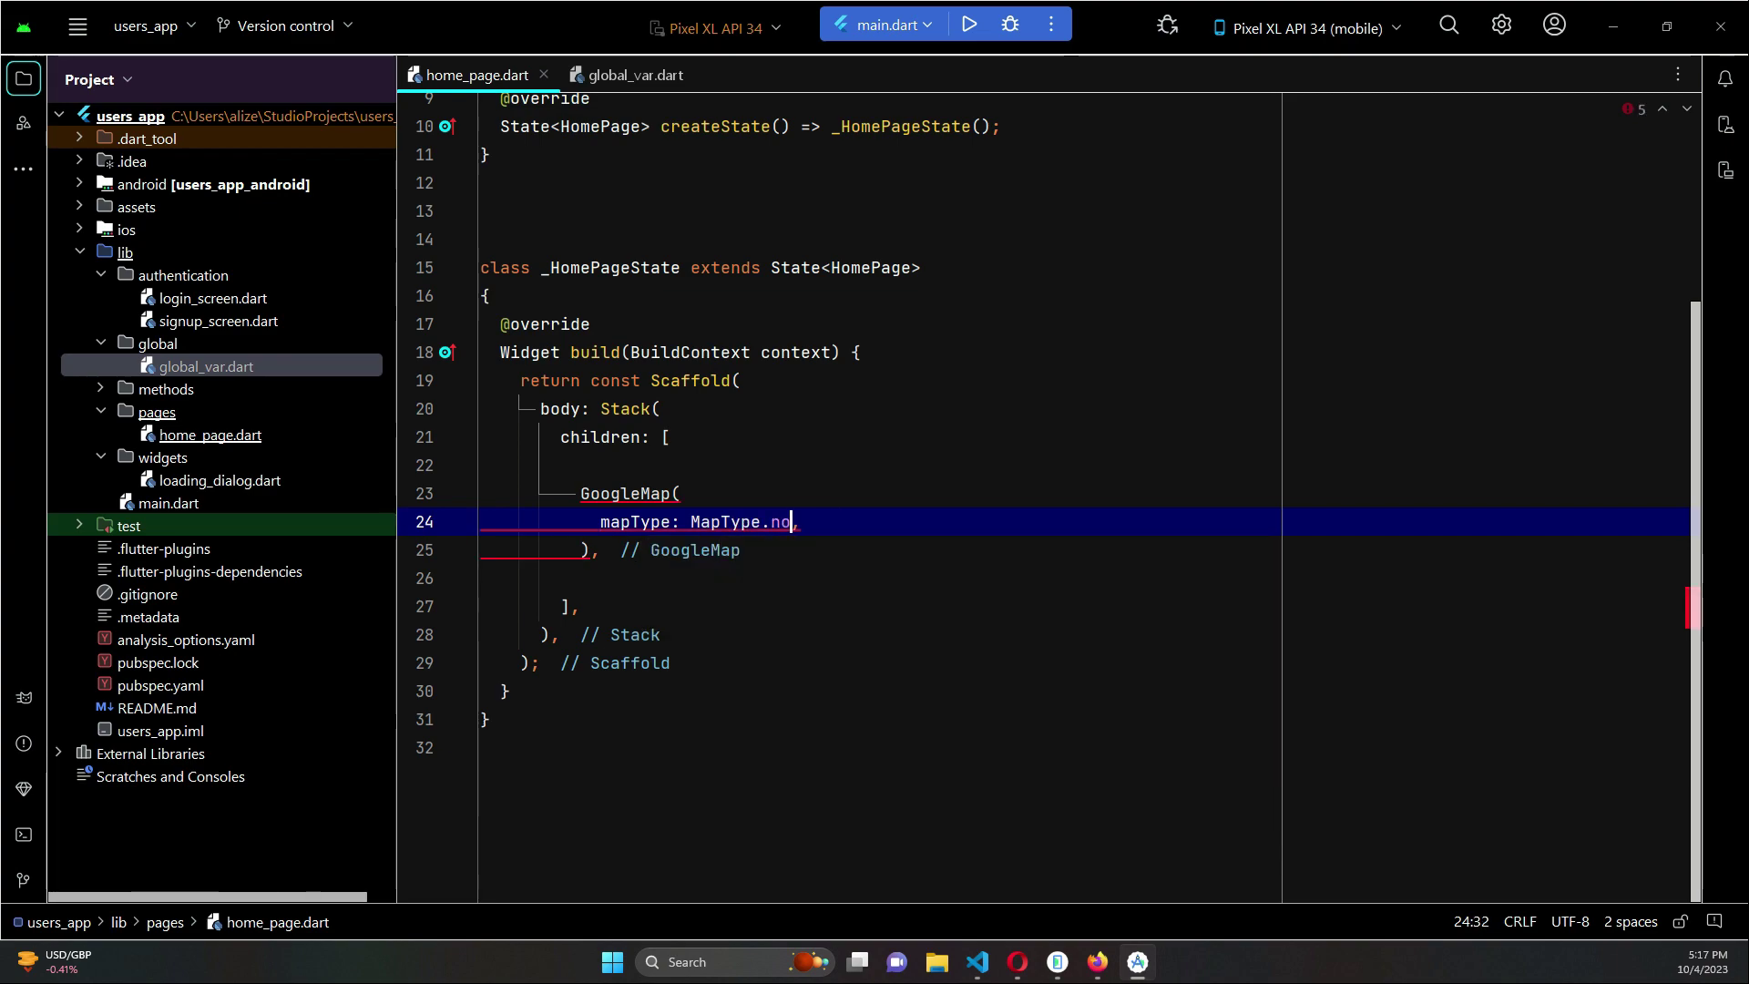
{"action": "type", "text": "rmal"}
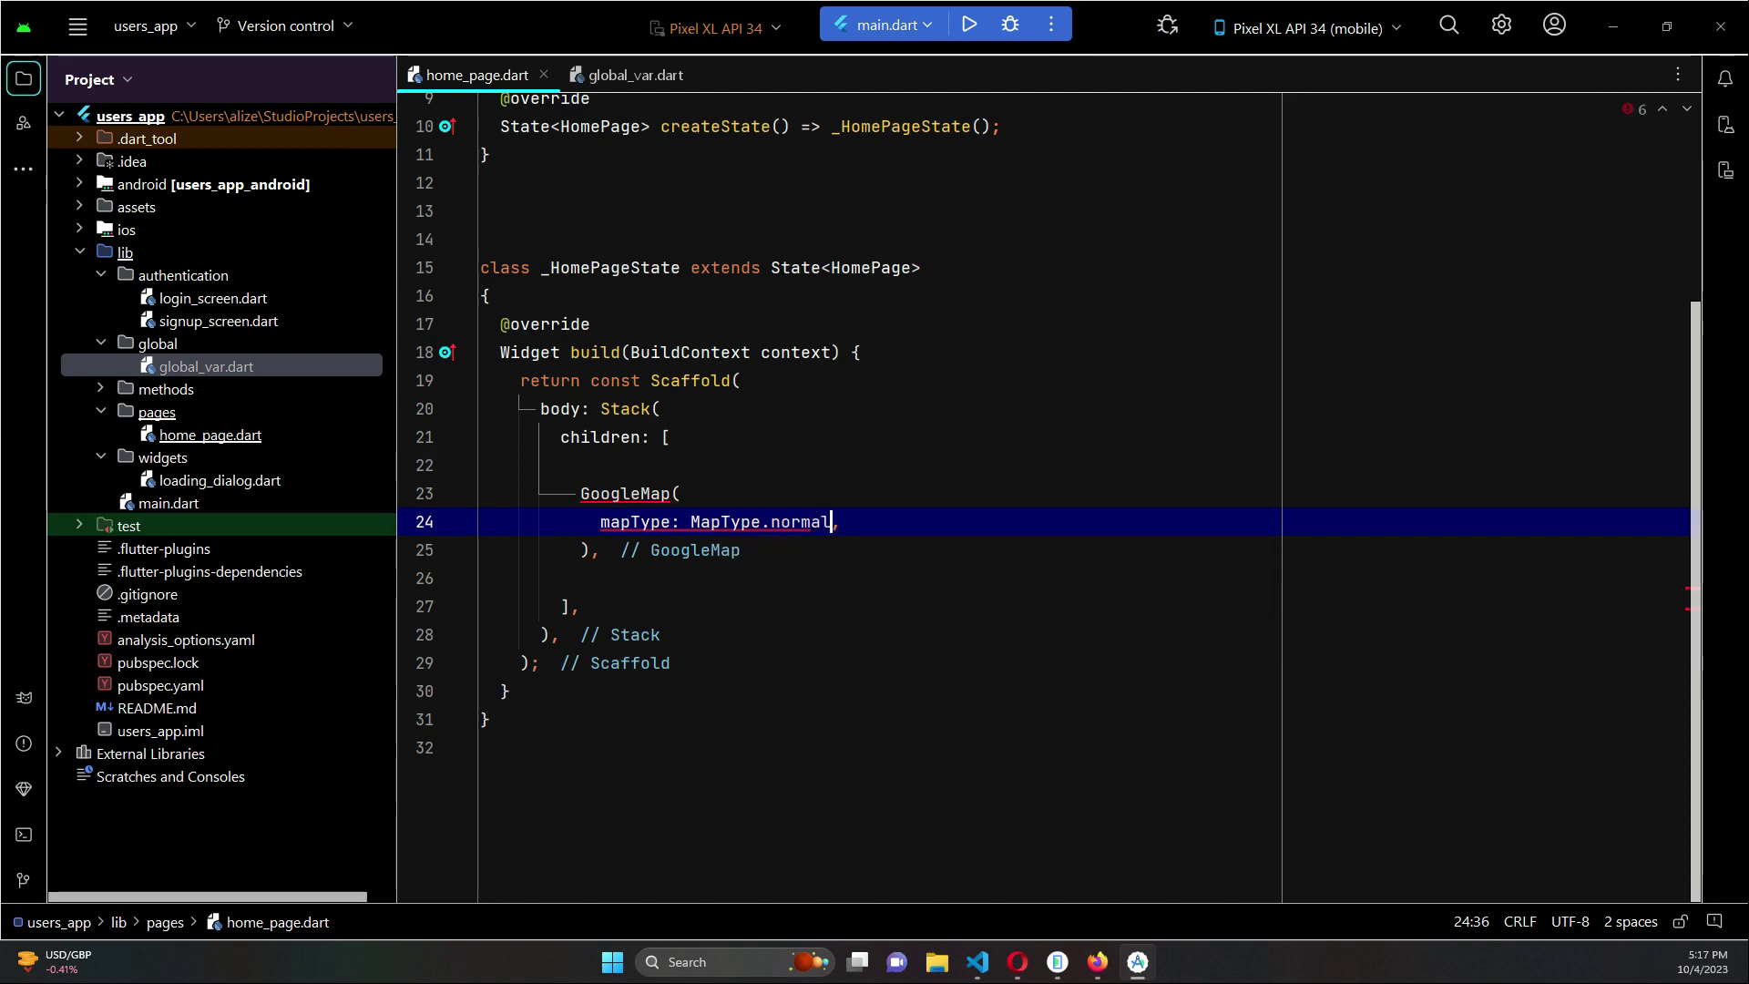
{"action": "type", "text": ","}
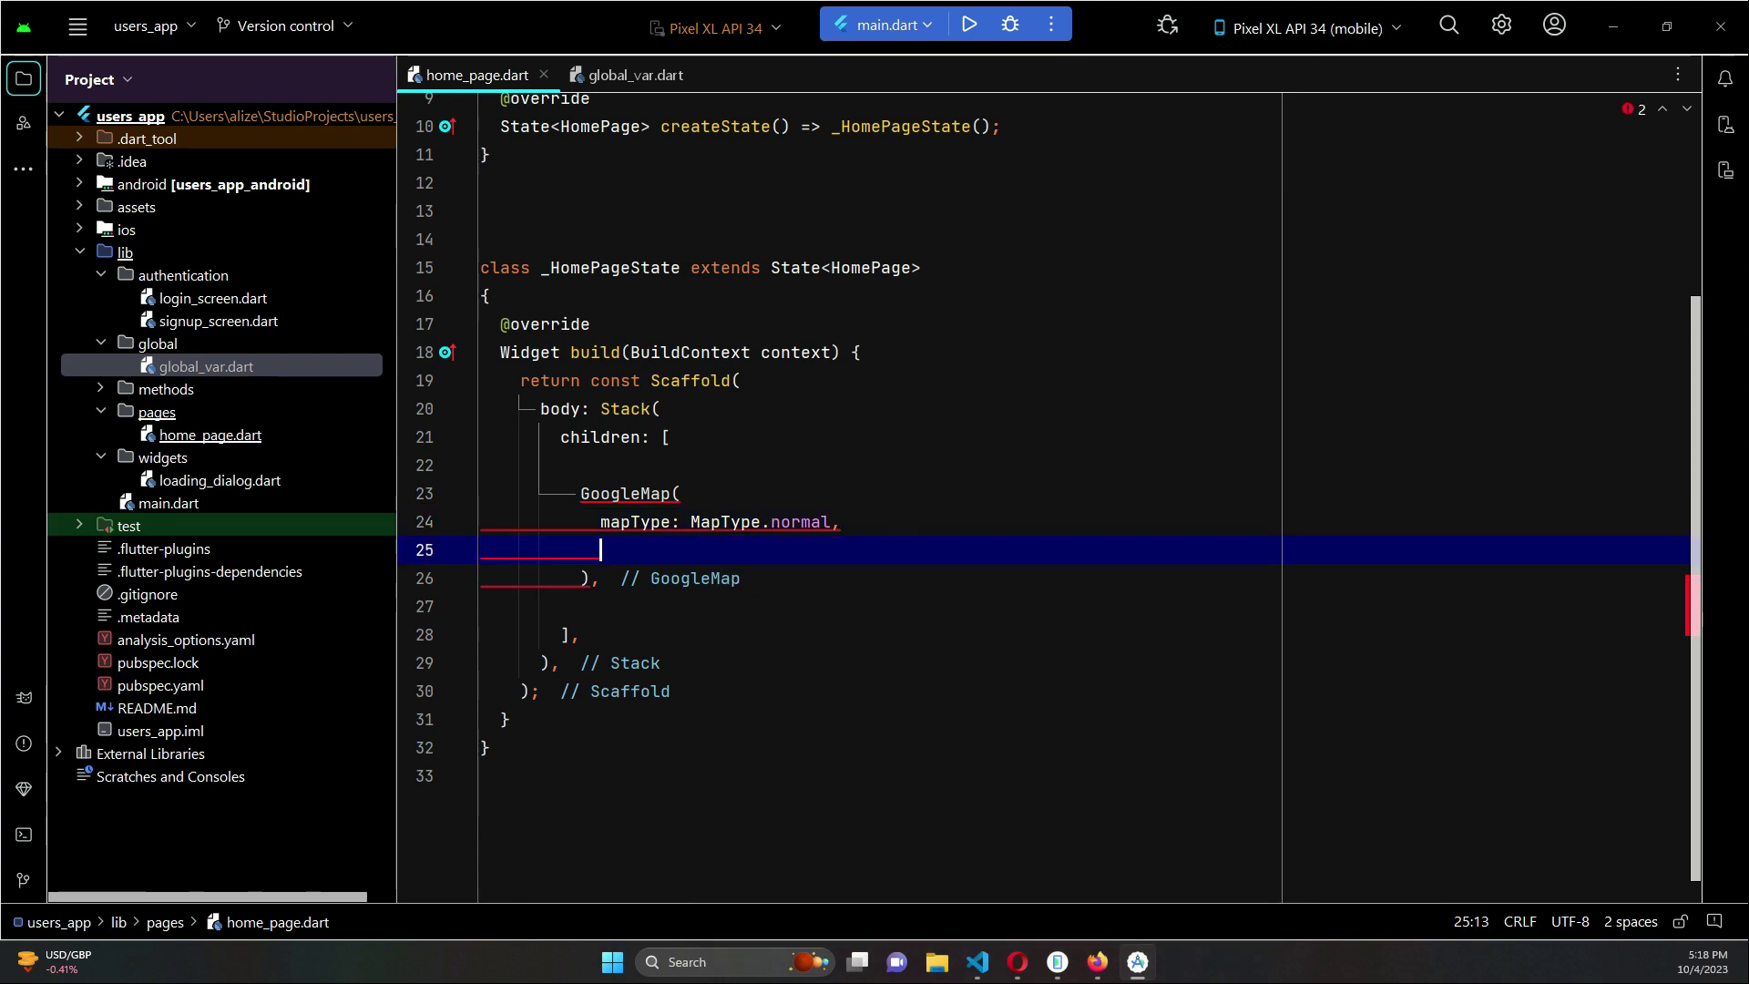
{"action": "type", "text": "myLocationEnabled: ,"}
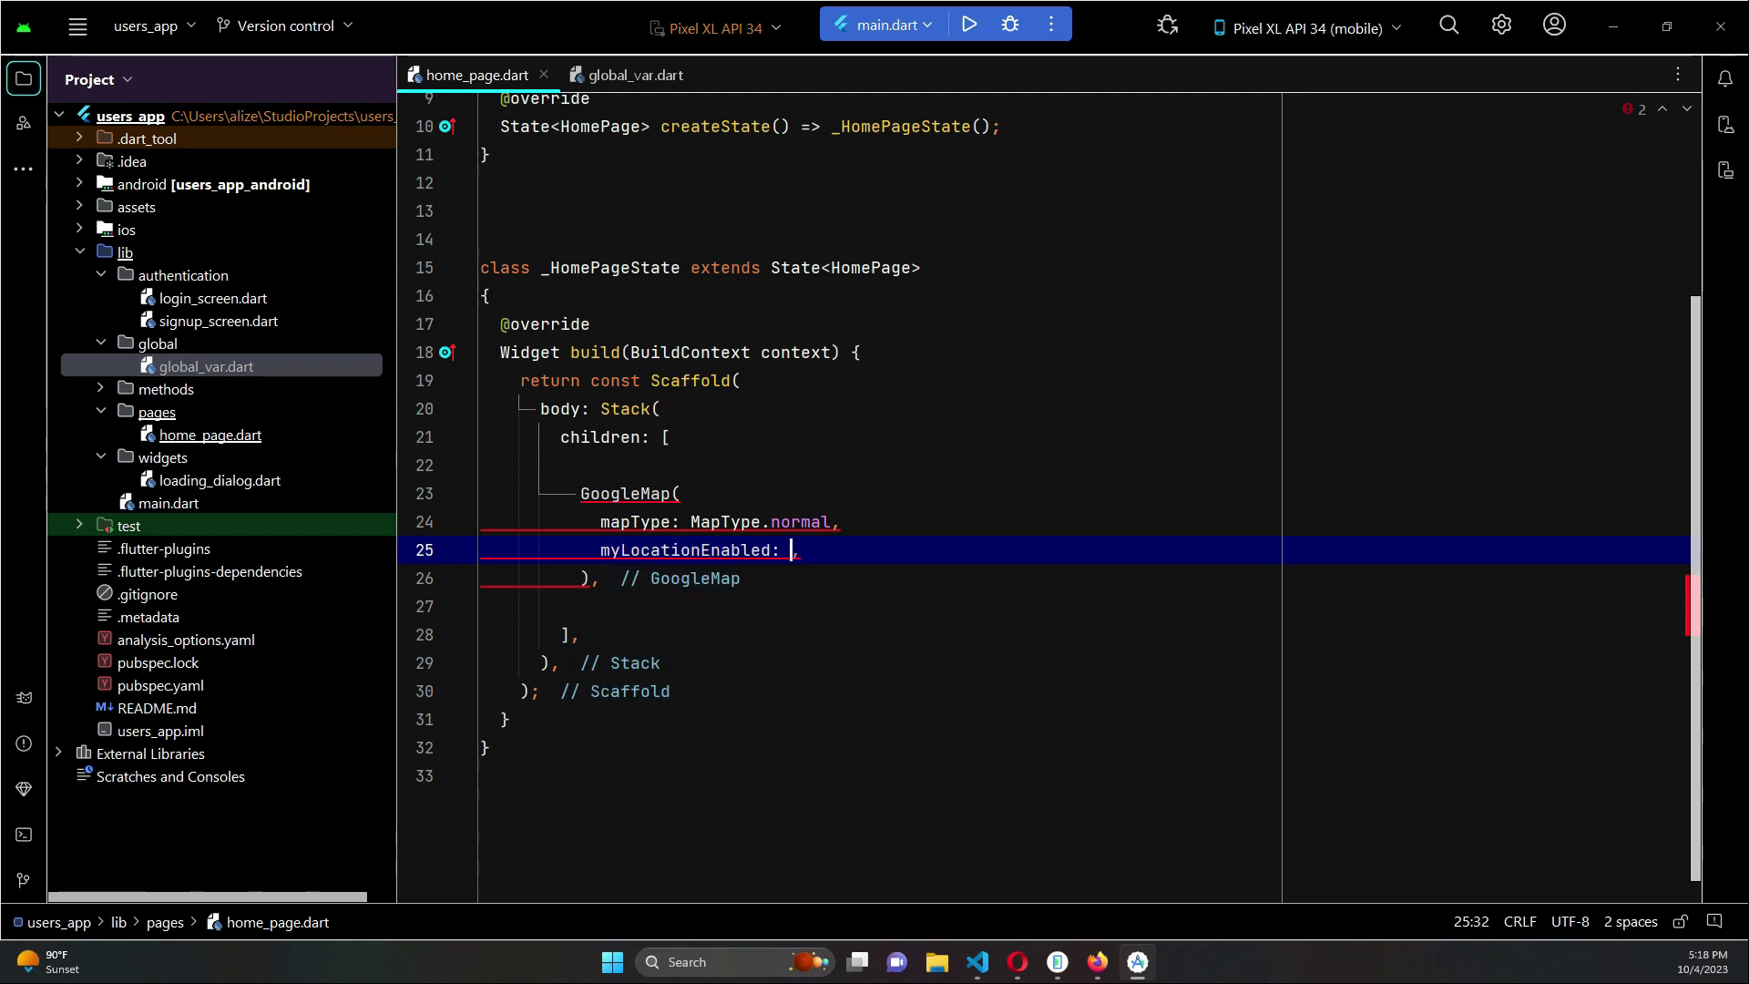
{"action": "type", "text": "true"}
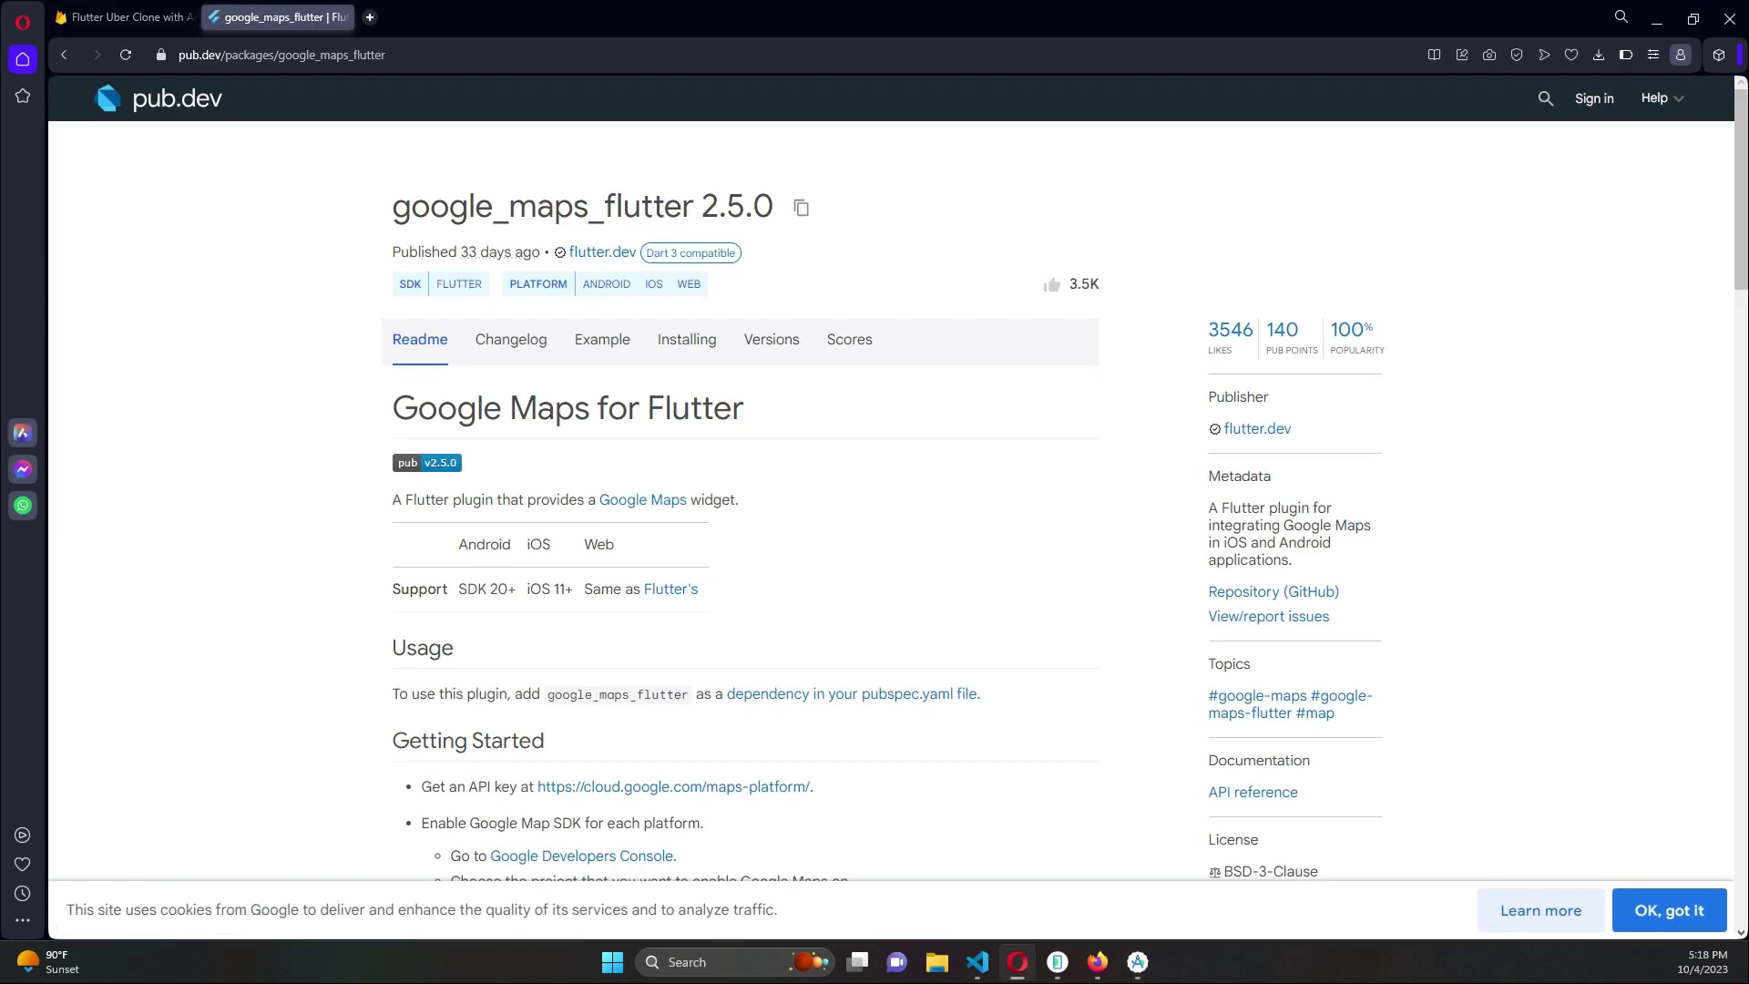
Scroll the pub.dev google_maps_flutter Readme down to the GoogleMap usage section.
{"action": "scroll", "scroll_direction": "down", "scroll_amount": 3}
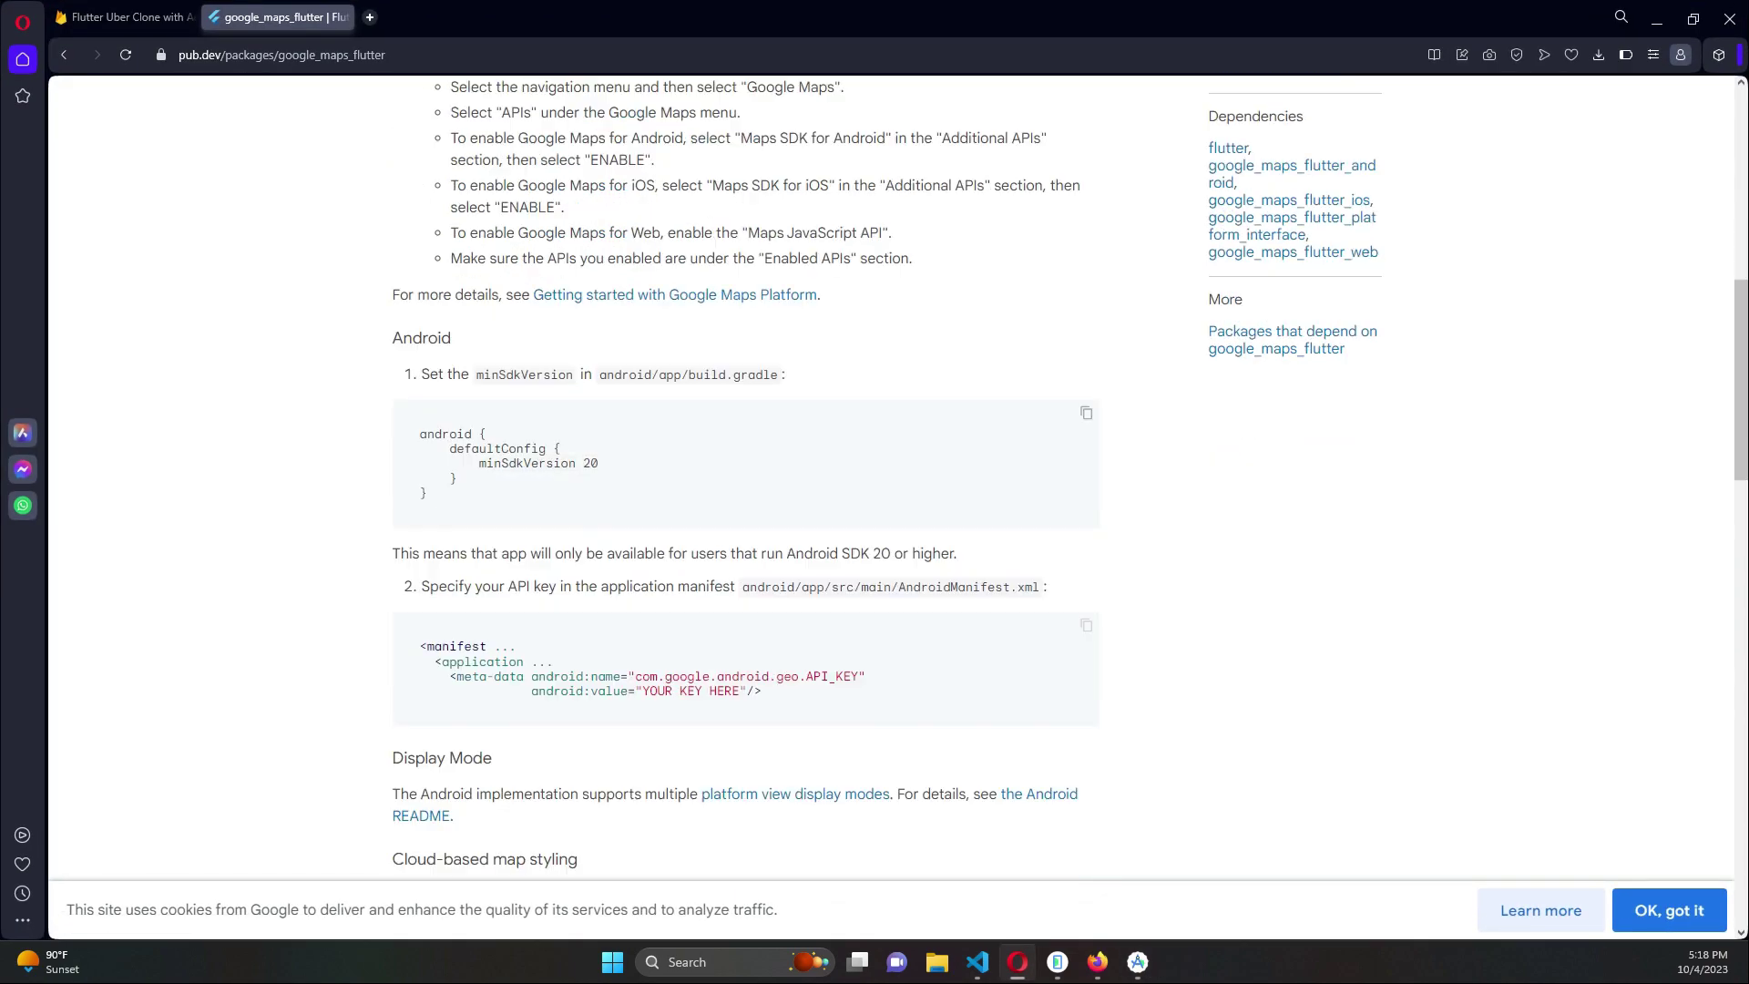
{"action": "scroll", "scroll_direction": "down", "scroll_amount": 3}
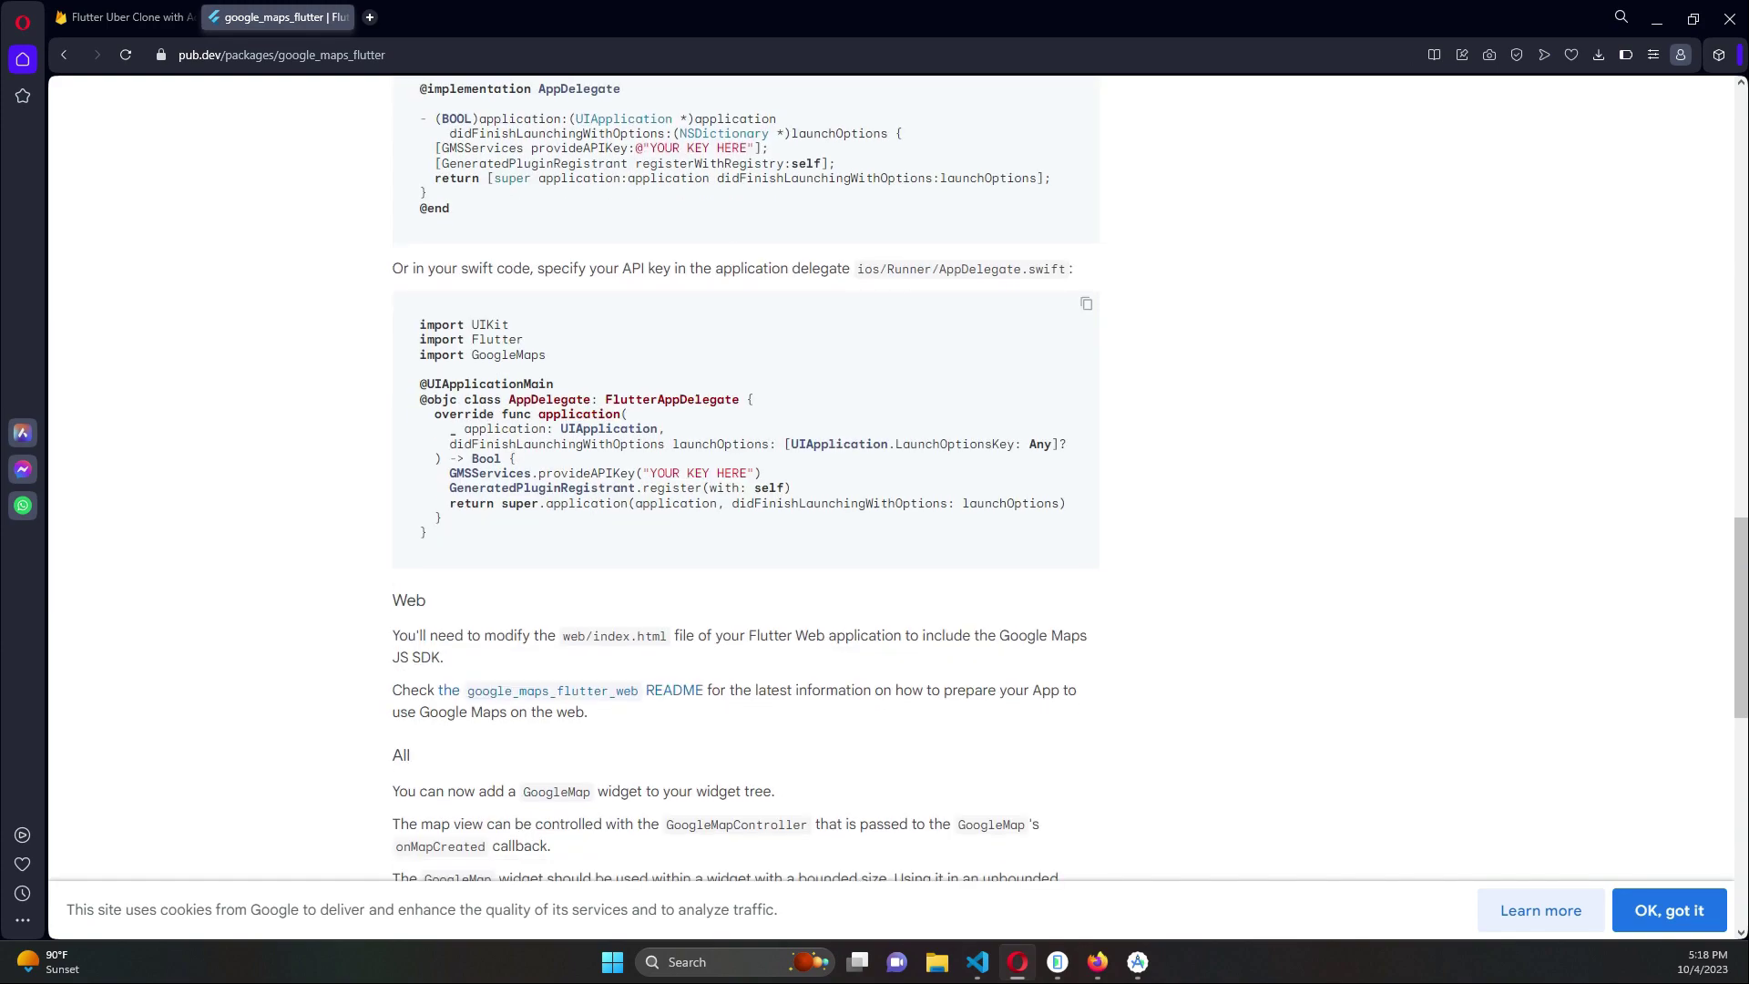
{"action": "scroll", "scroll_direction": "down", "scroll_amount": 3}
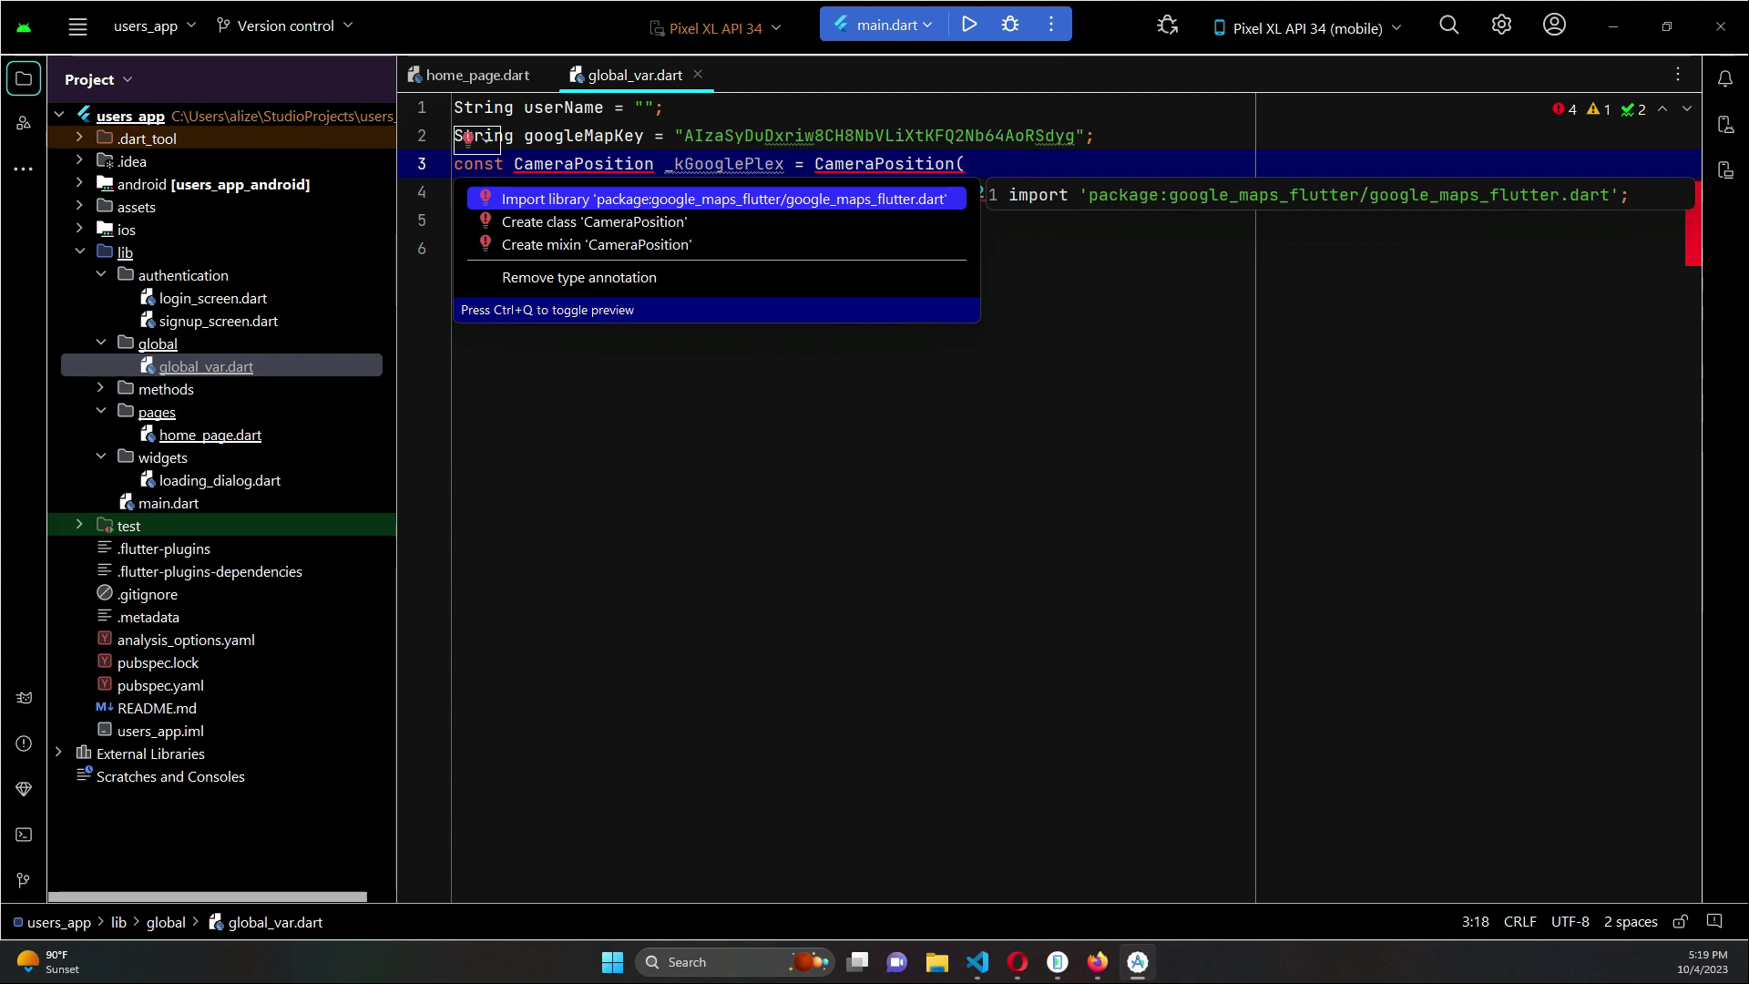
Import google_maps_flutter in global_var.dart and rename _kGooglePlex to googlePlexInitialPosition.
{"action": "left_click", "coordinate": [724, 198]}
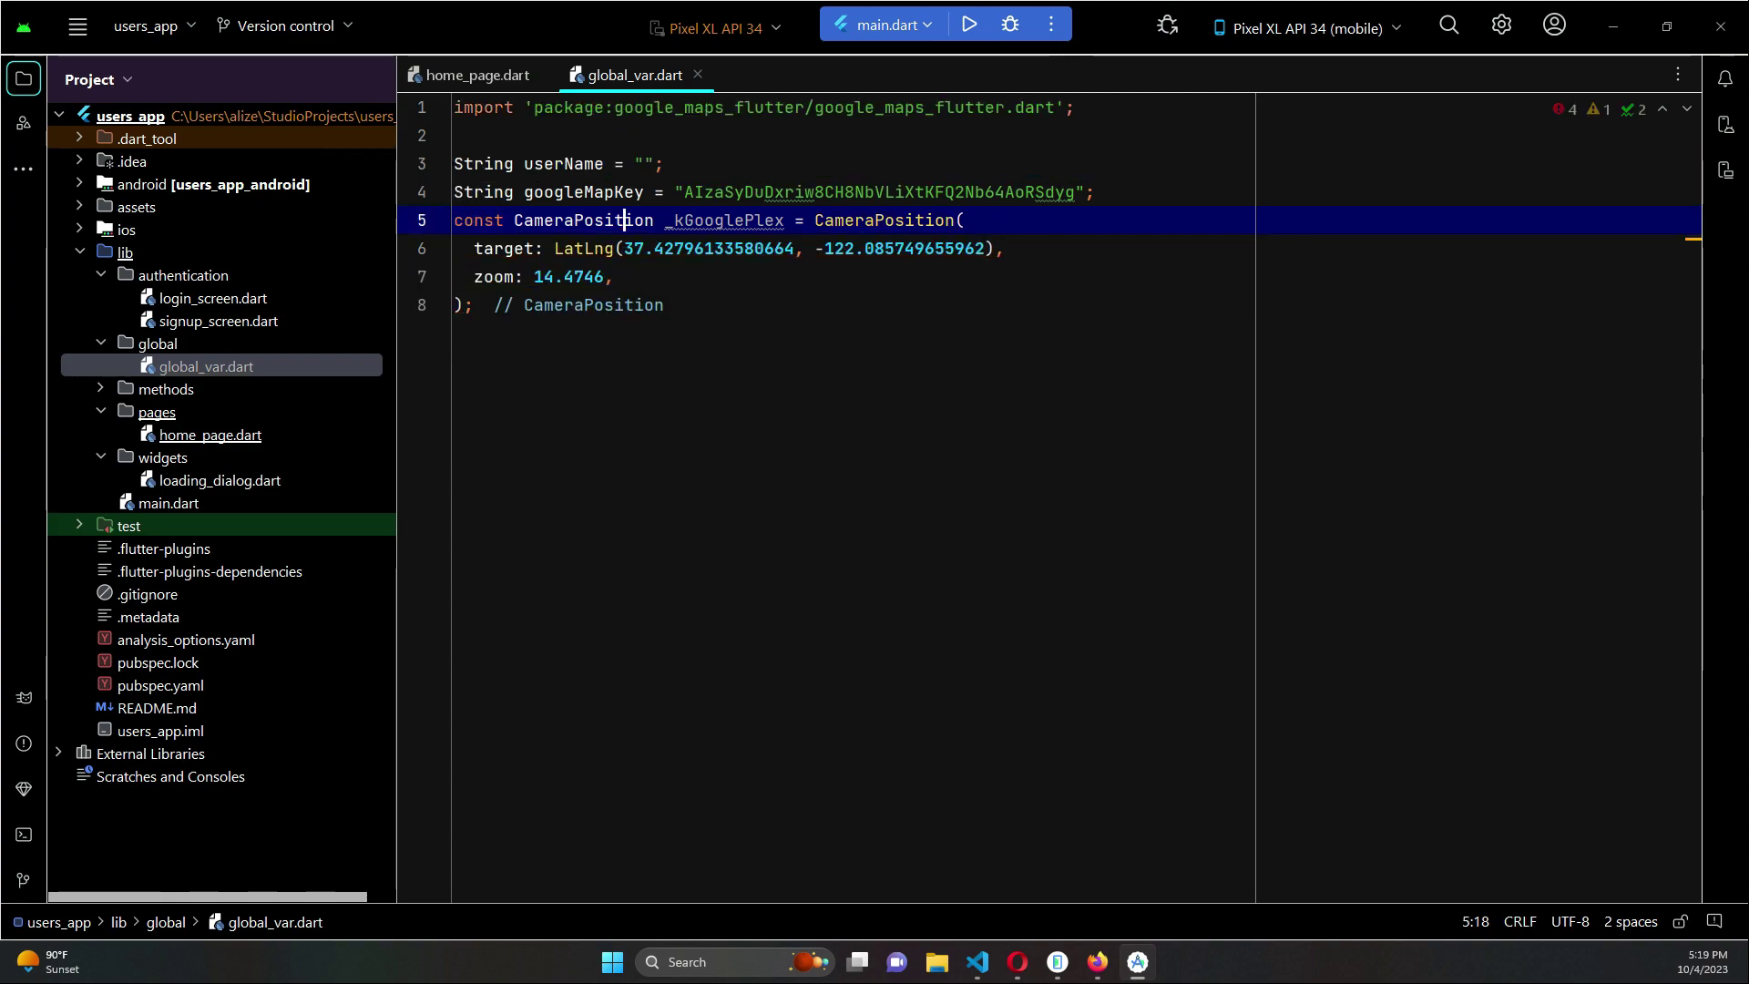
{"action": "key", "text": "enter"}
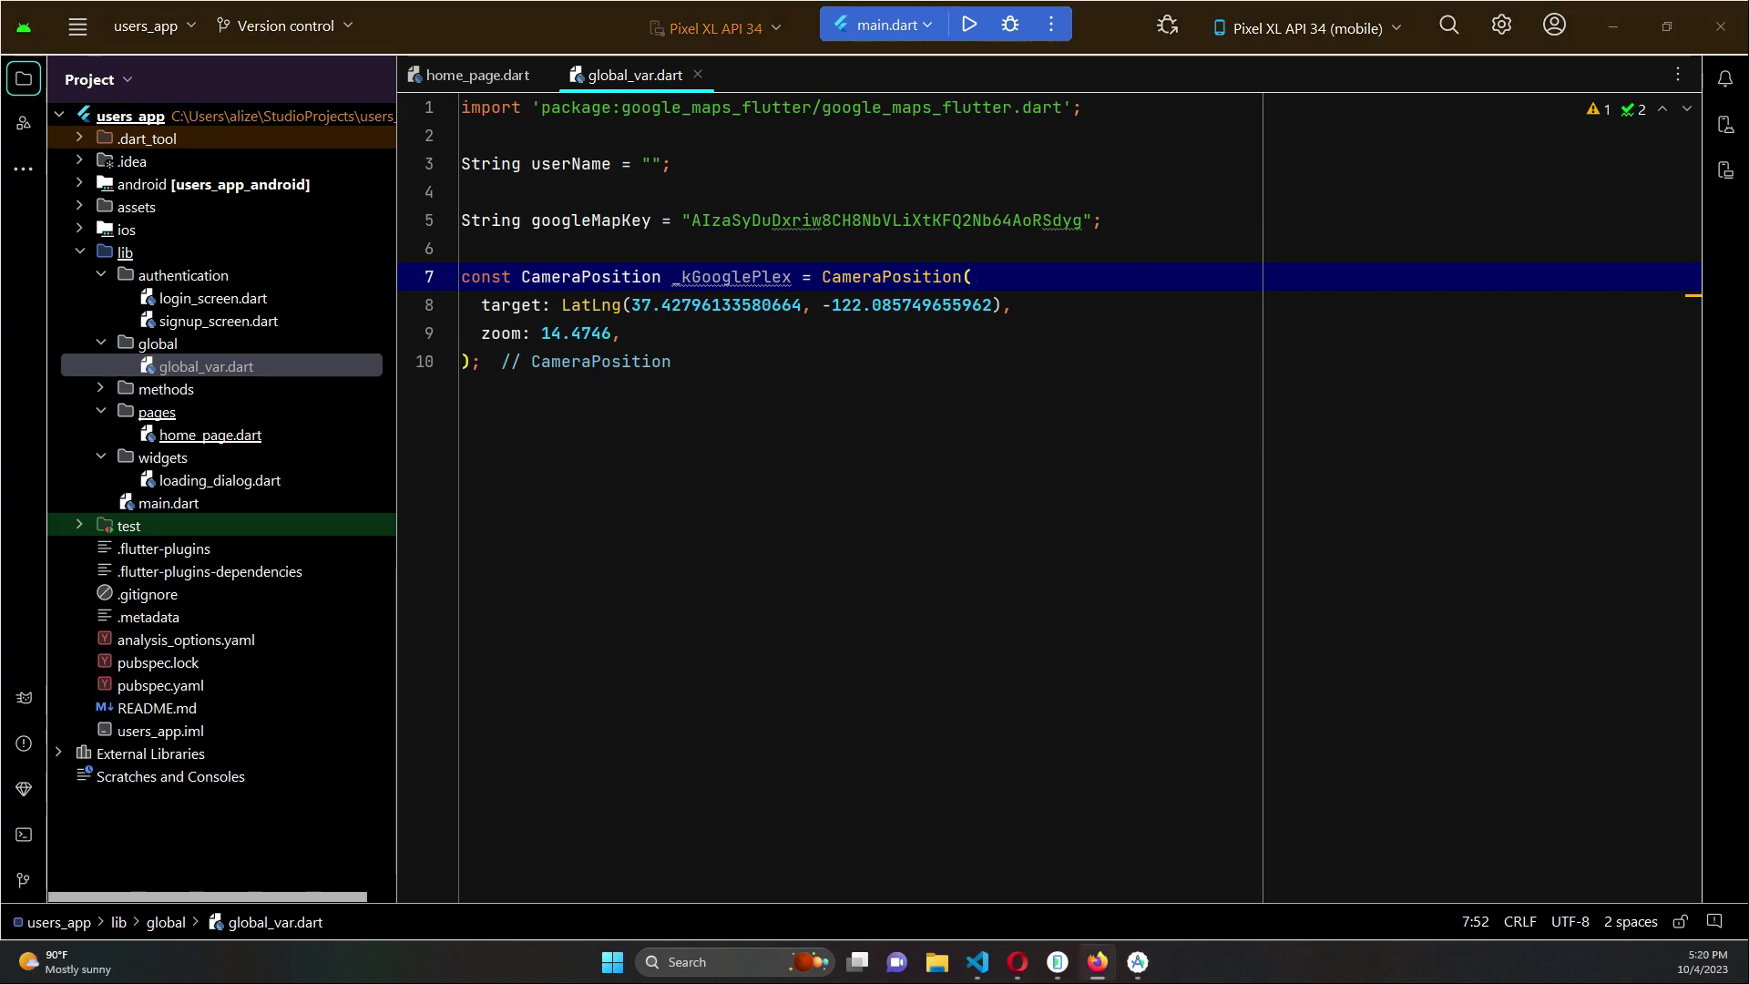
{"action": "double_click", "coordinate": [730, 277]}
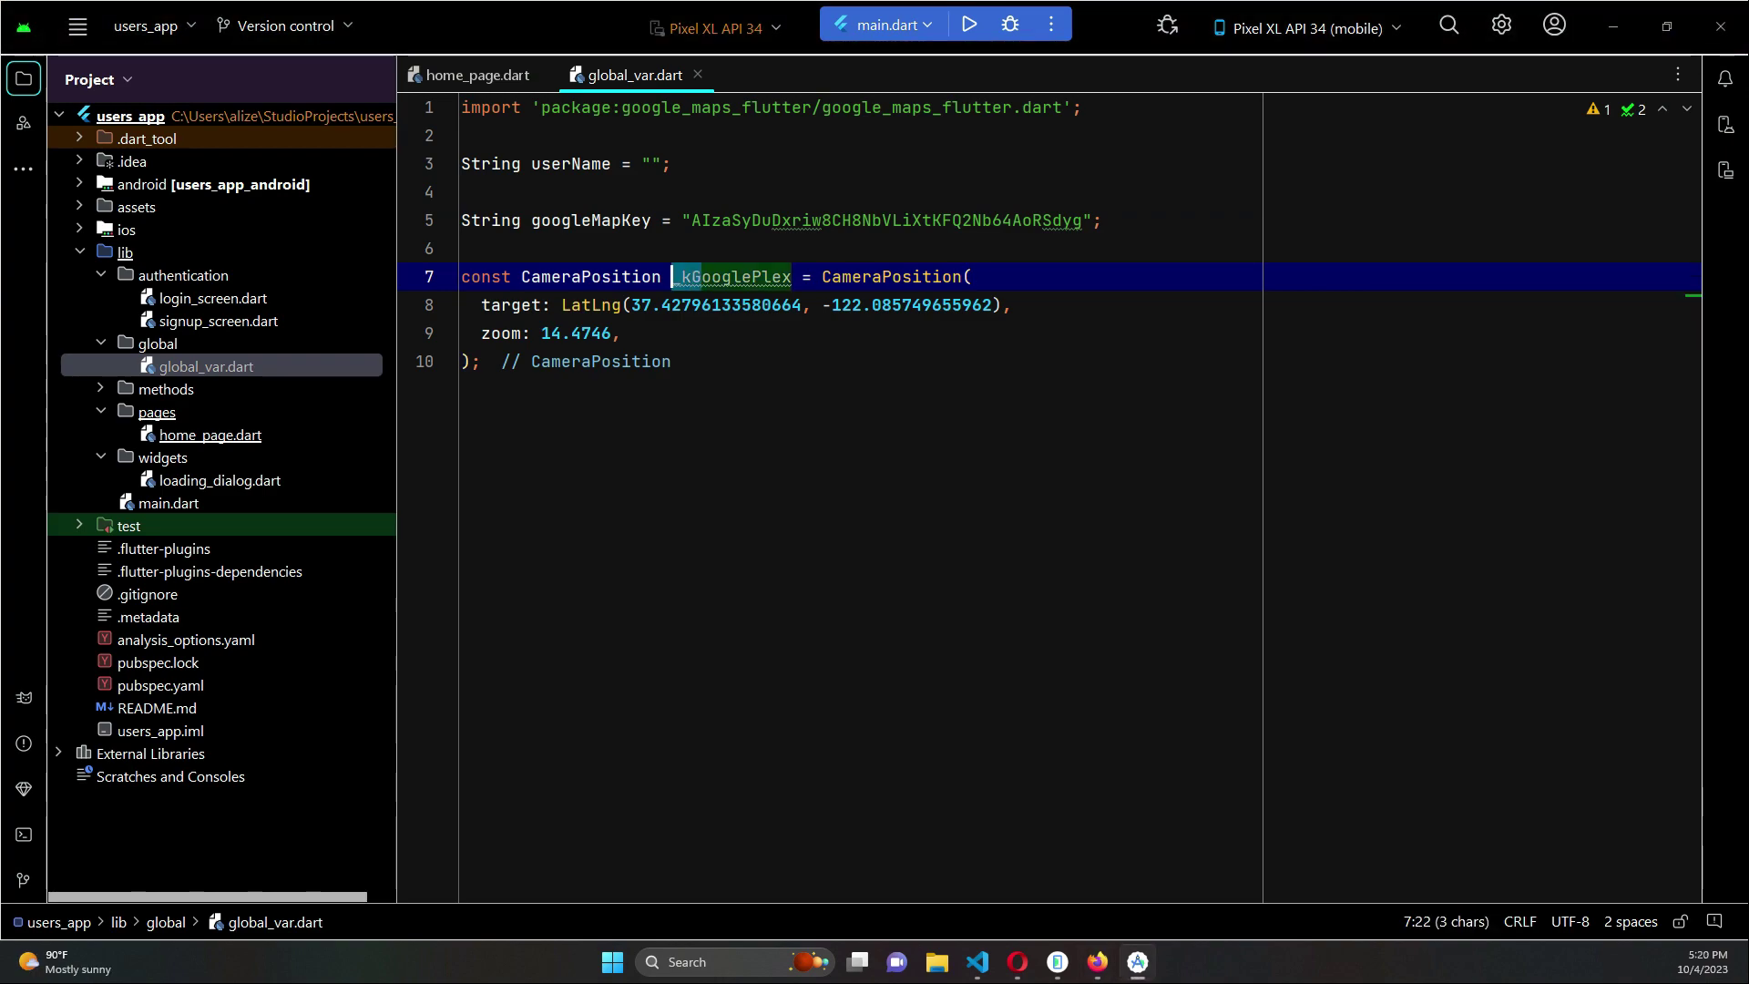
{"action": "type", "text": "googlePlex"}
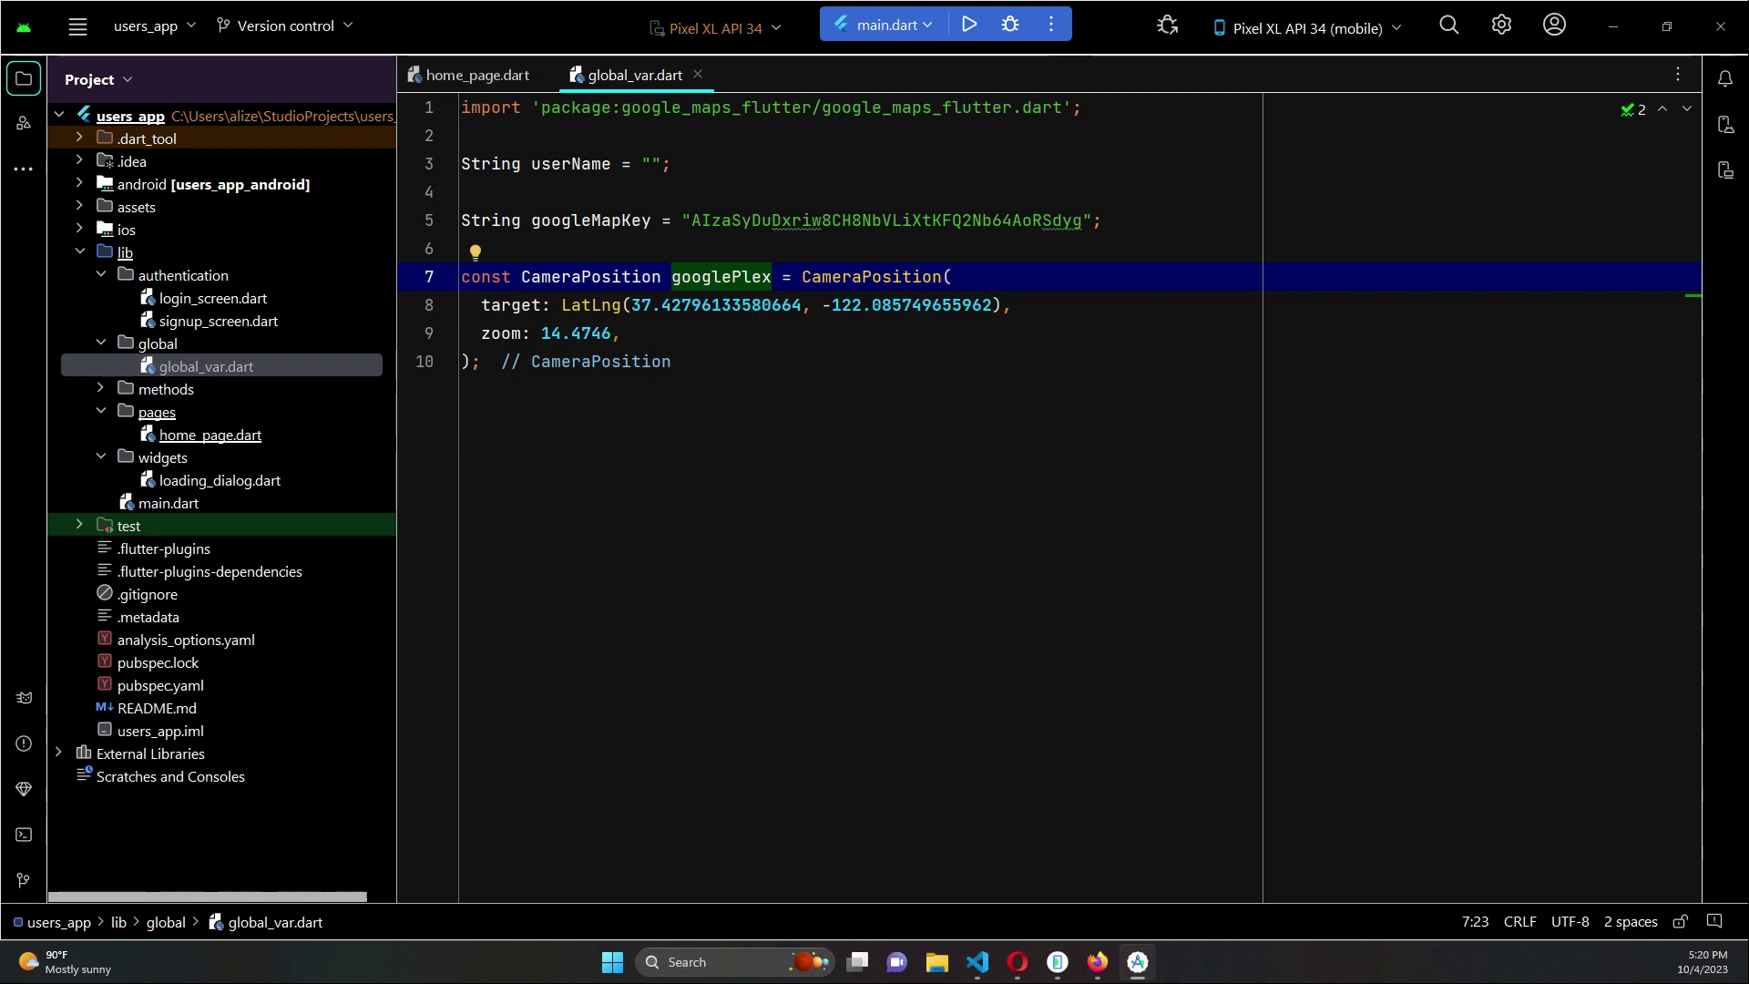
{"action": "type", "text": "Ini"}
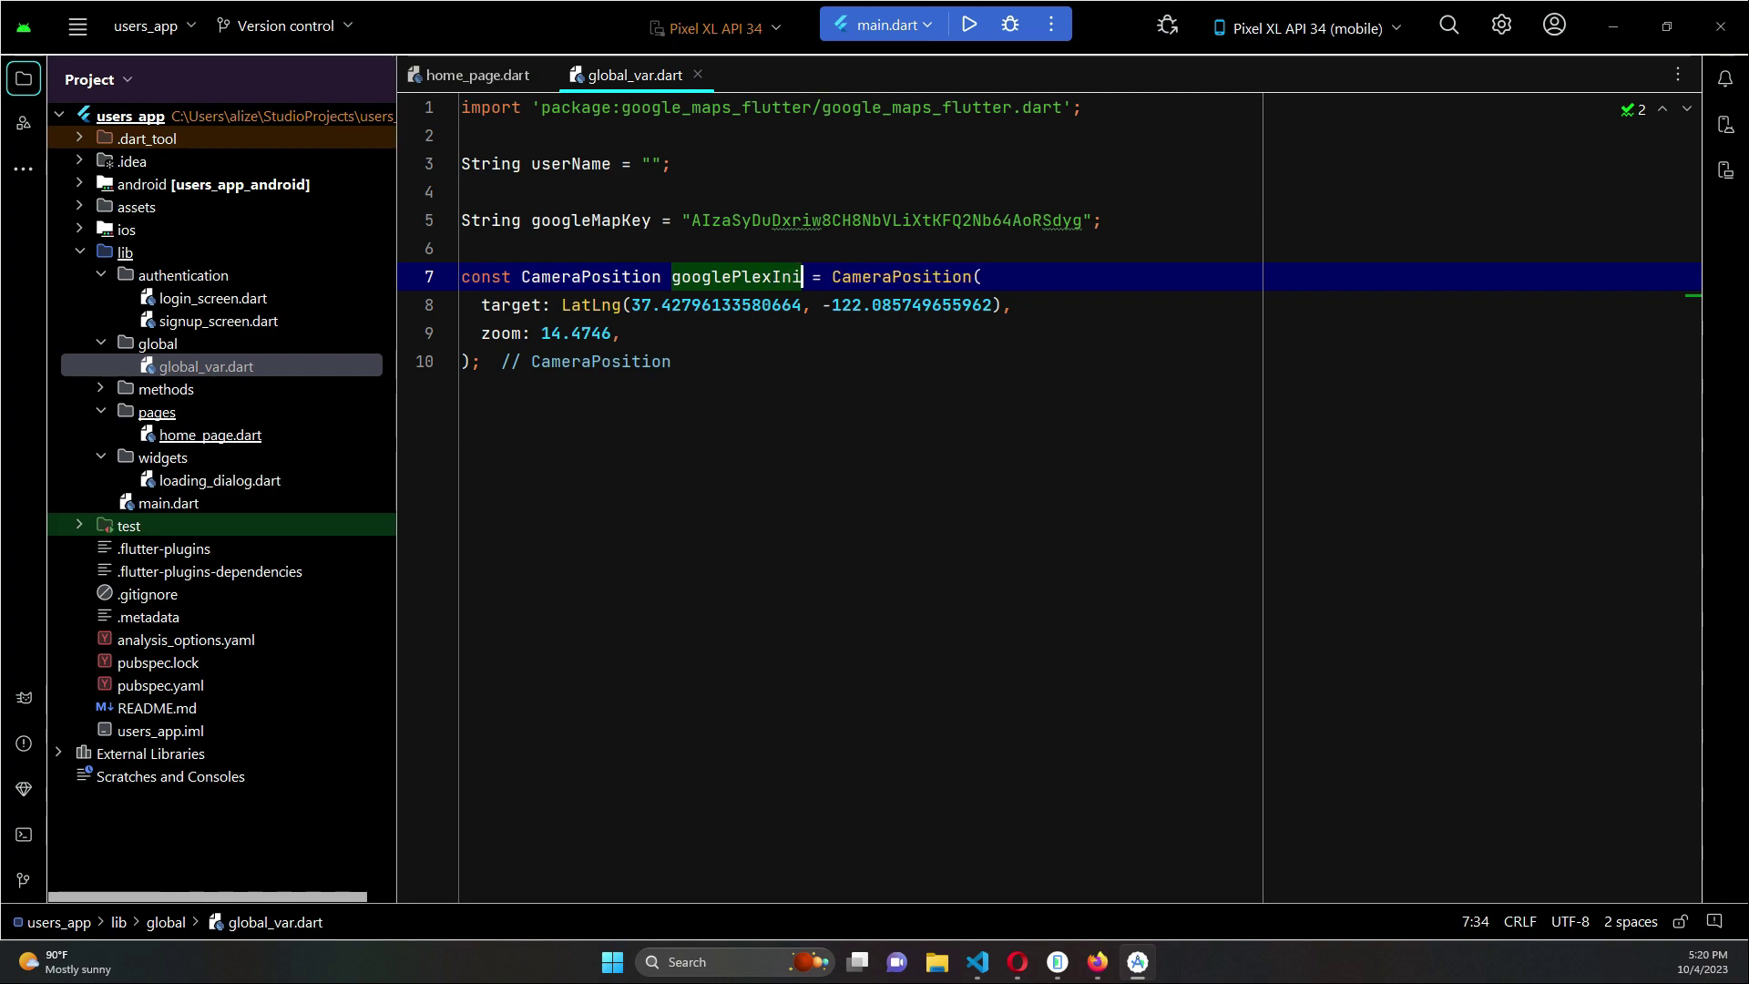
{"action": "type", "text": "tialPos"}
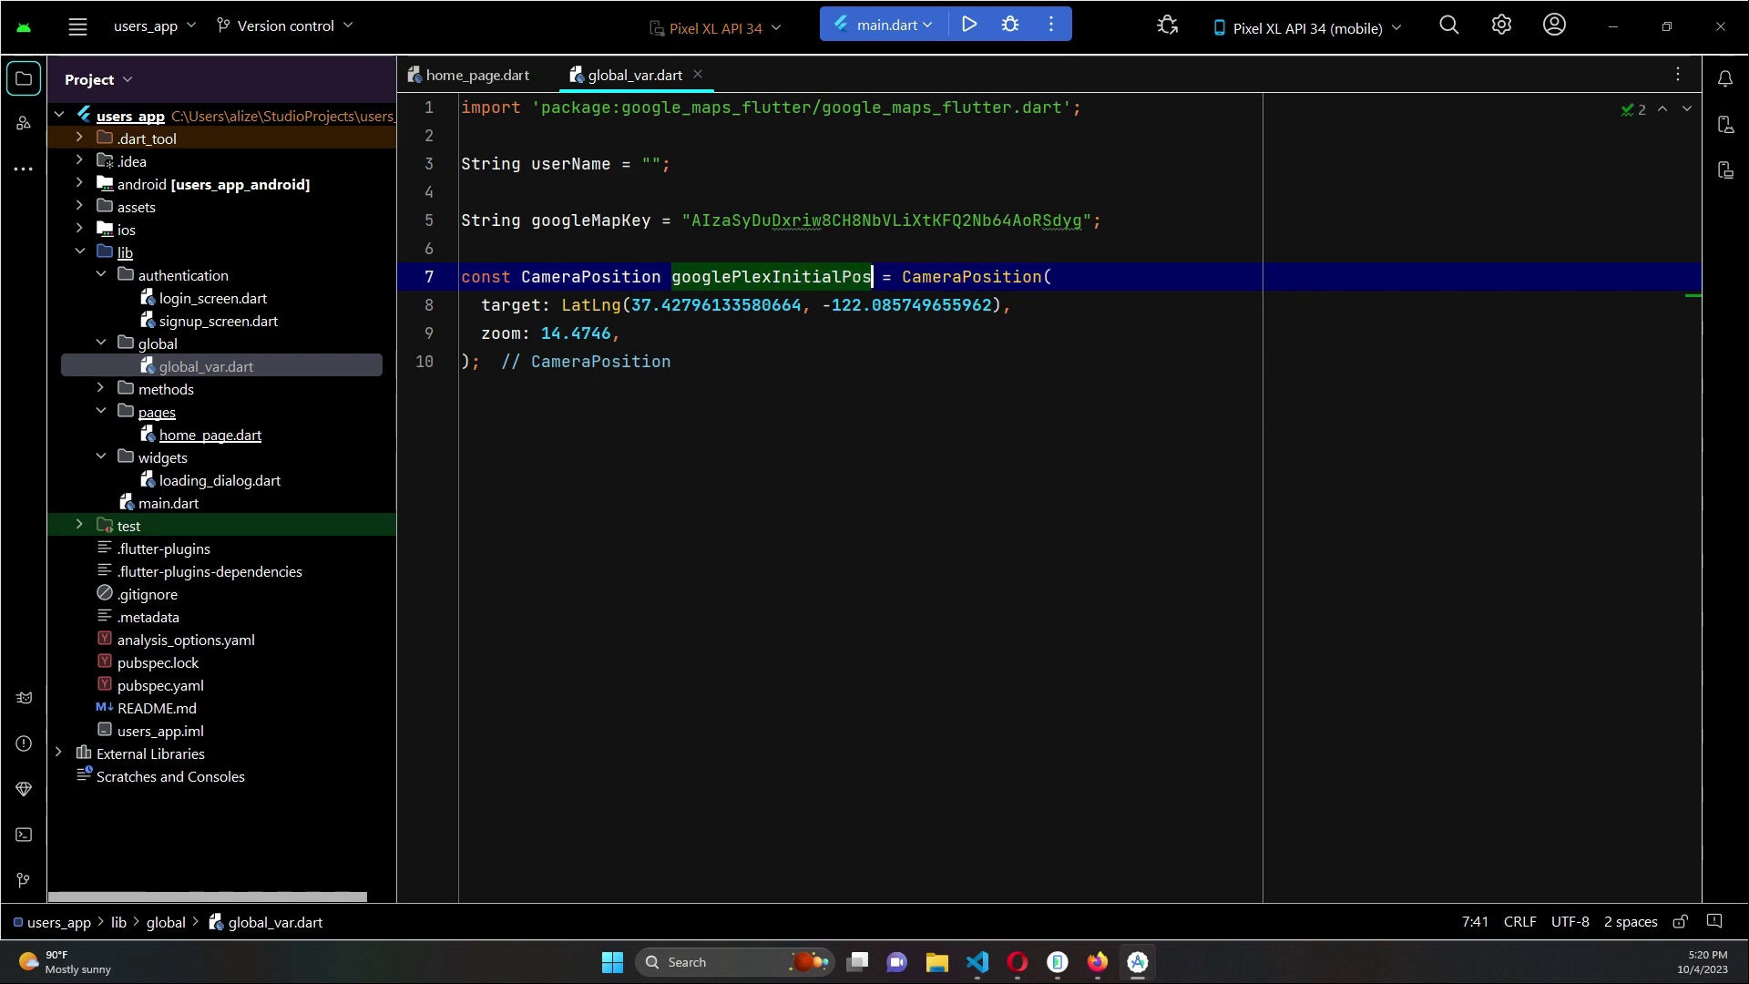
{"action": "type", "text": "ition"}
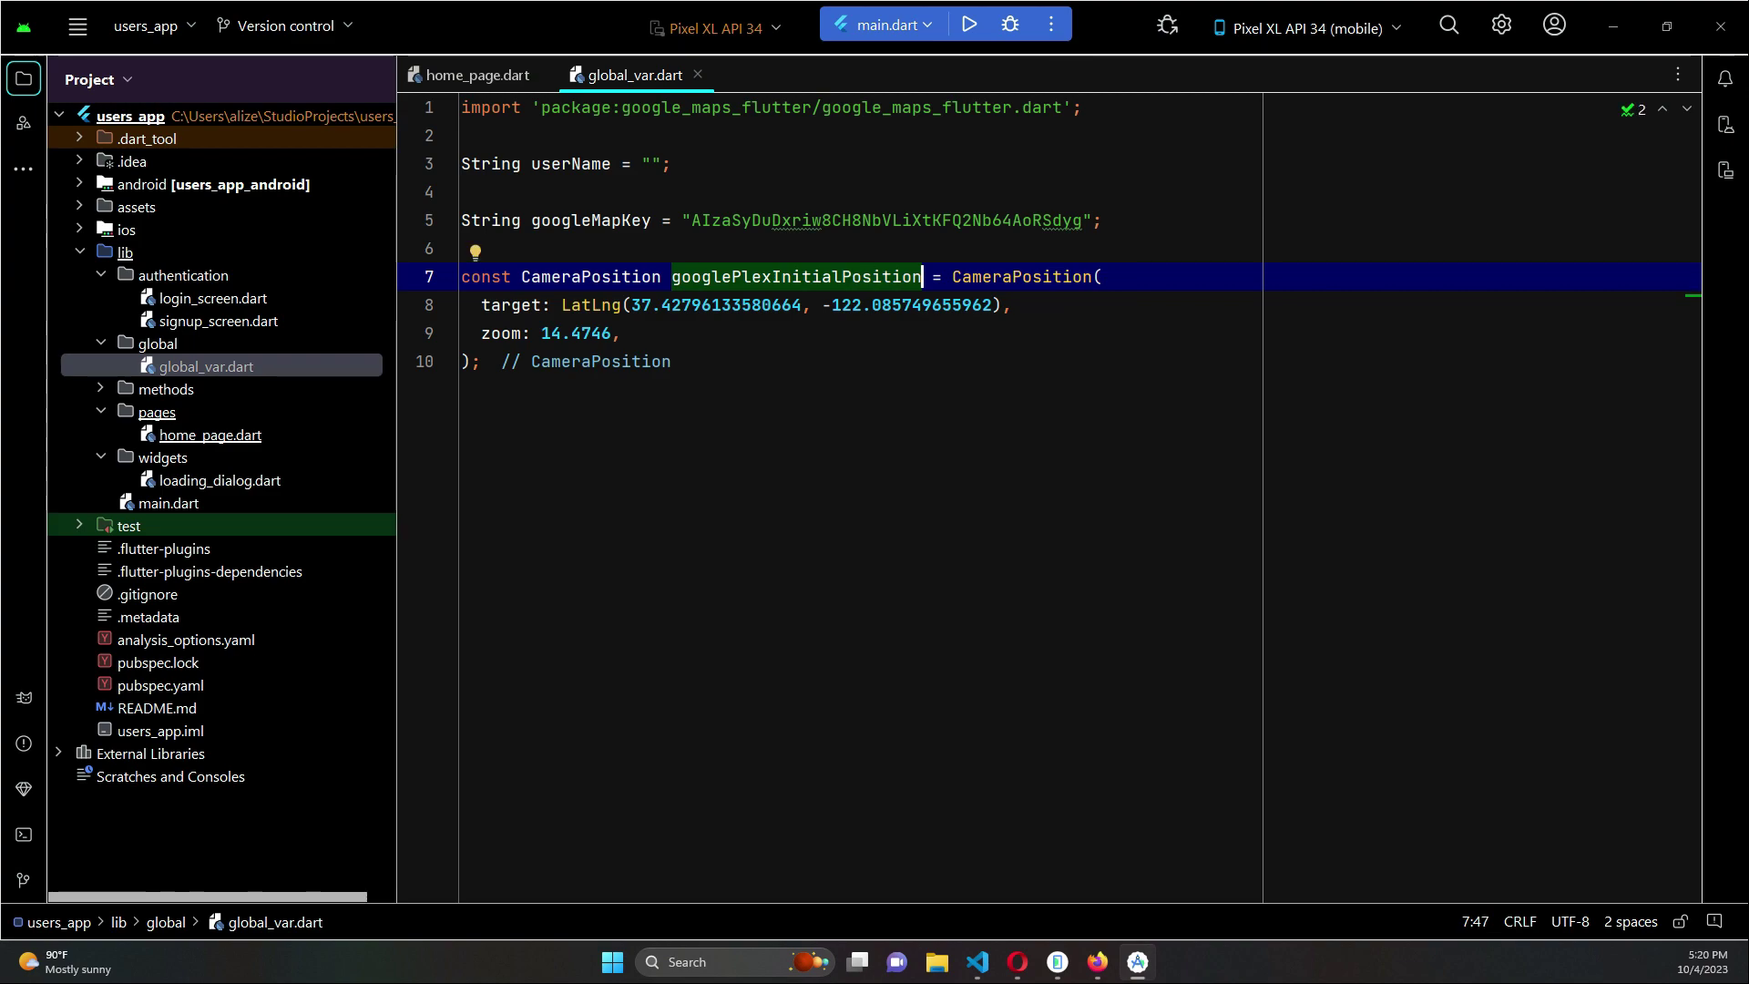
Return to home_page.dart and start typing googlePlexInitialPosition as the GoogleMap's initial camera position.
{"action": "left_click", "coordinate": [477, 74]}
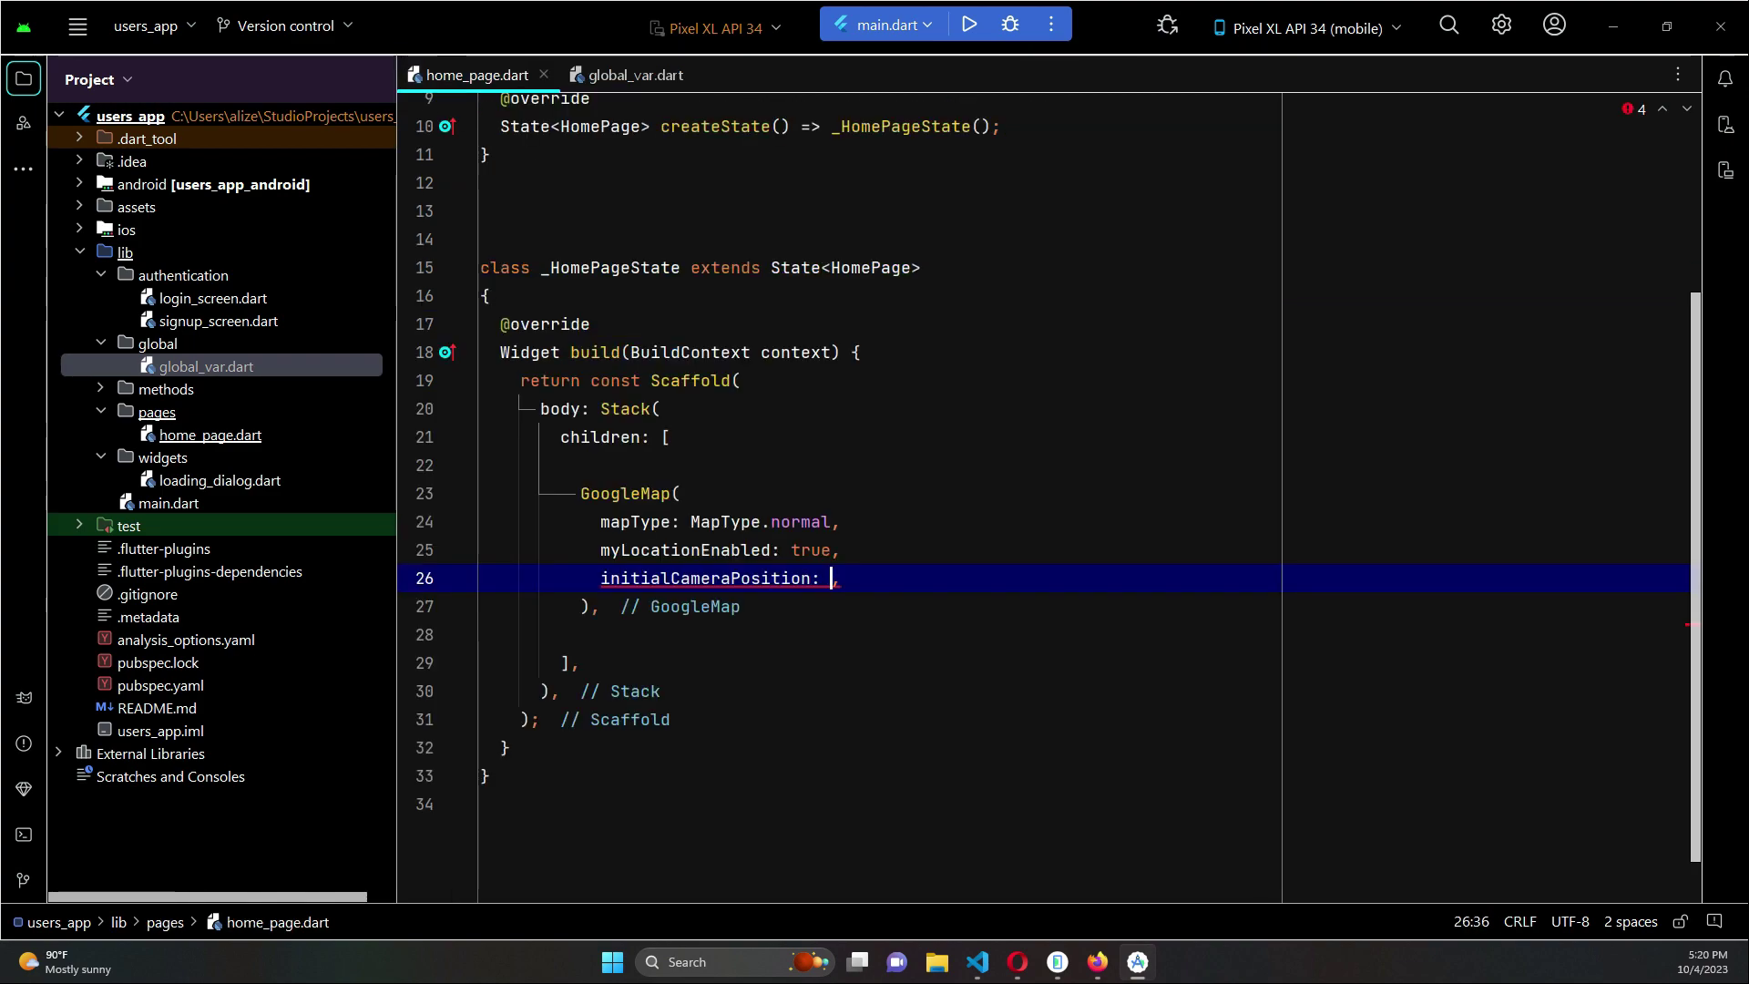
{"action": "type", "text": "google_maps_flutter"}
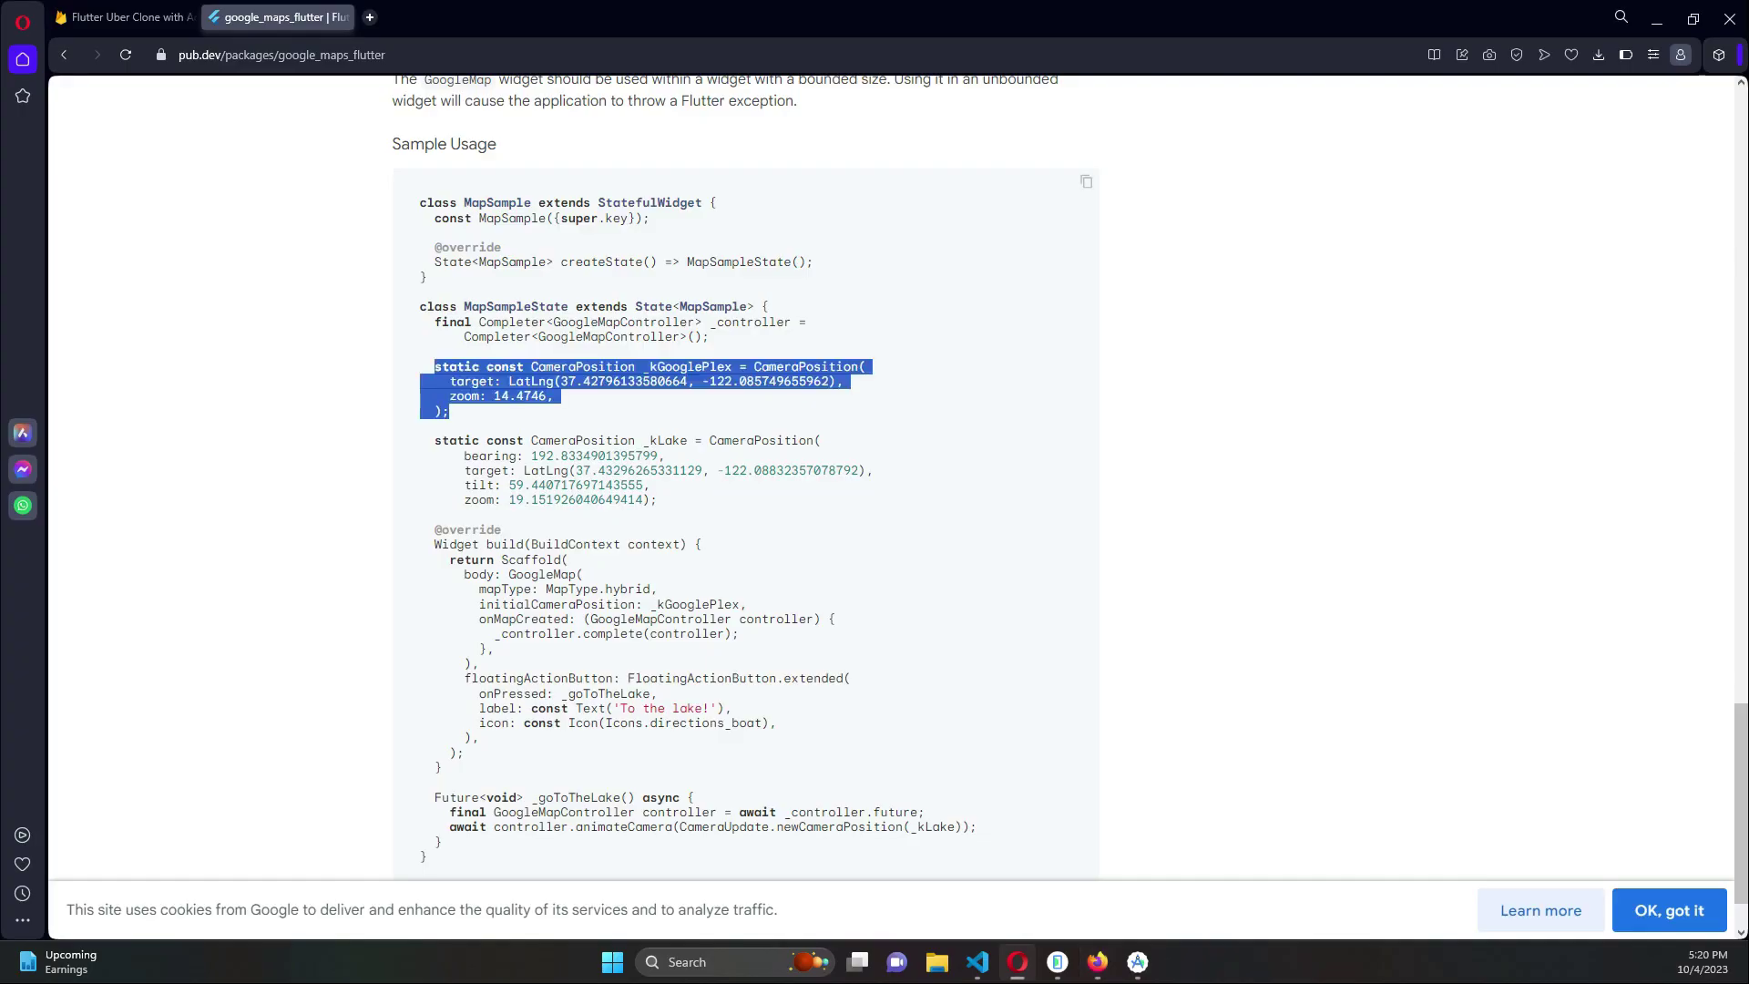
Scroll the pub.dev page up to the Sample Usage code block.
{"action": "scroll", "scroll_direction": "up", "scroll_amount": 3}
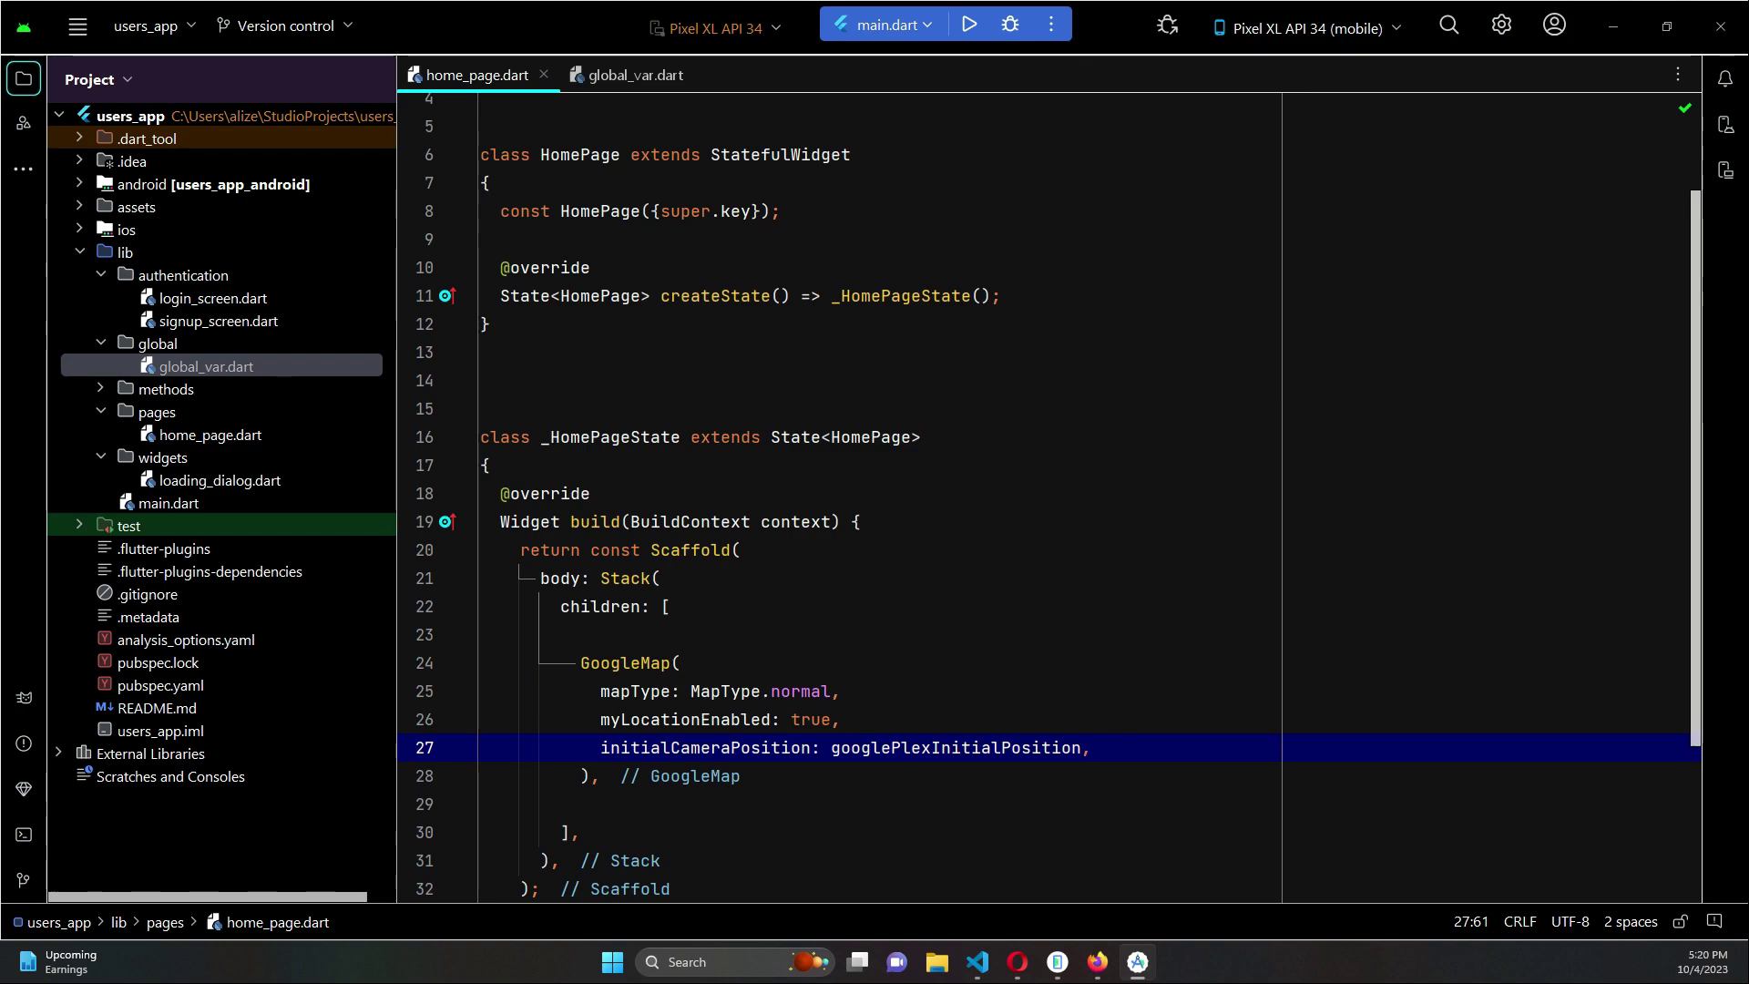
Paste the Completer<GoogleMapController> line into _HomePageState and rename _controller to googleMapController.
{"action": "left_click", "coordinate": [488, 464]}
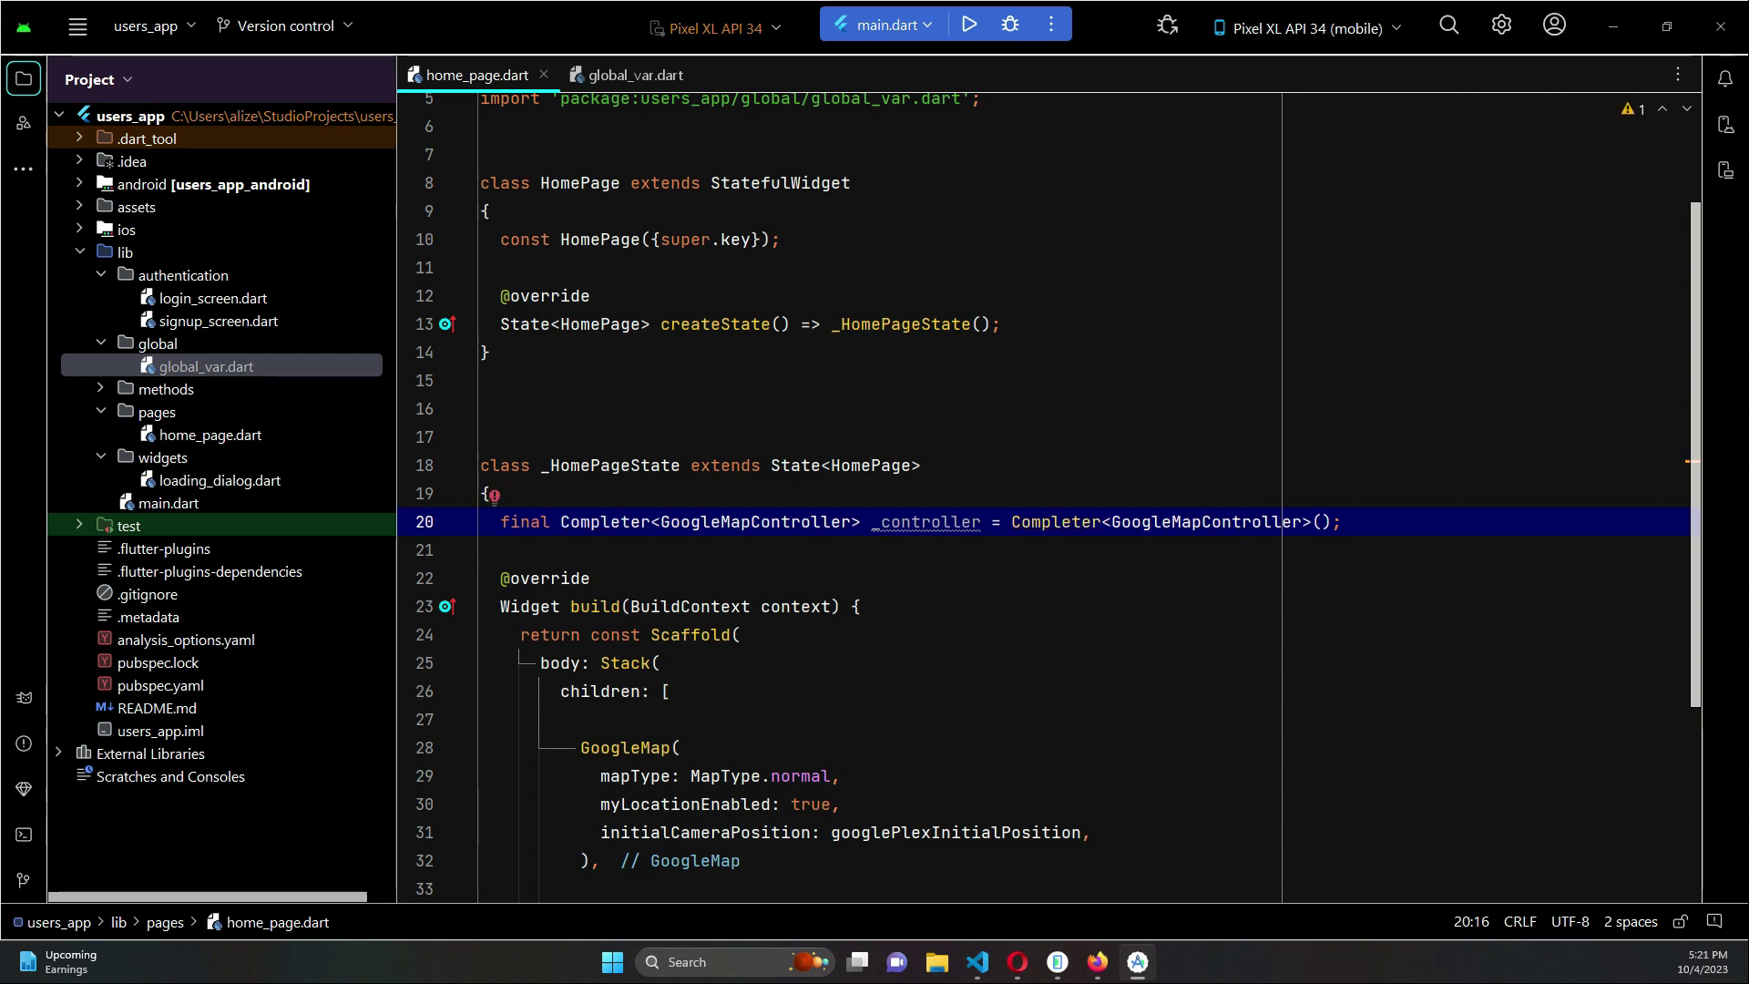
{"action": "double_click", "coordinate": [926, 522]}
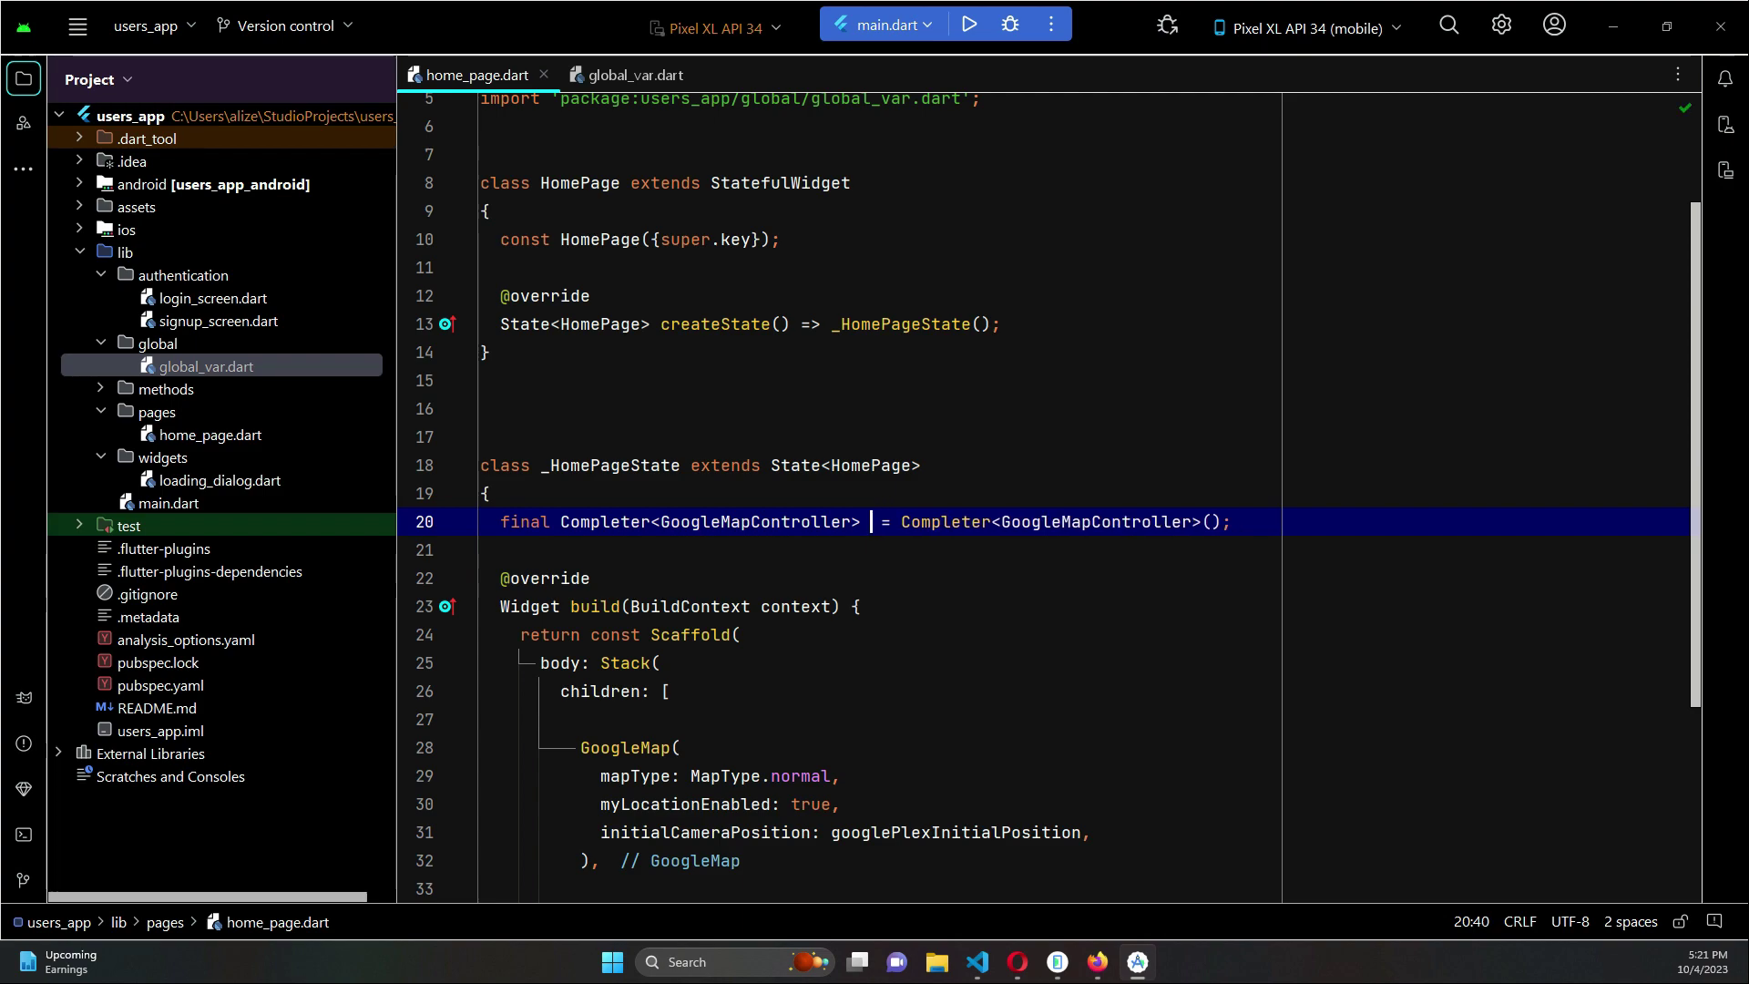
{"action": "type", "text": "googleMapController"}
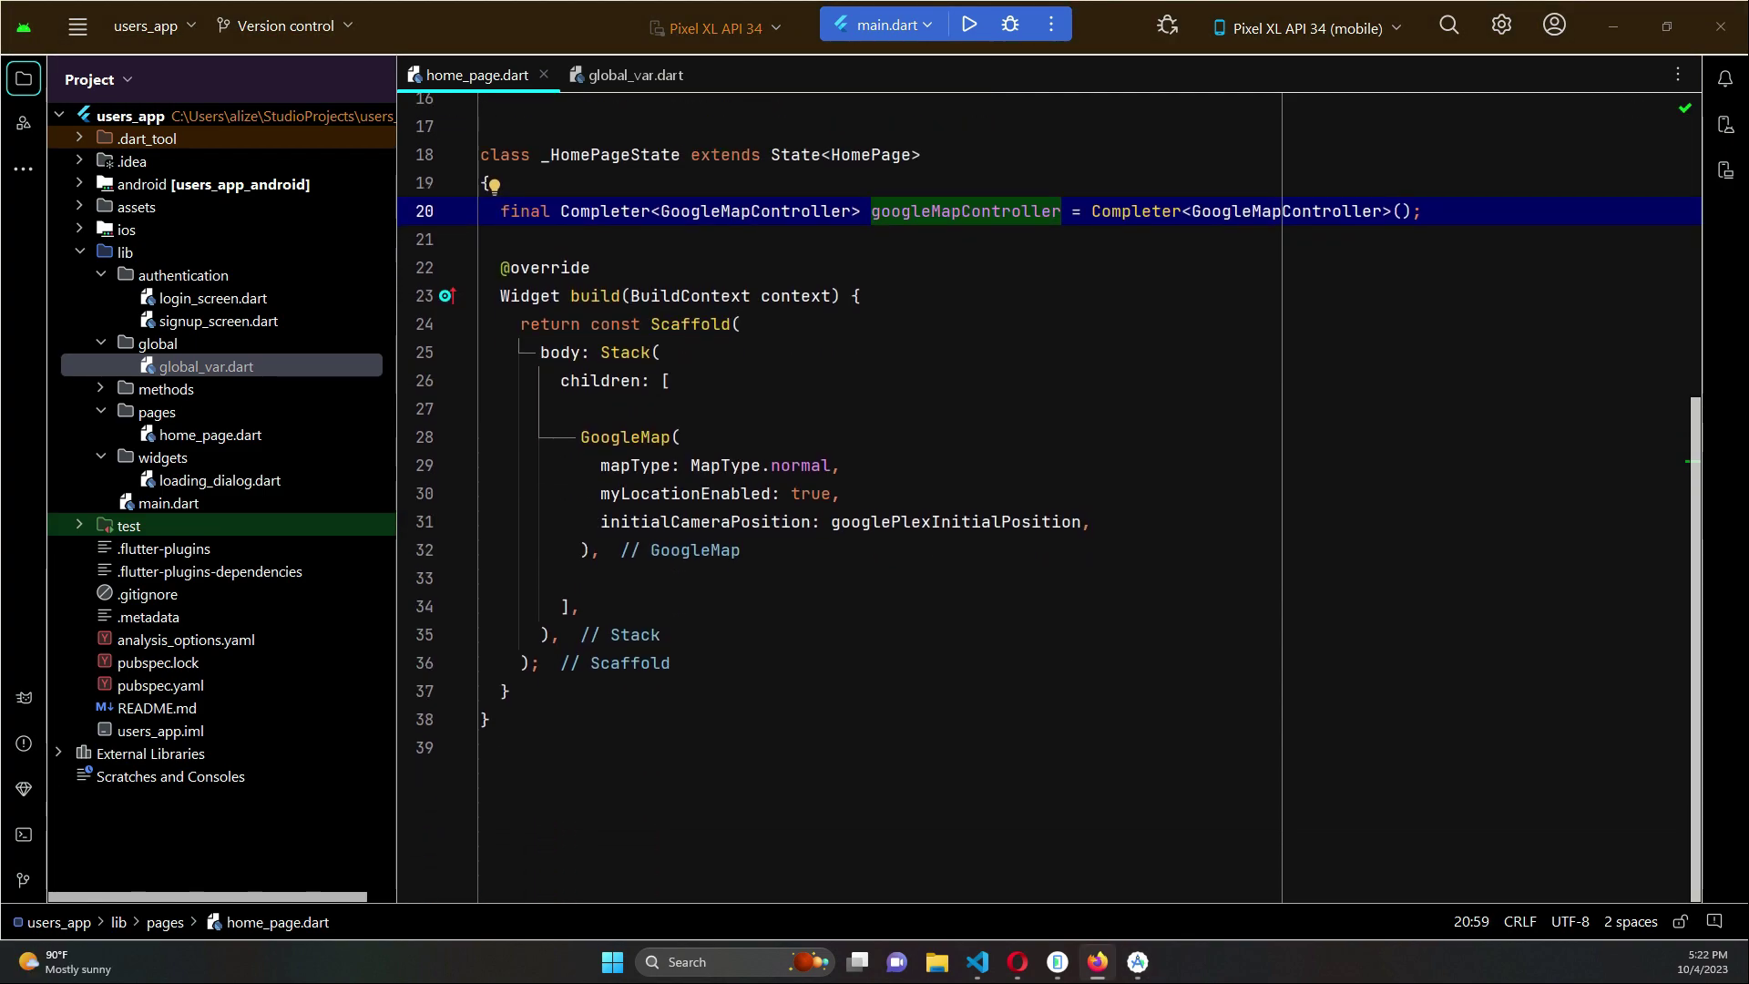
Add onMapCreated below initialCameraPosition, taking (GoogleMapController mapController) with an empty body.
{"action": "key", "text": "enter"}
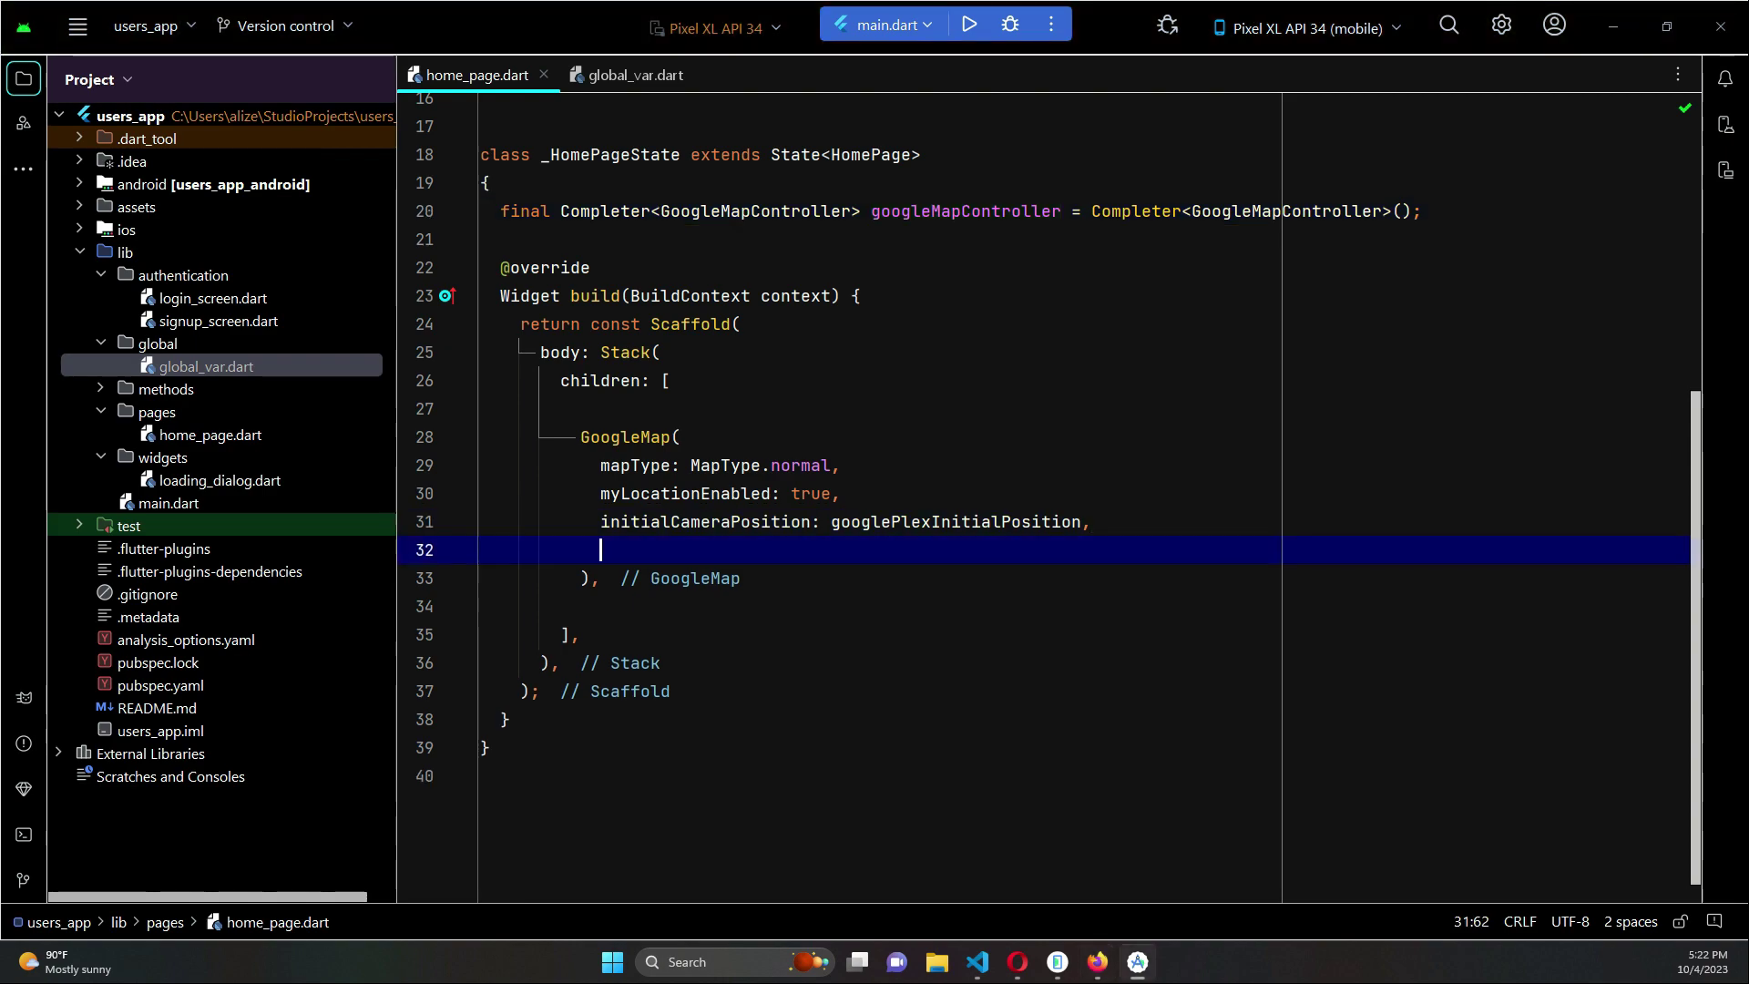
{"action": "type", "text": "on"}
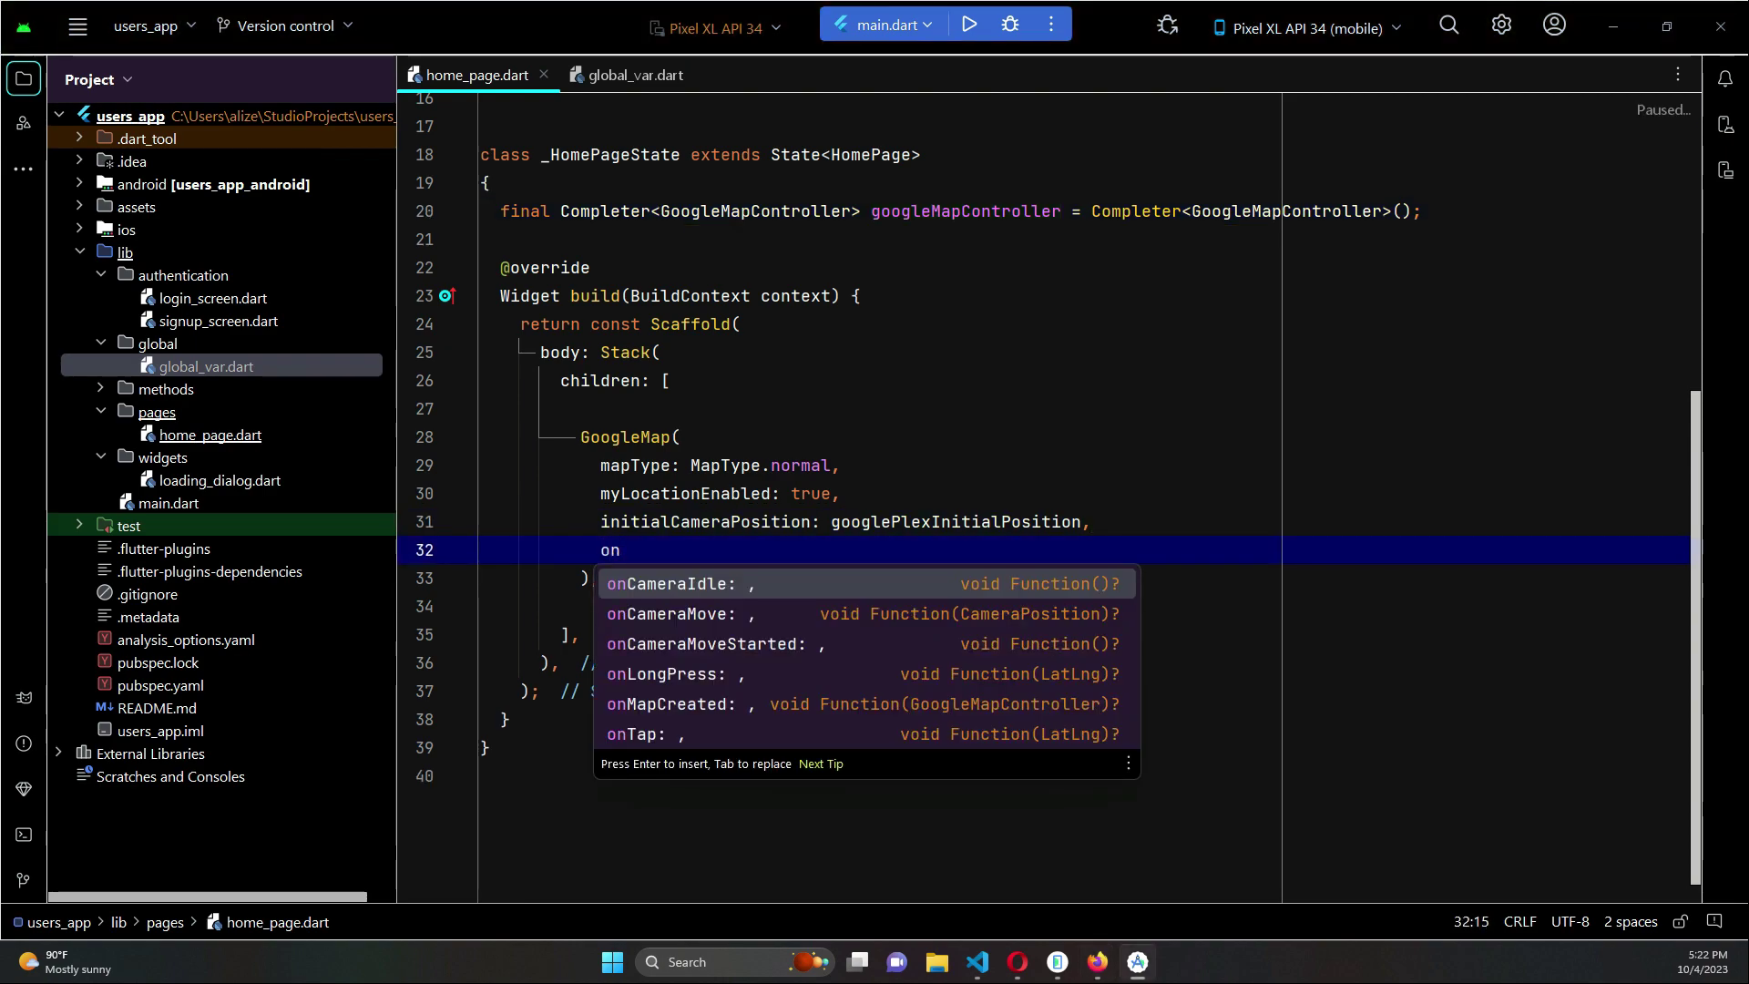
{"action": "key", "text": "down"}
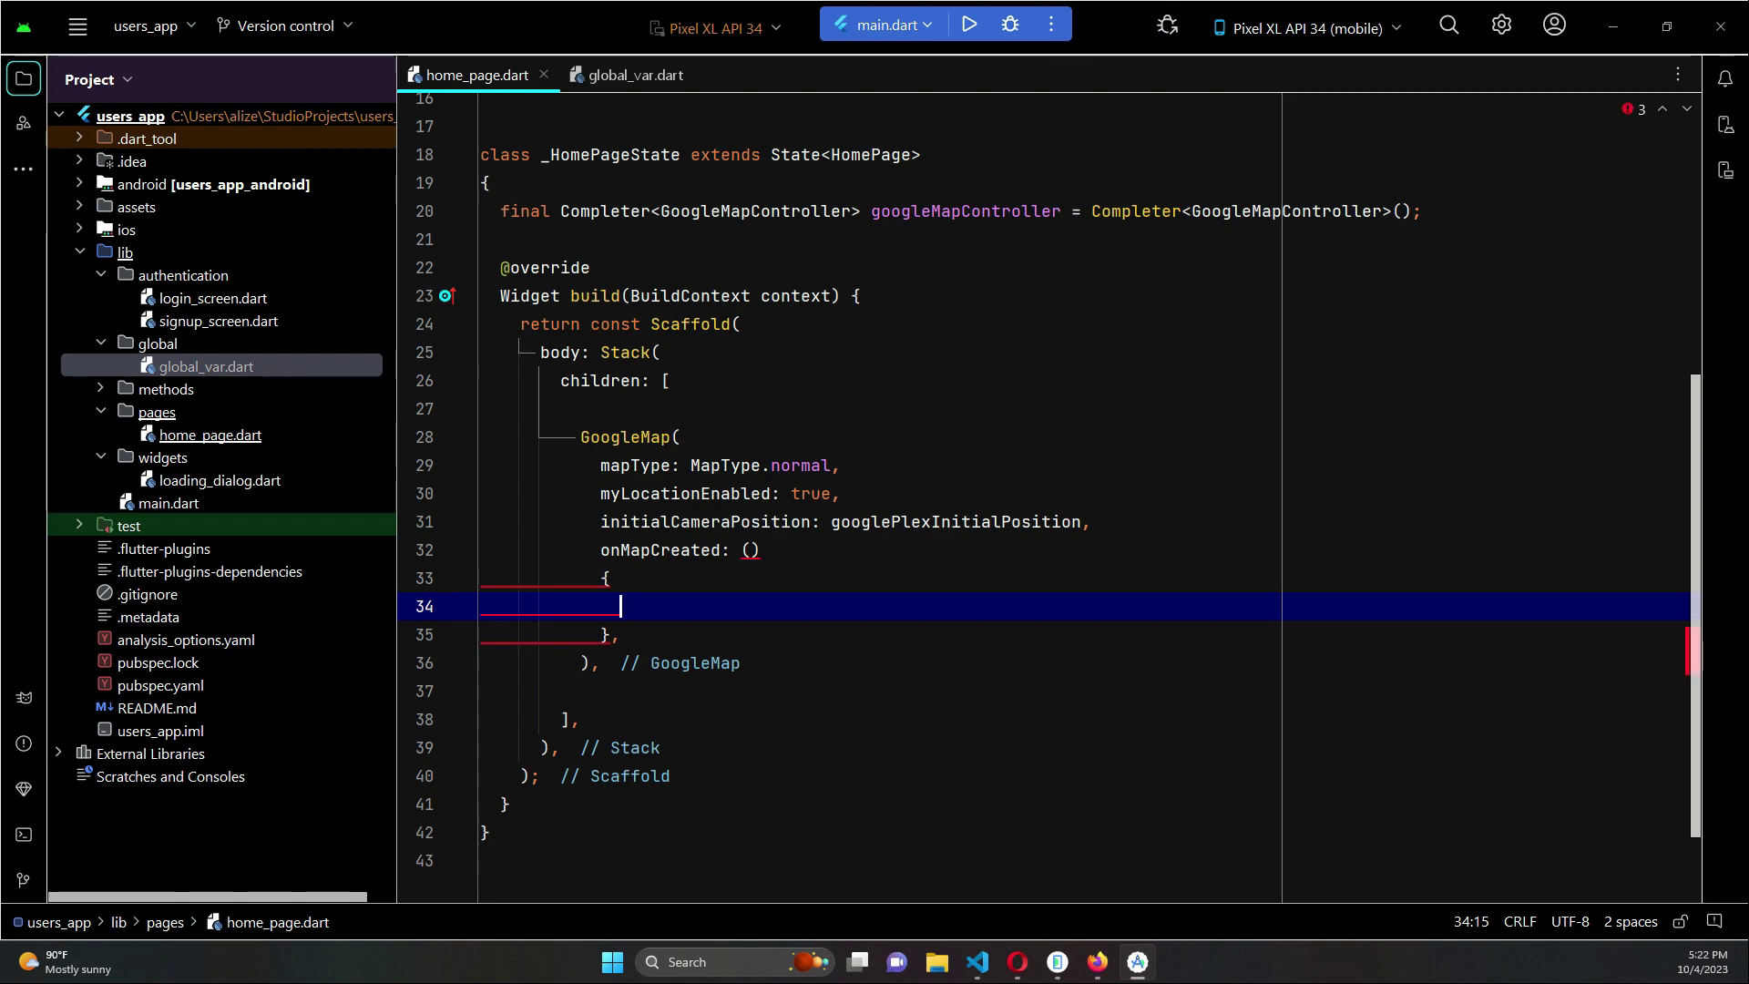
{"action": "type", "text": "Google"}
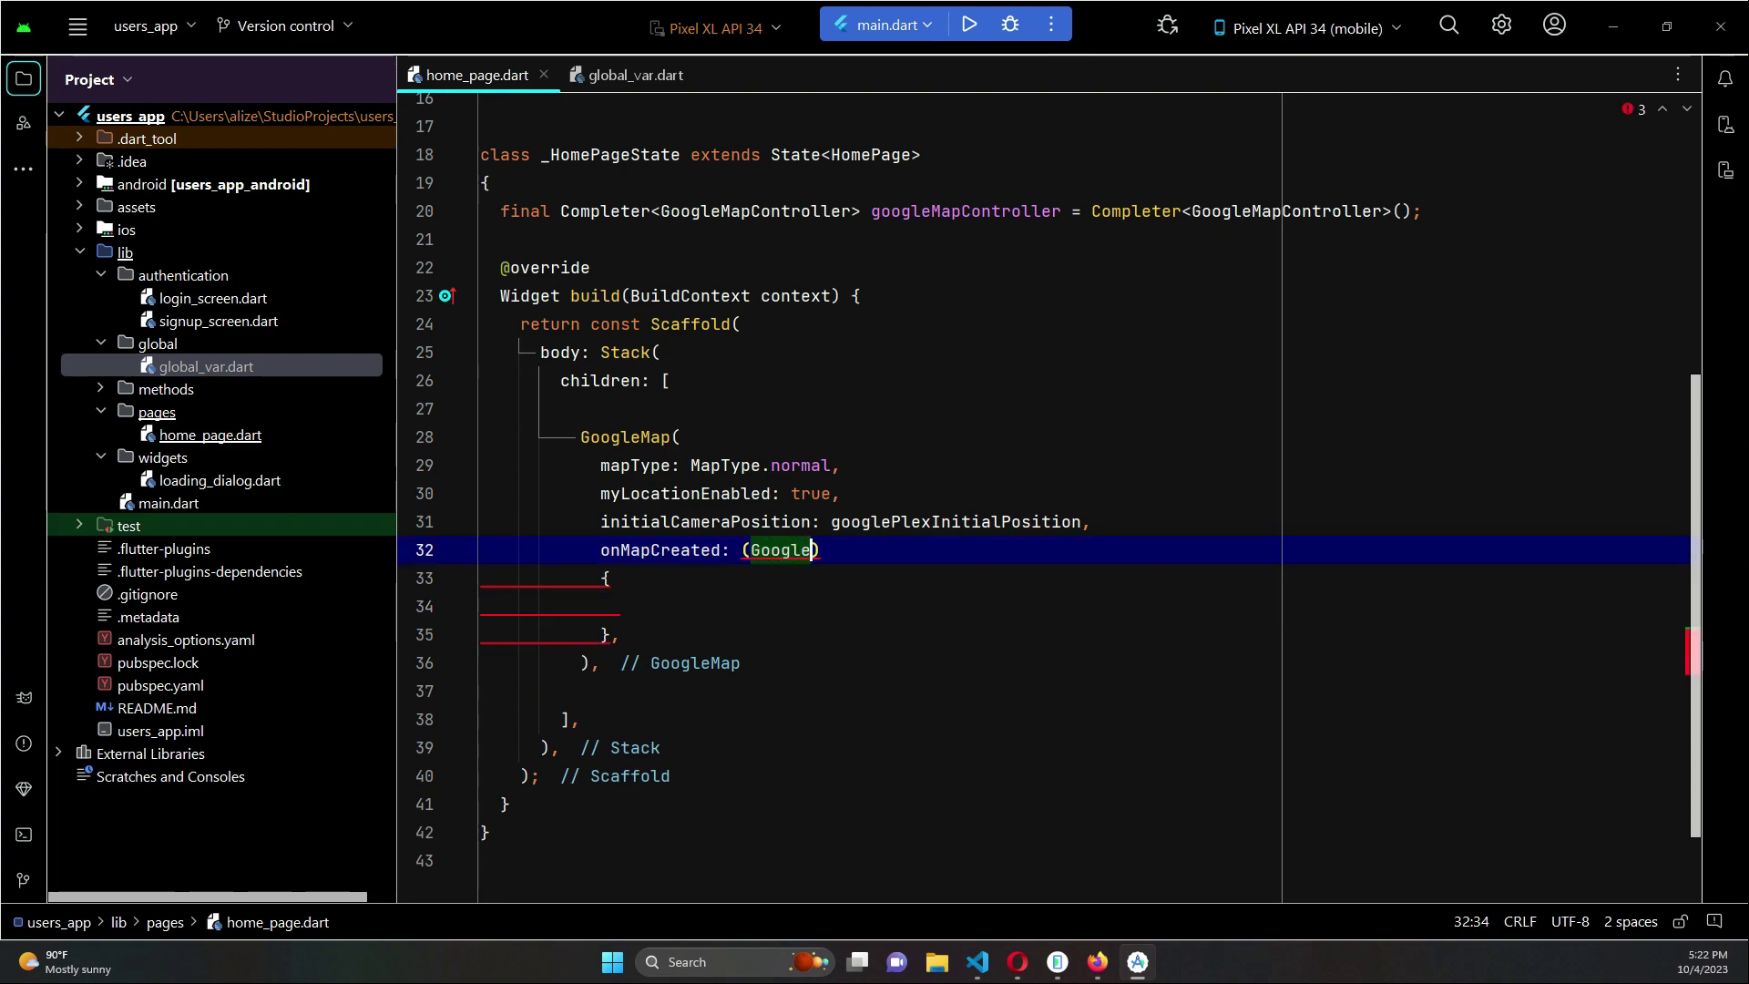
{"action": "type", "text": "MapController"}
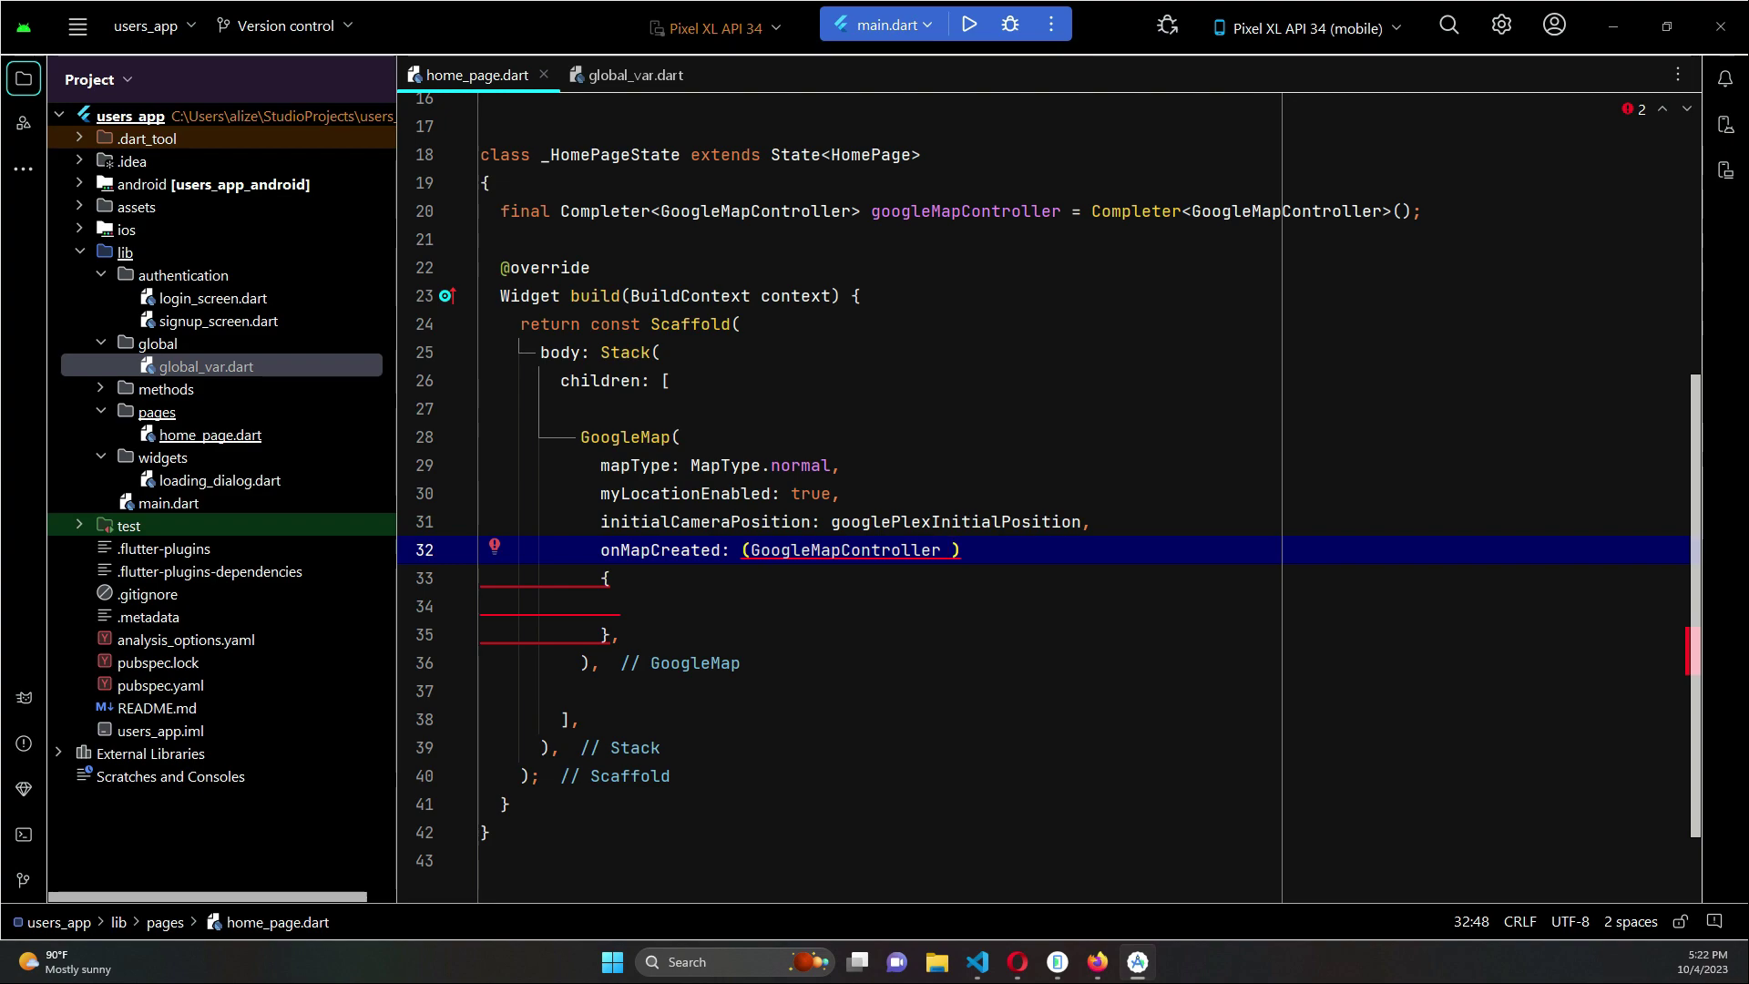
{"action": "type", "text": "mapCo"}
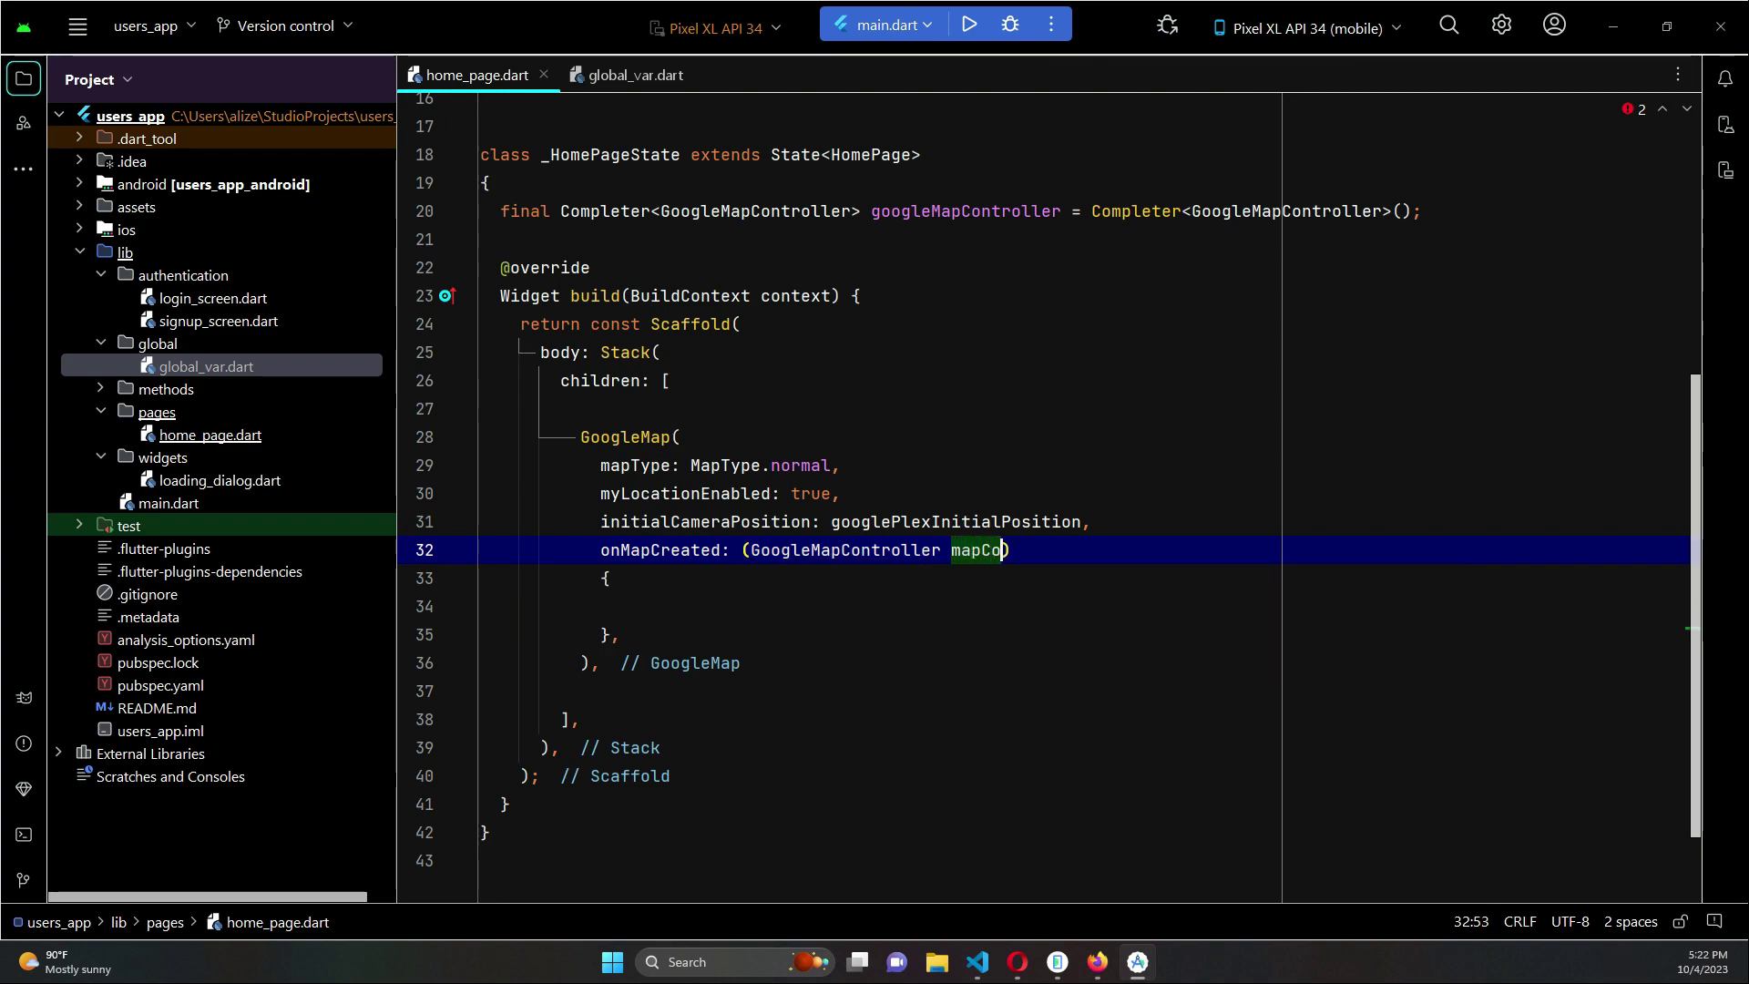
{"action": "type", "text": "ntroller"}
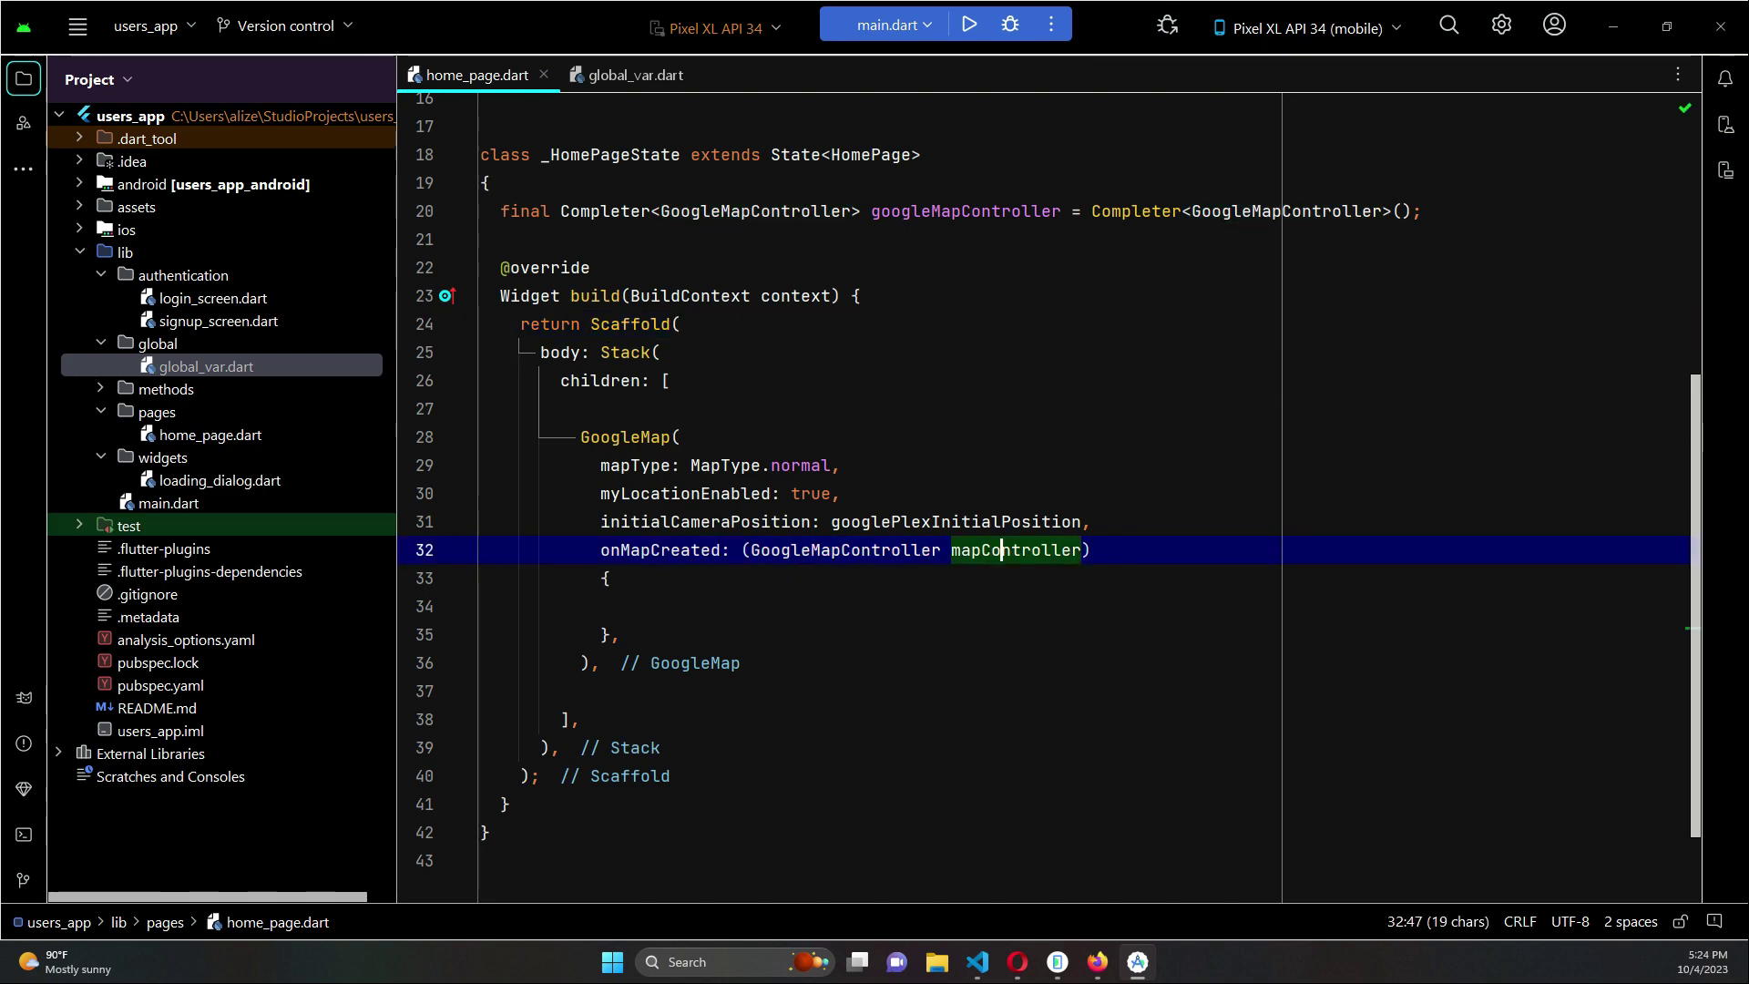
{"action": "scroll", "scroll_direction": "up", "scroll_amount": 3}
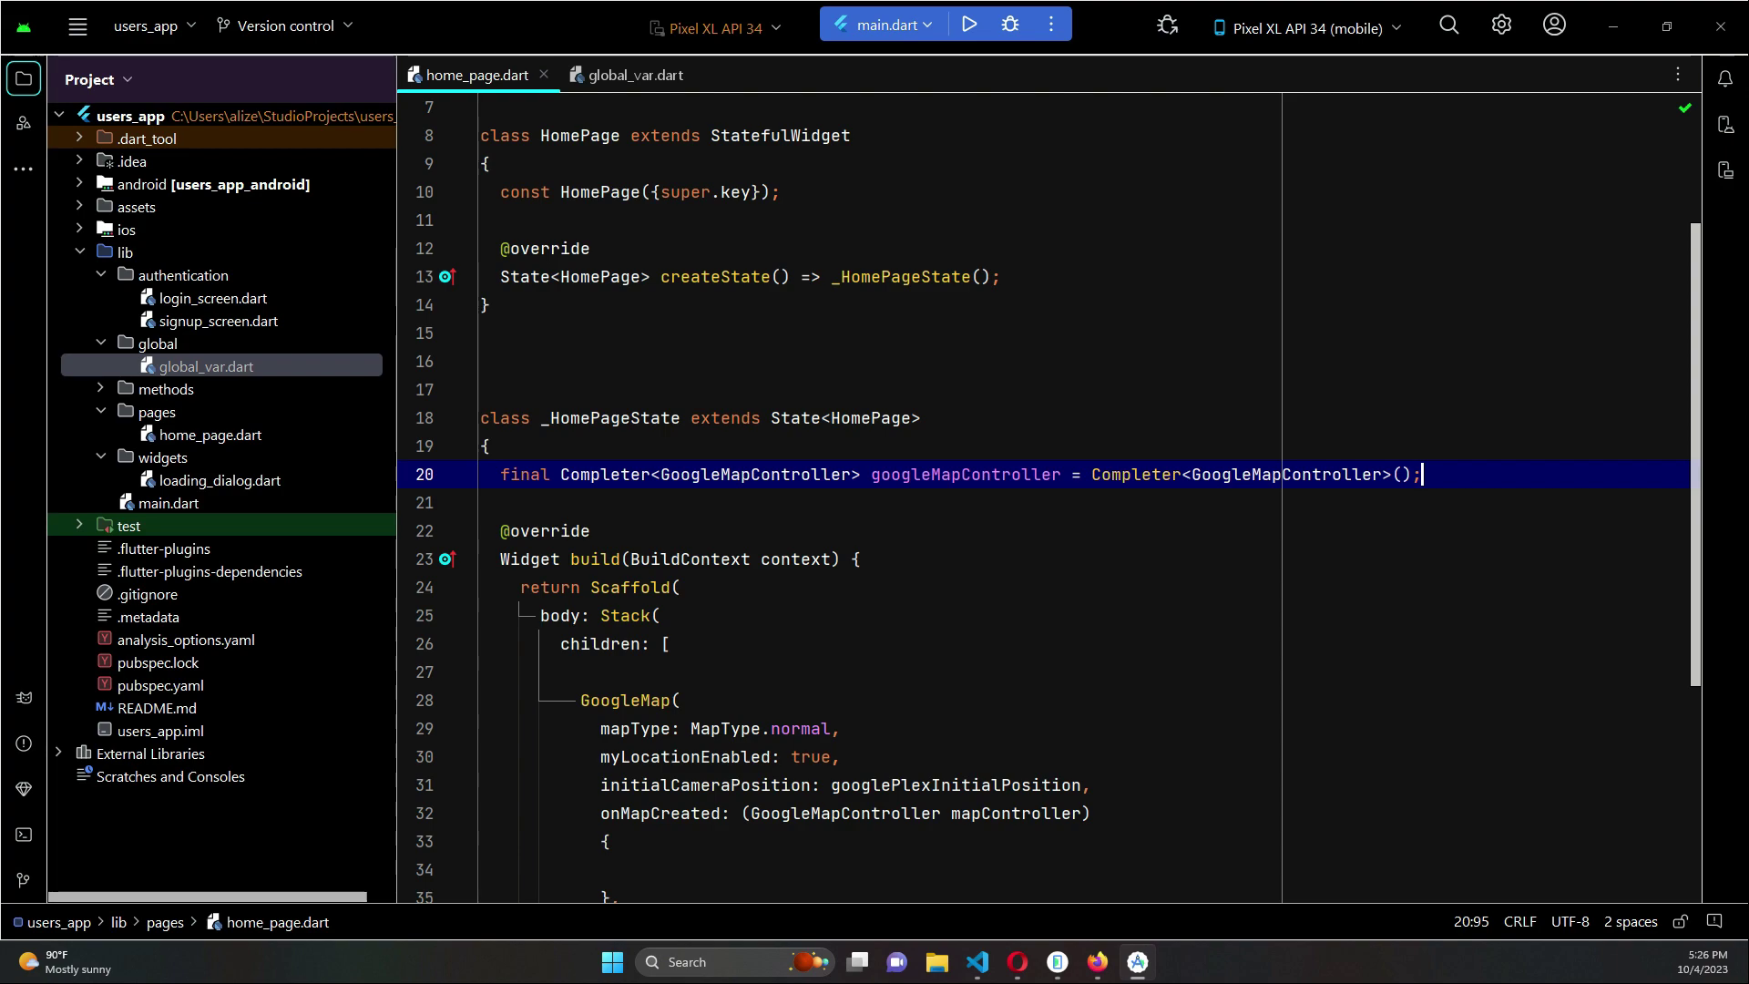
Declare a nullable GoogleMapController field named controllerGoogleMap in the HomePage state.
{"action": "type", "text": "Googl"}
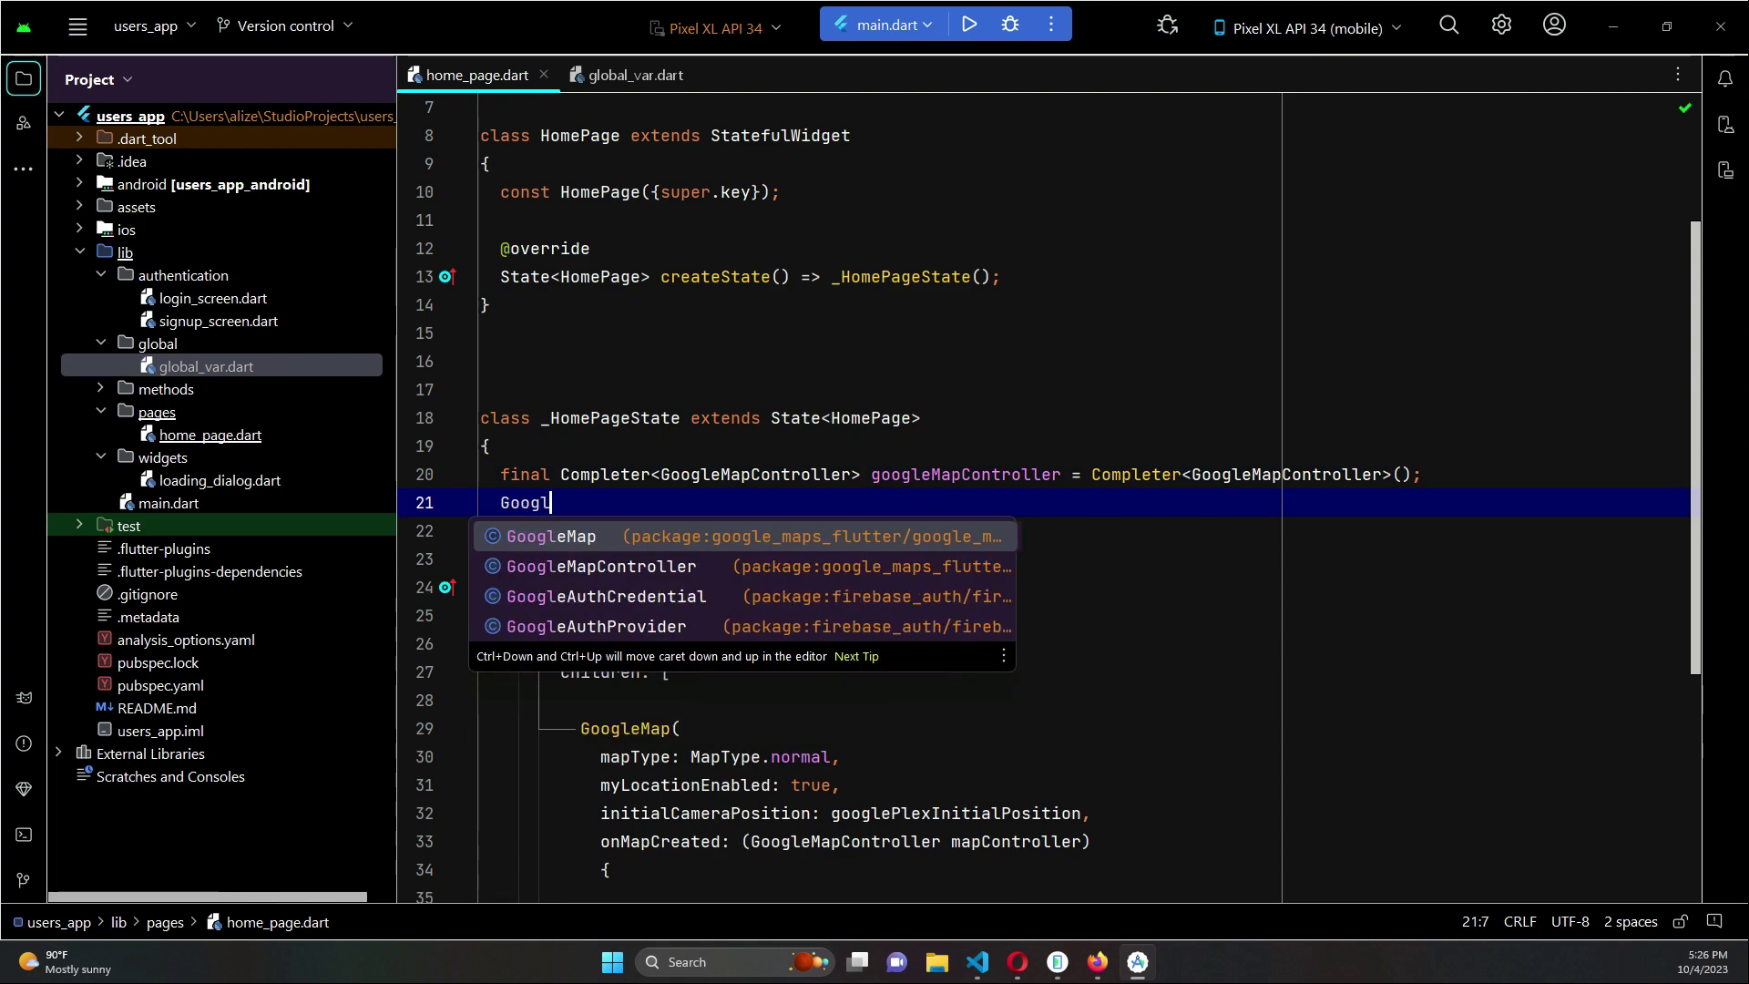
{"action": "left_click", "coordinate": [597, 566]}
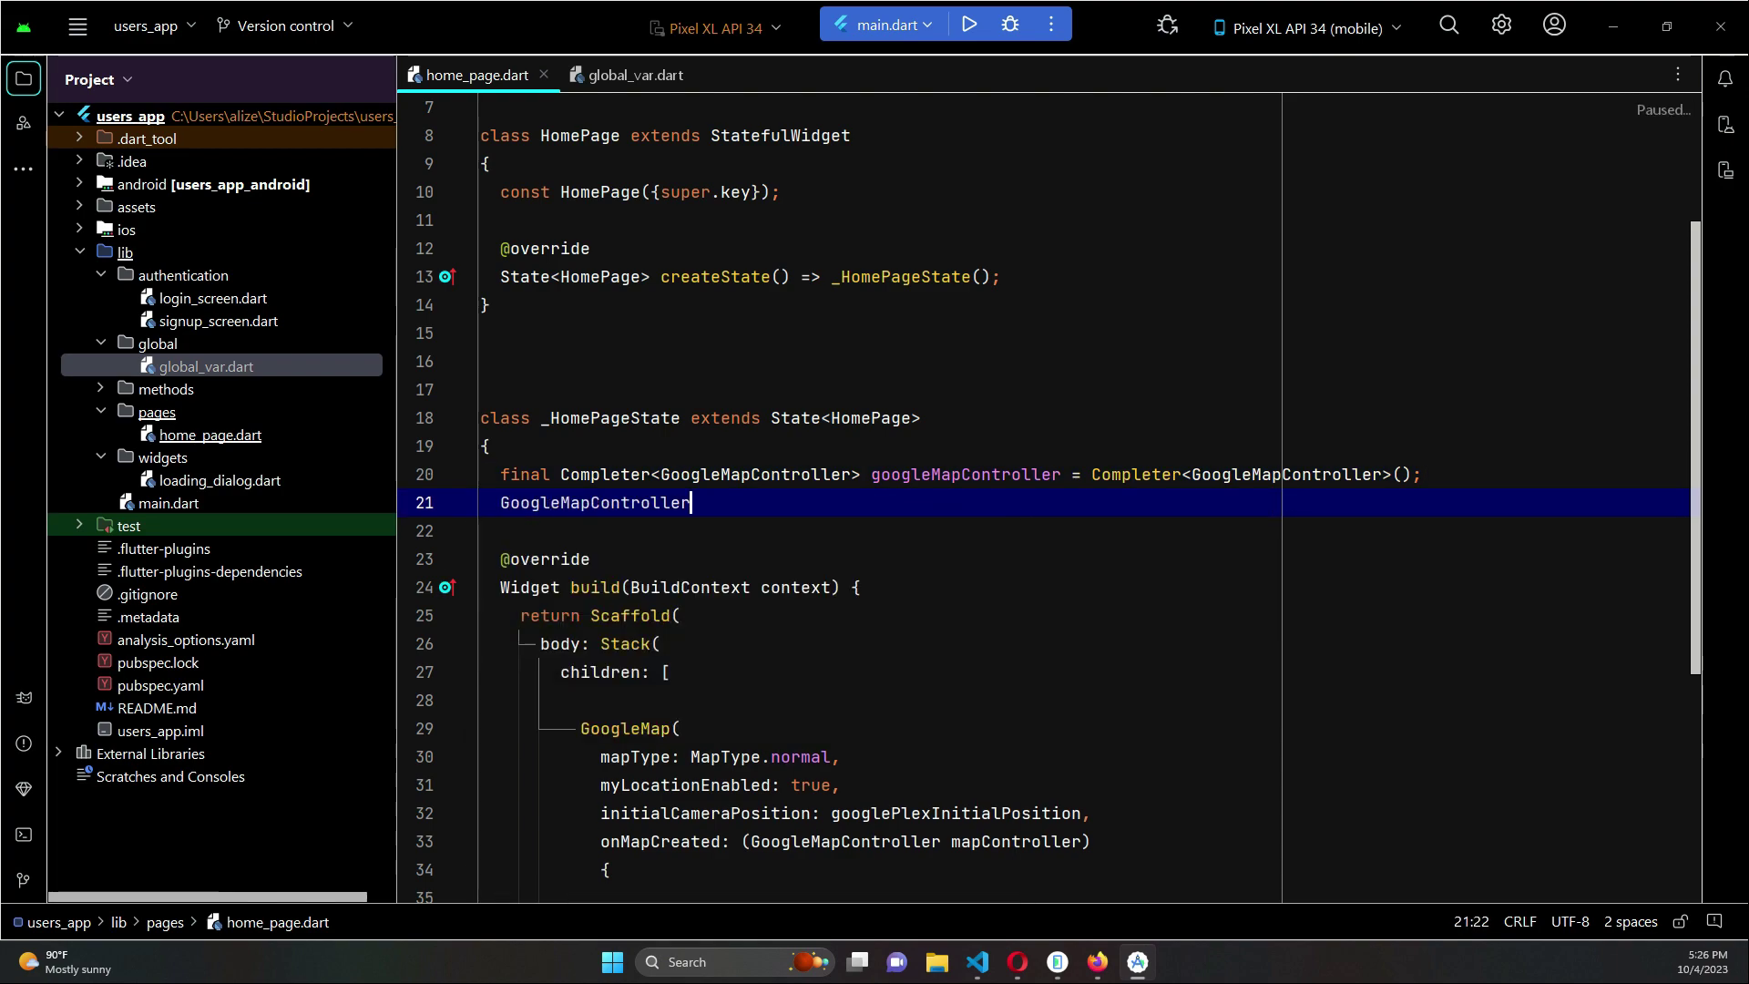
{"action": "type", "text": "?"}
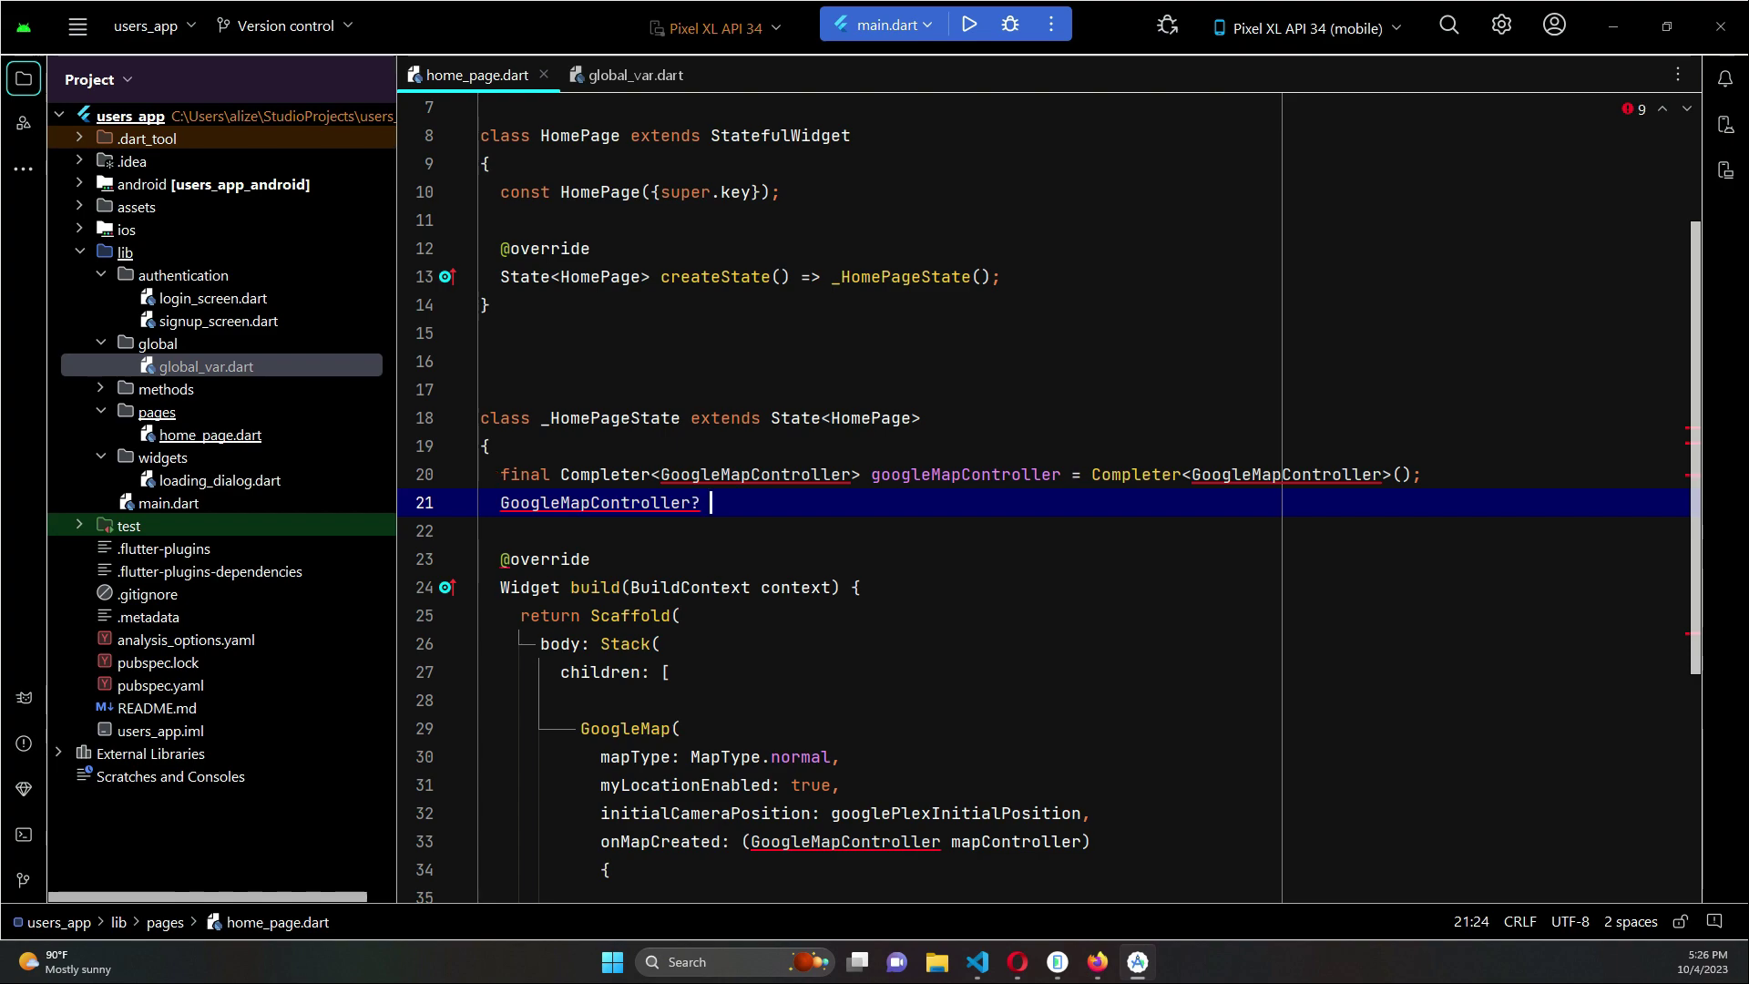
{"action": "type", "text": "ma"}
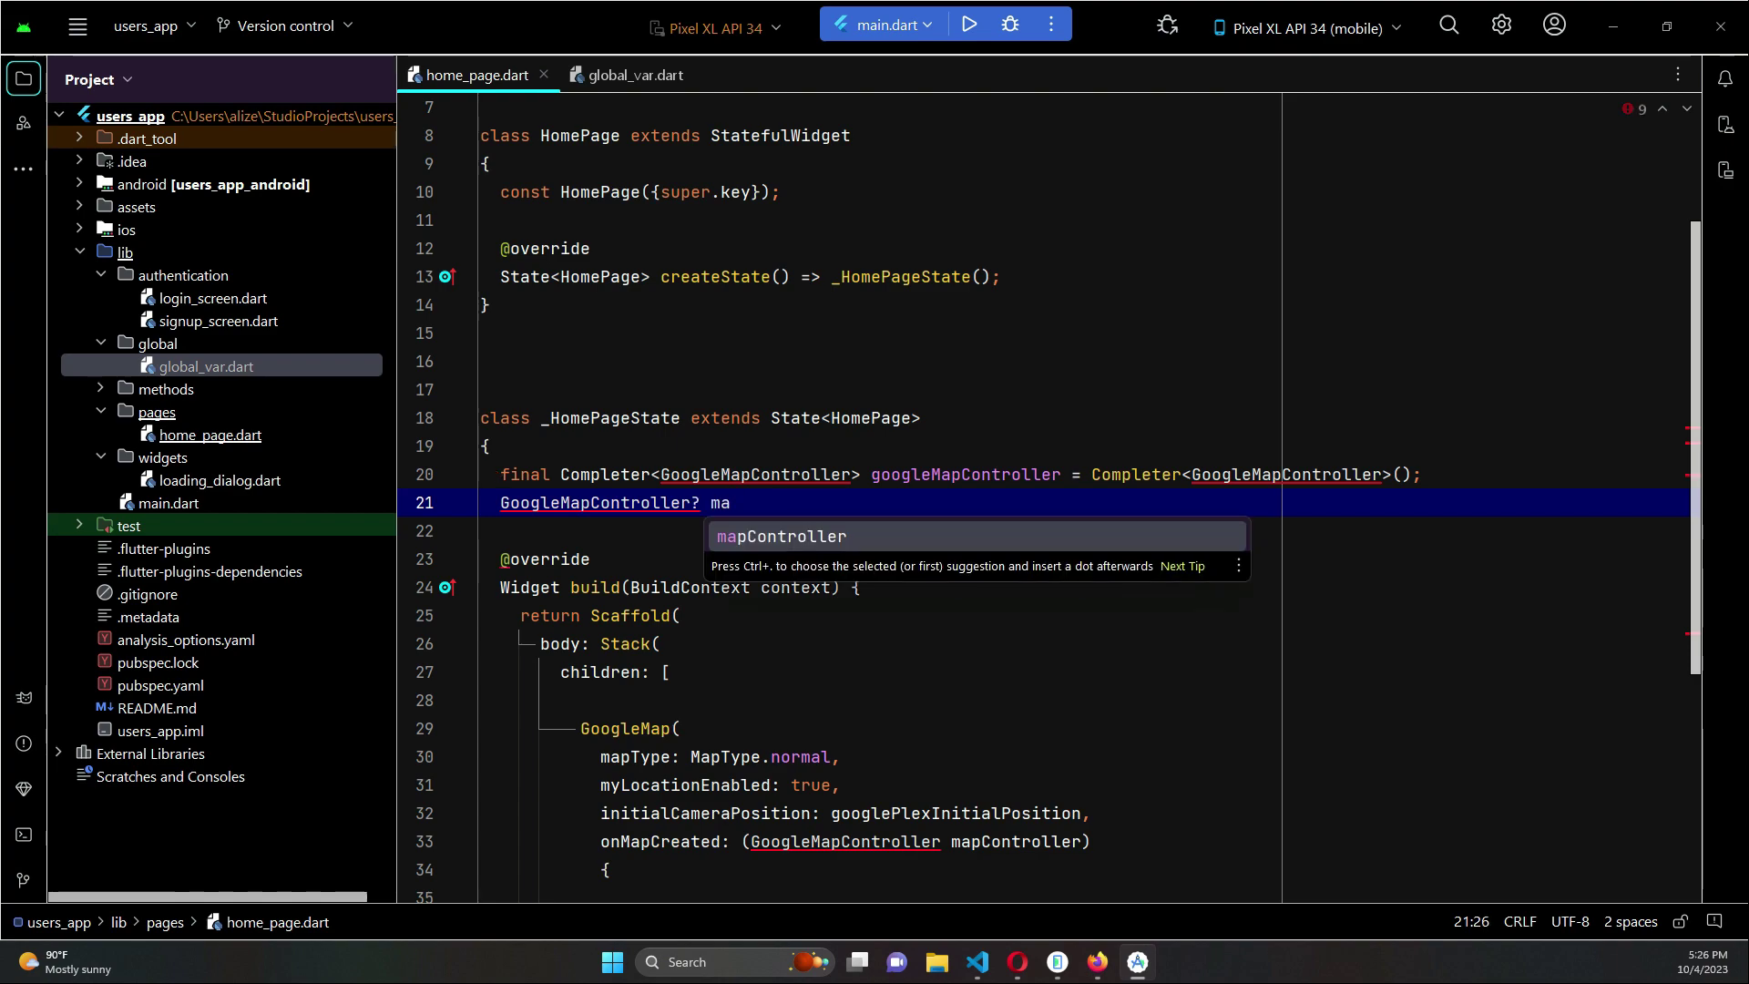
{"action": "type", "text": "contre"}
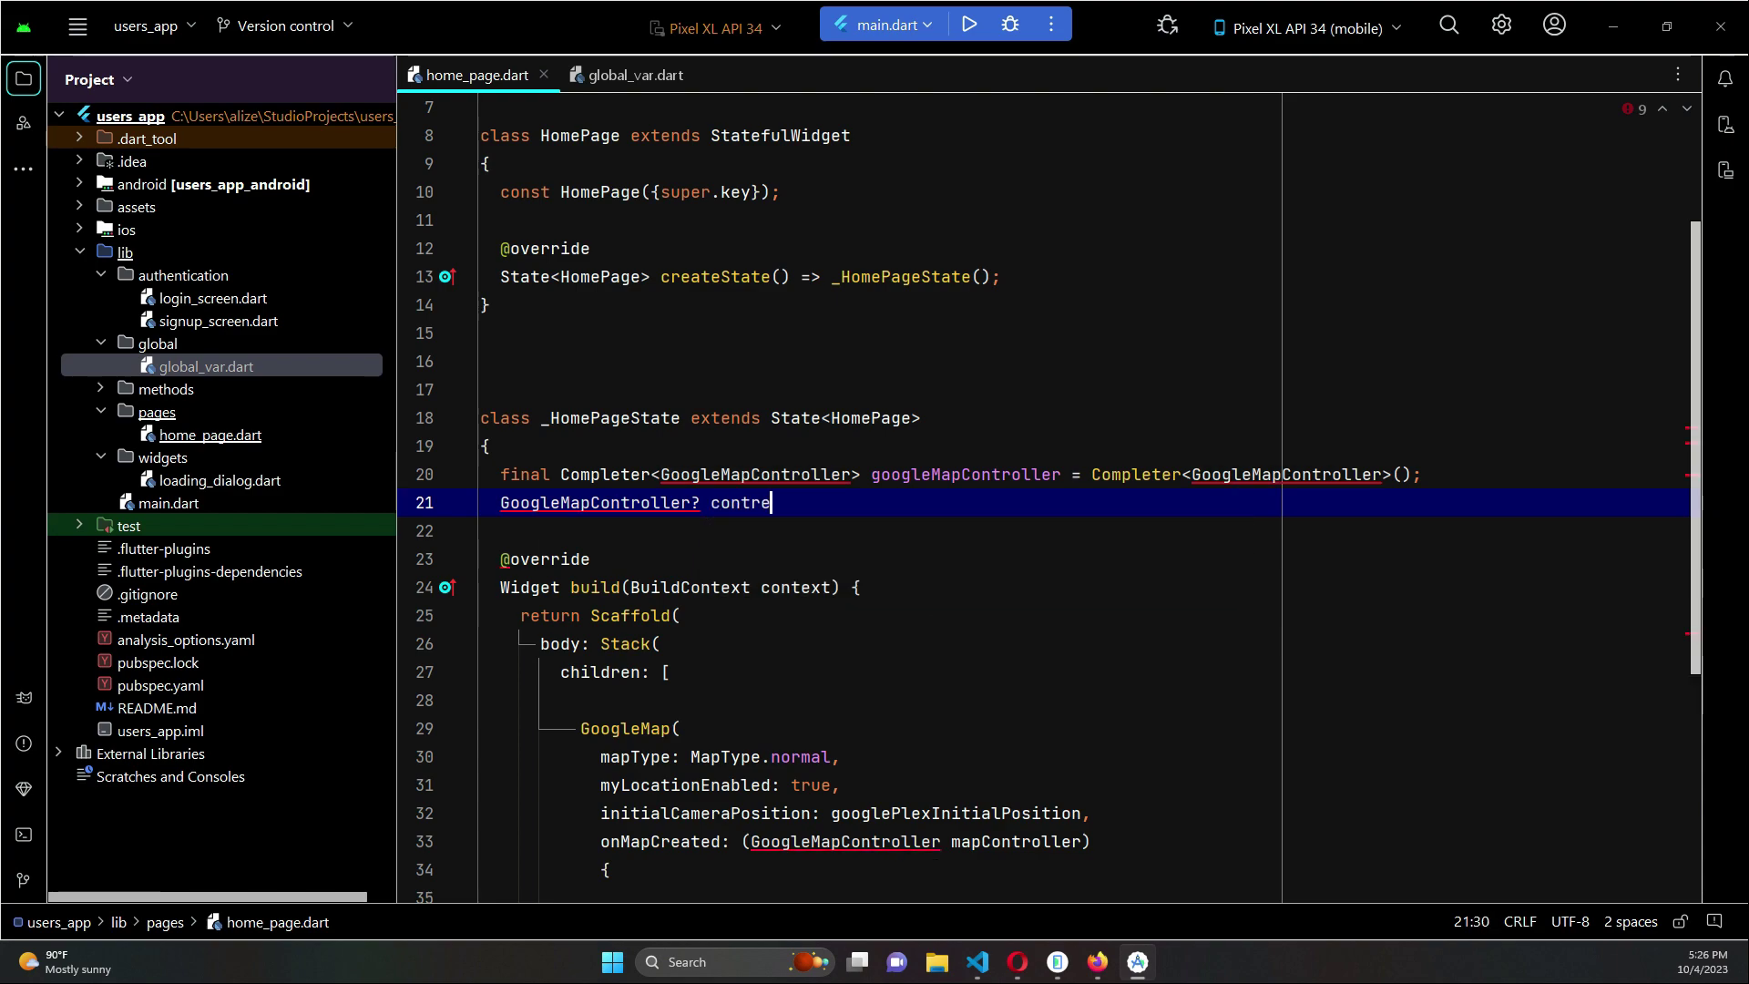
{"action": "type", "text": "ollerG"}
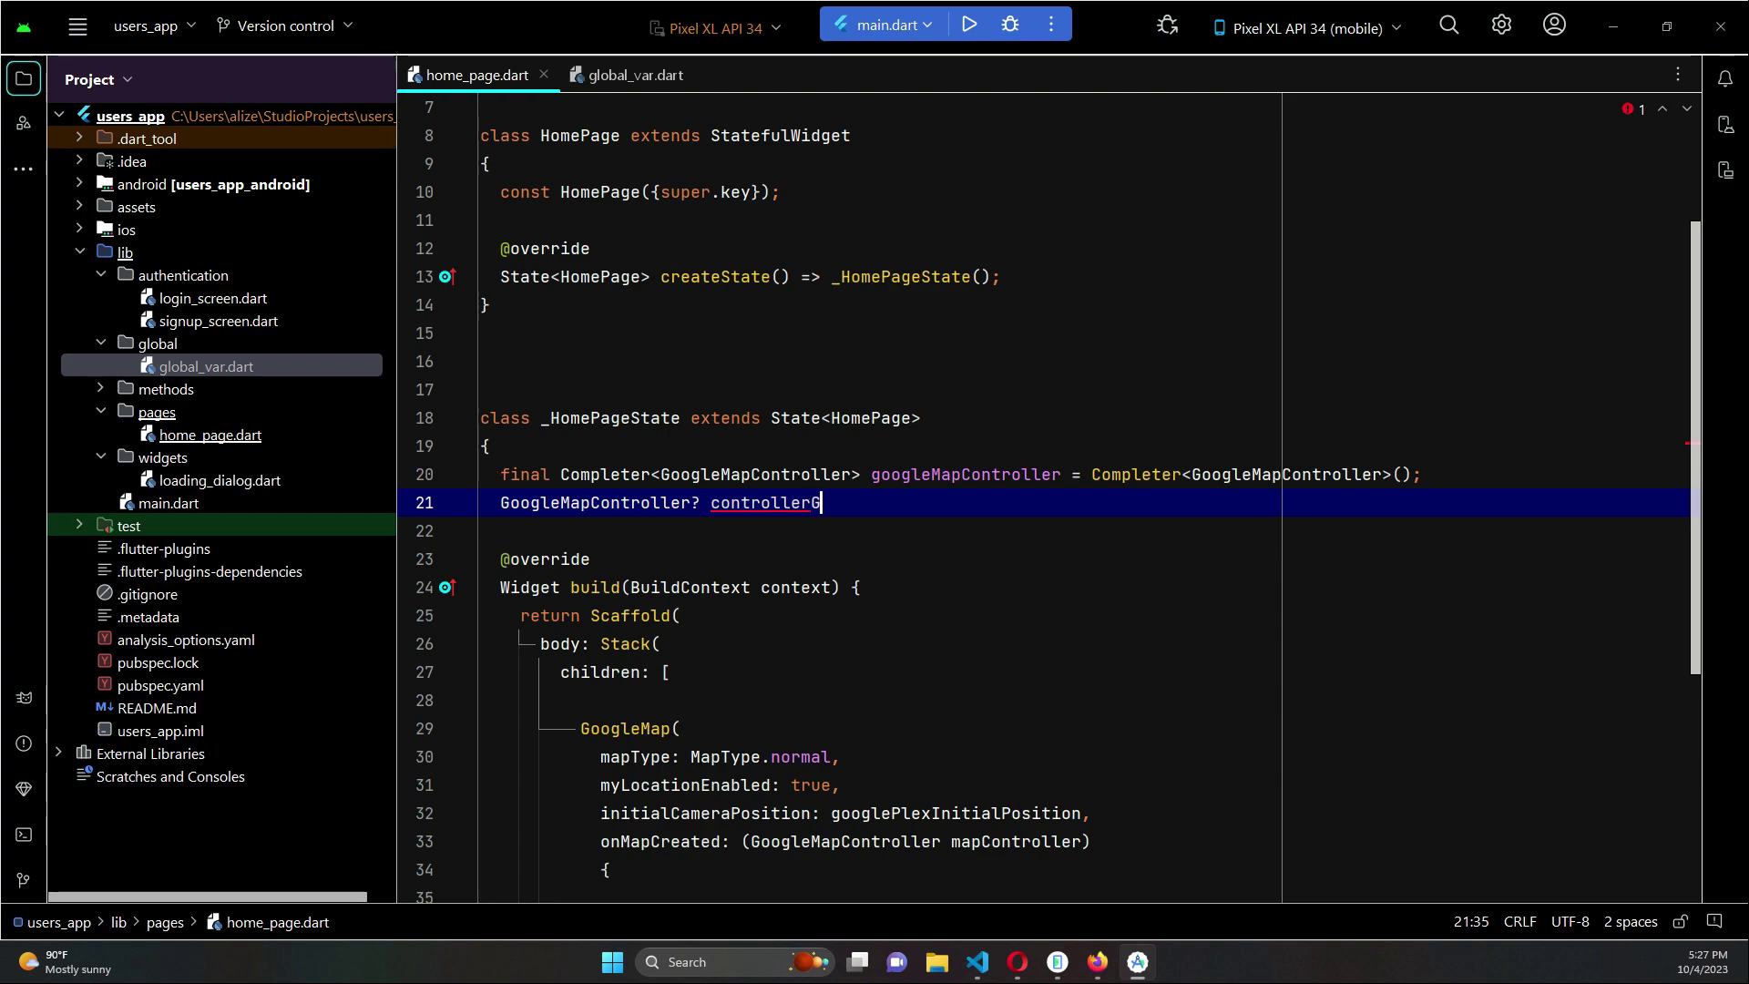
{"action": "type", "text": "oogleM"}
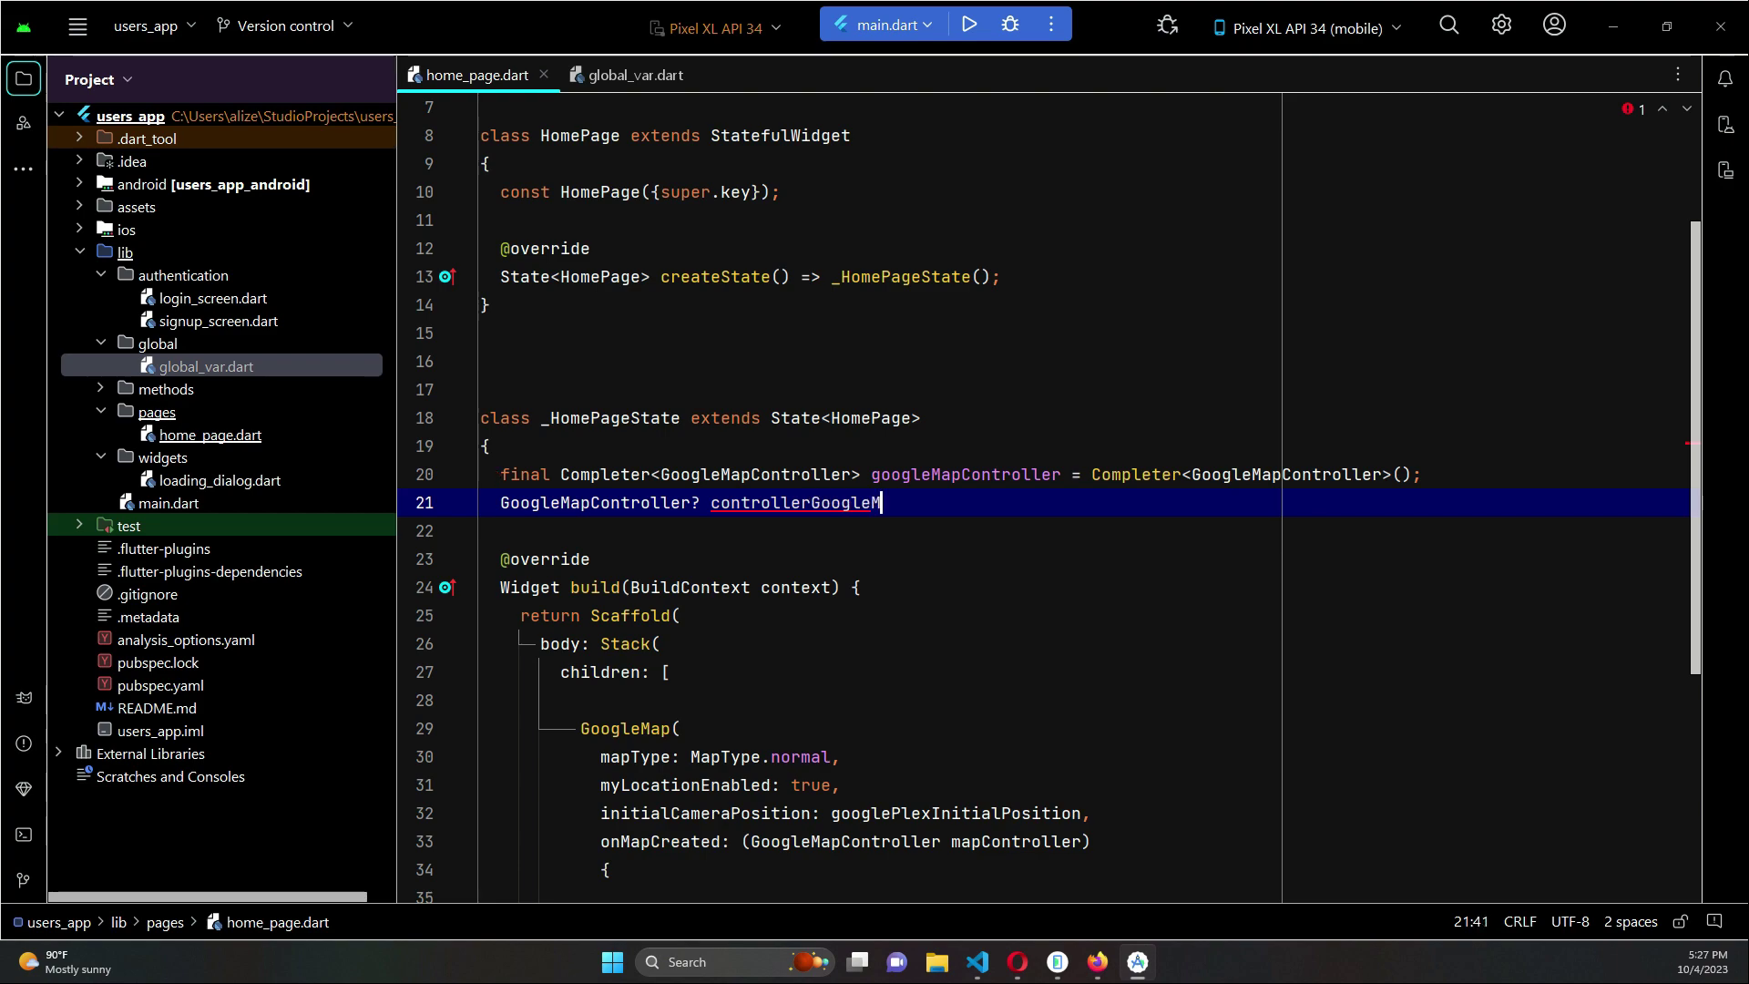
{"action": "type", "text": "ap;"}
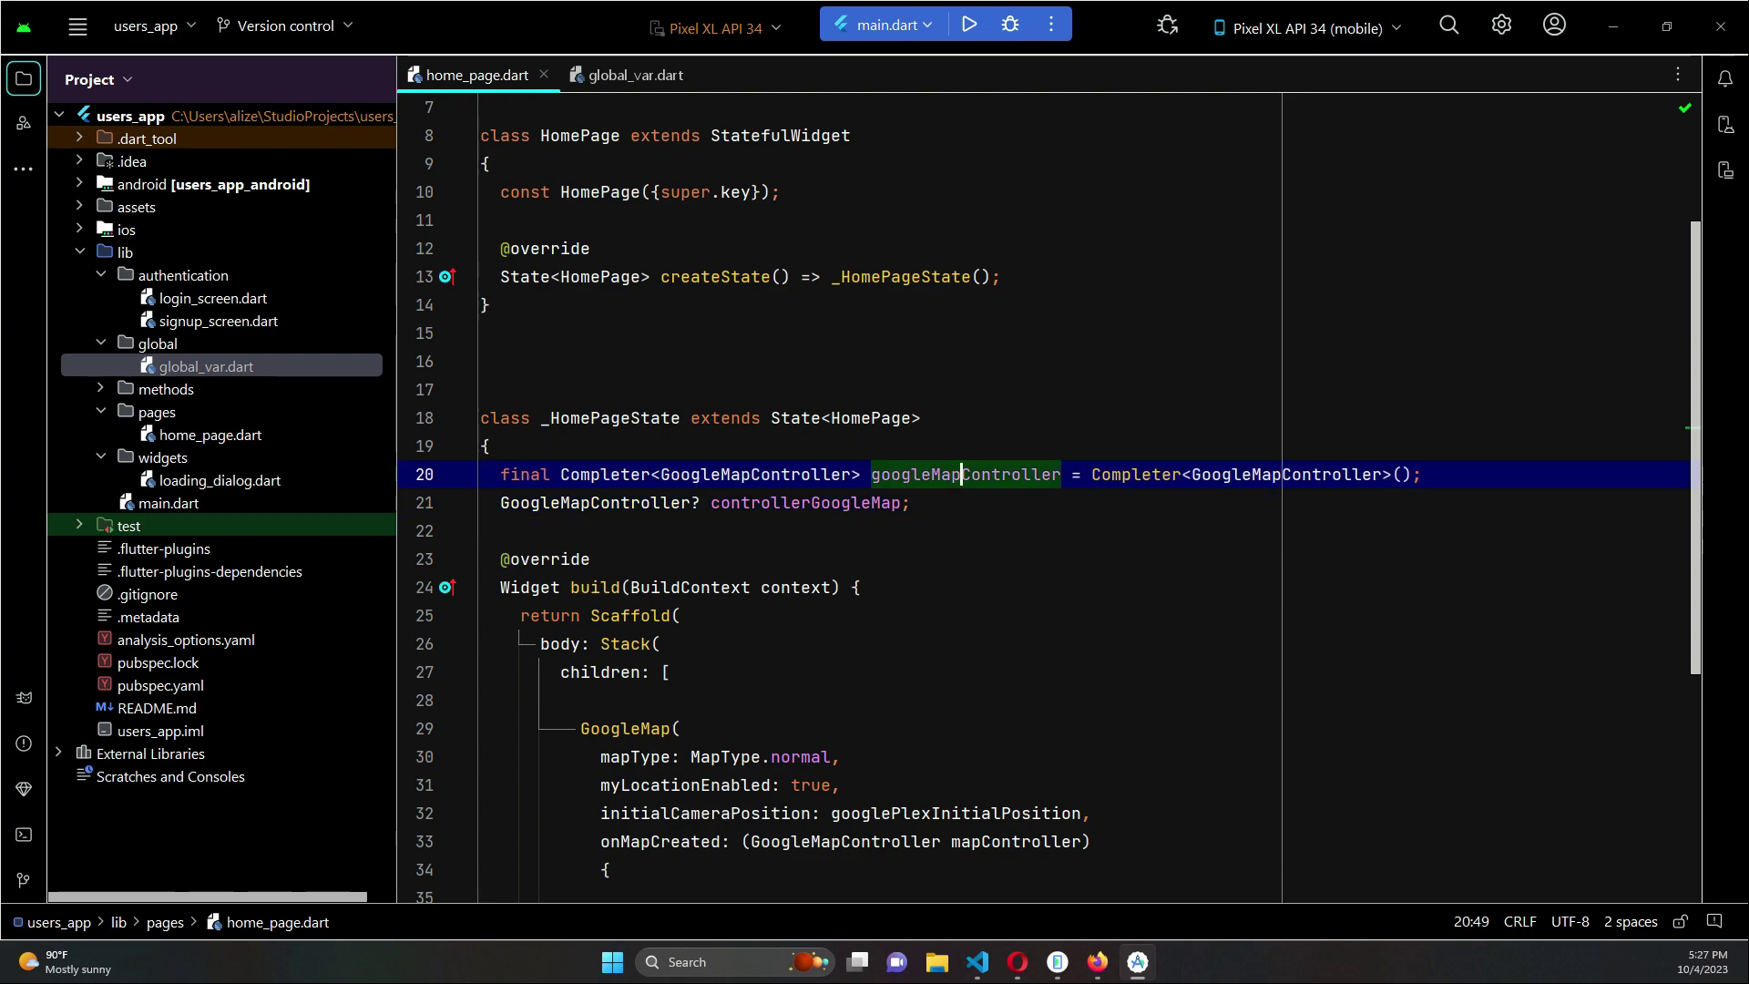
Fix the Completer field's misspelled name so it reads googleMapCompleterController.
{"action": "type", "text": "ConpletCon"}
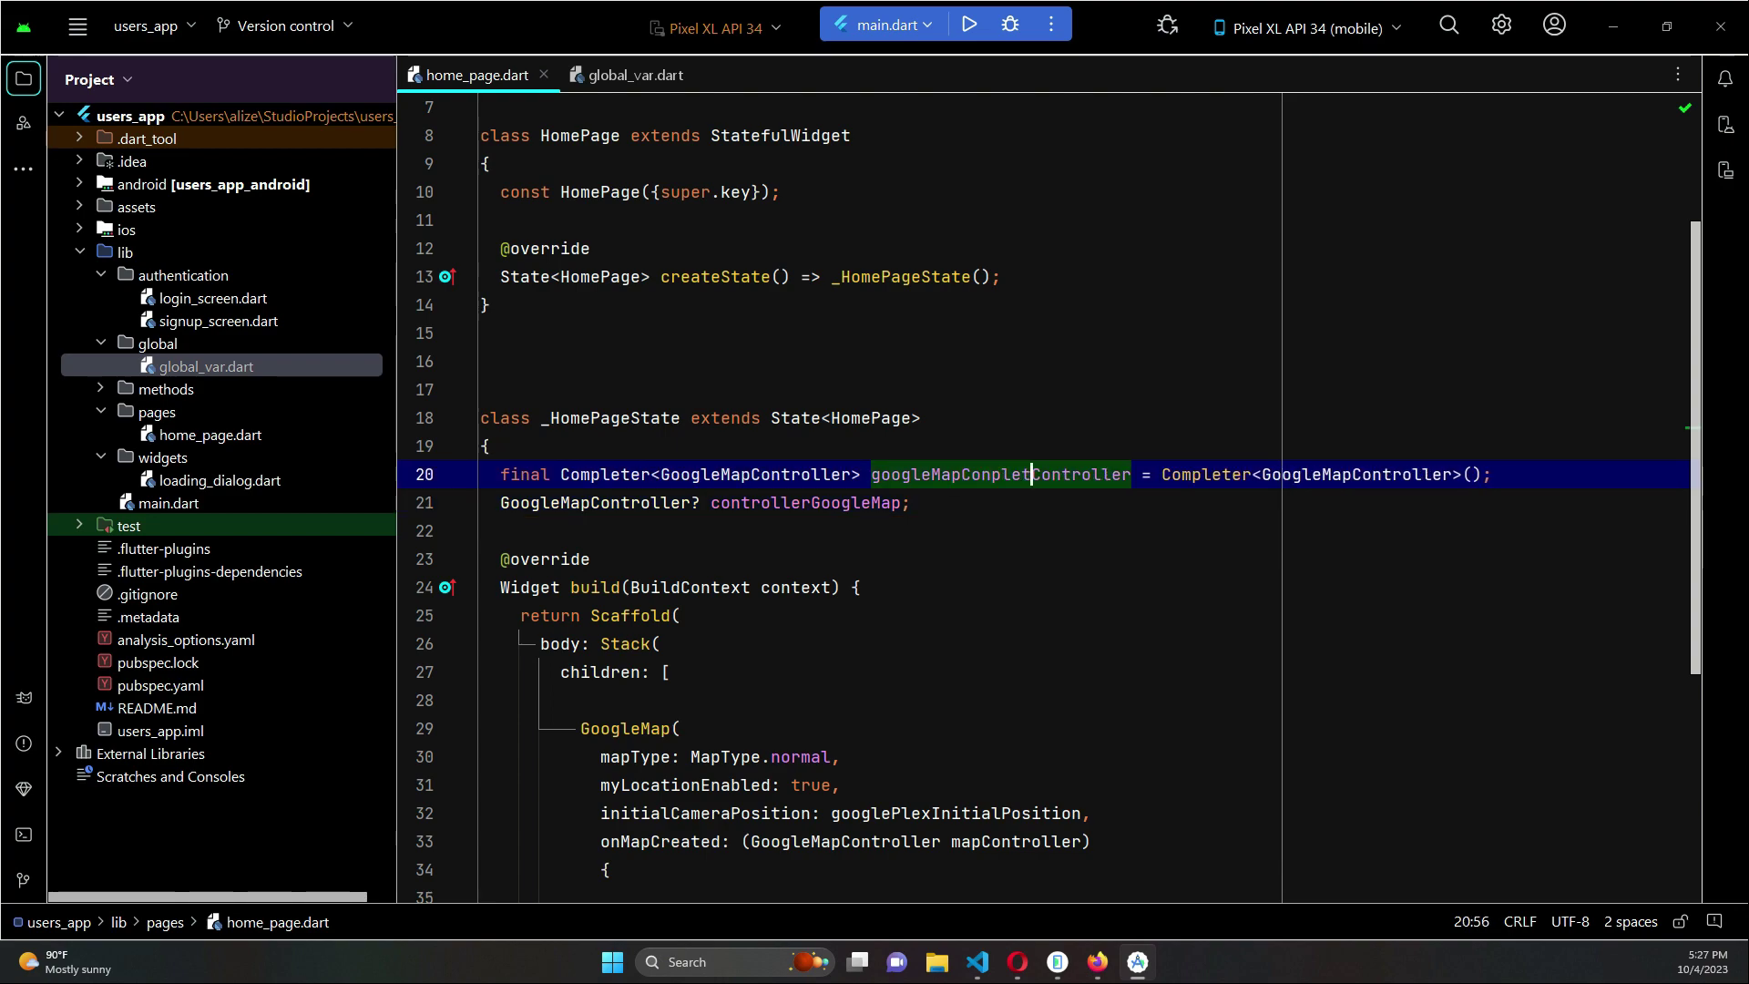
{"action": "type", "text": "ter"}
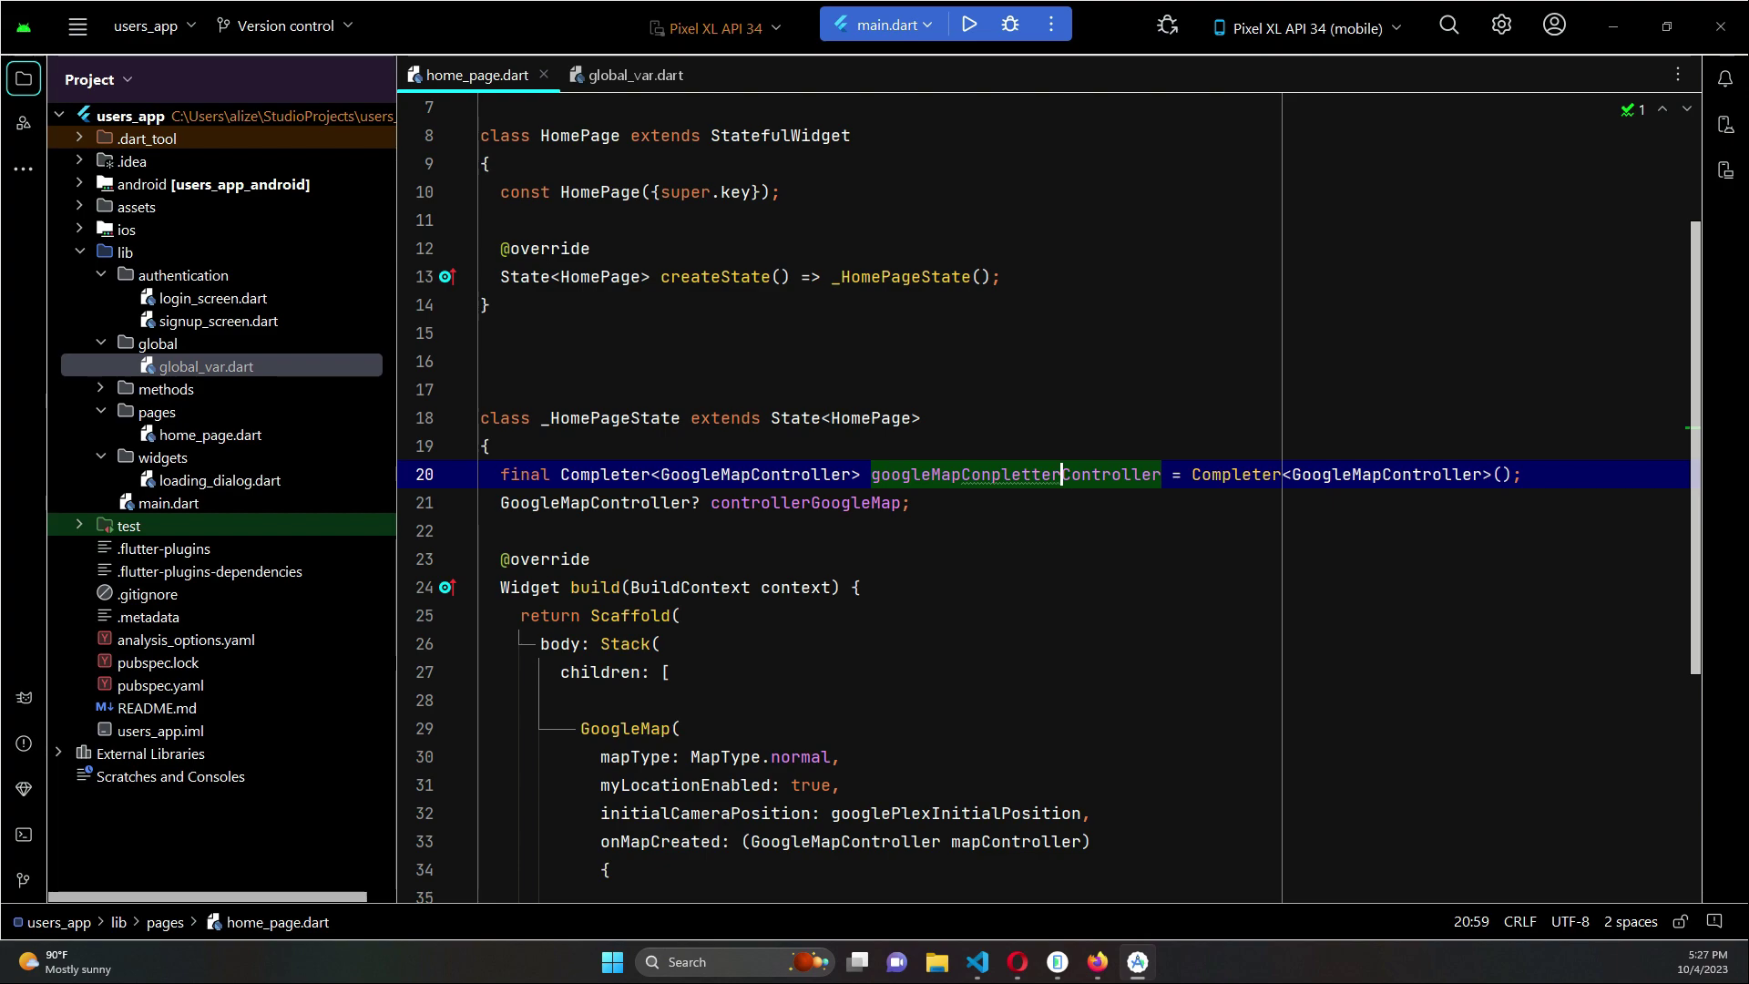
{"action": "left_click", "coordinate": [990, 473]}
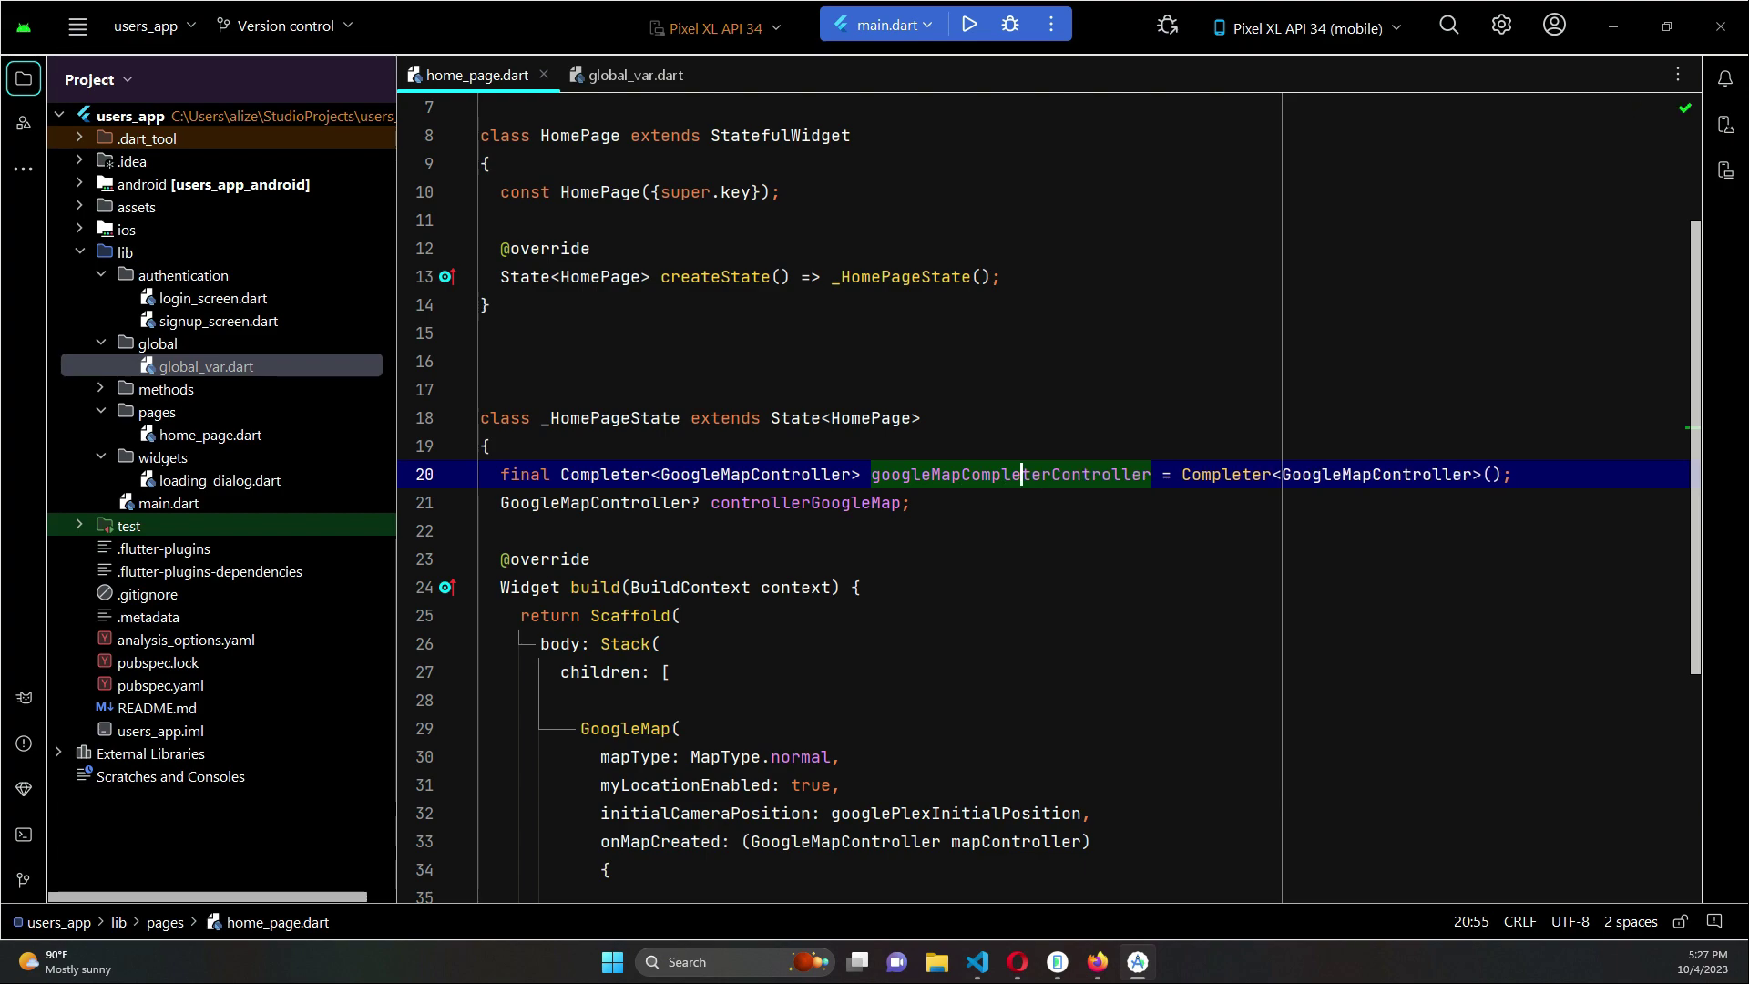
{"action": "double_click", "coordinate": [1008, 473]}
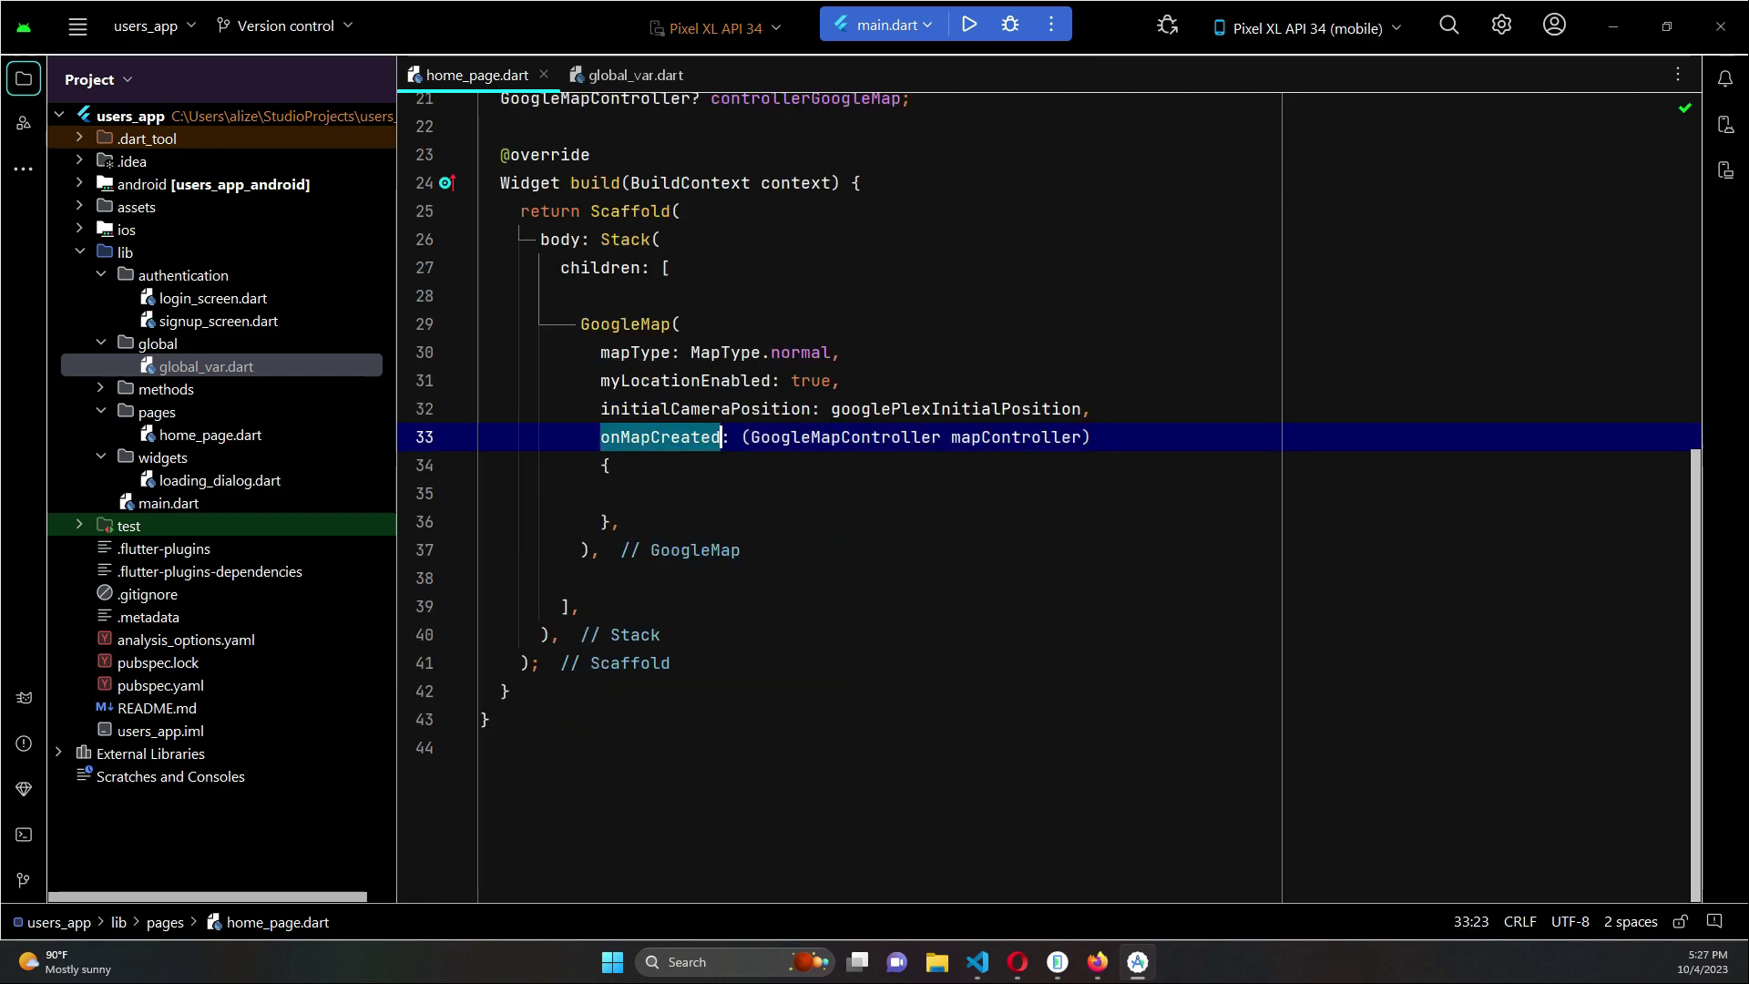
Assign mapController to controllerGoogleMap inside the onMapCreated callback.
{"action": "left_click", "coordinate": [625, 493]}
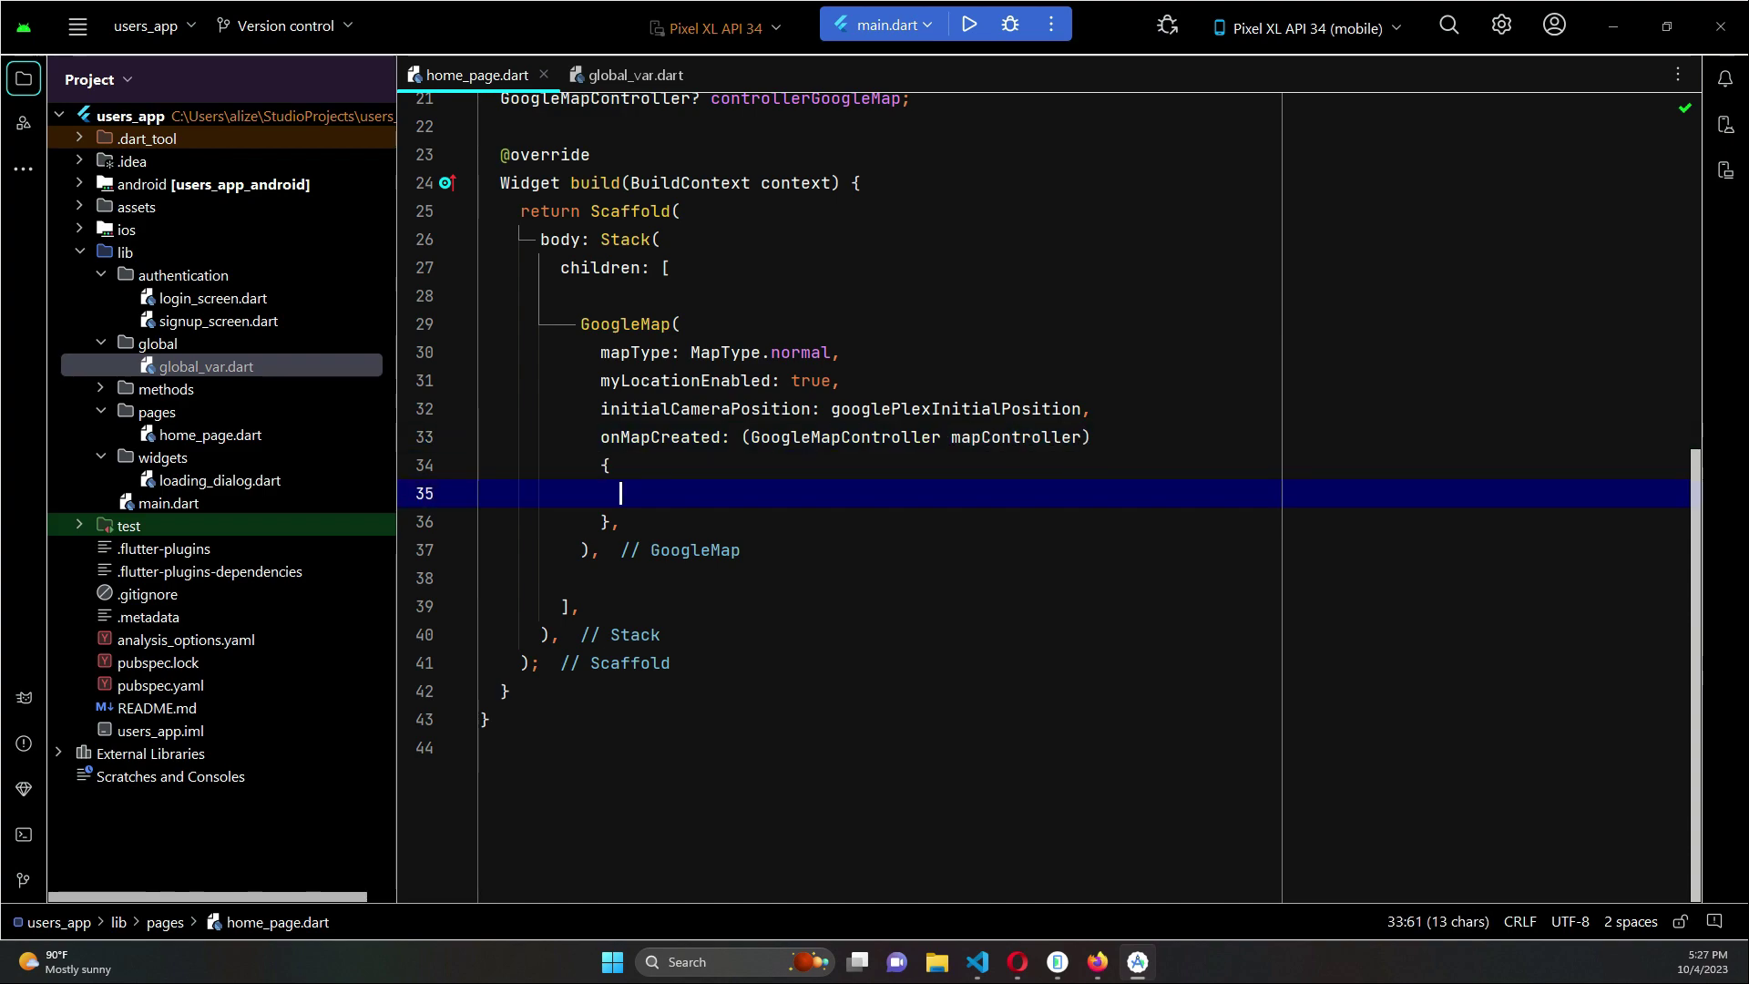
{"action": "type", "text": "goo"}
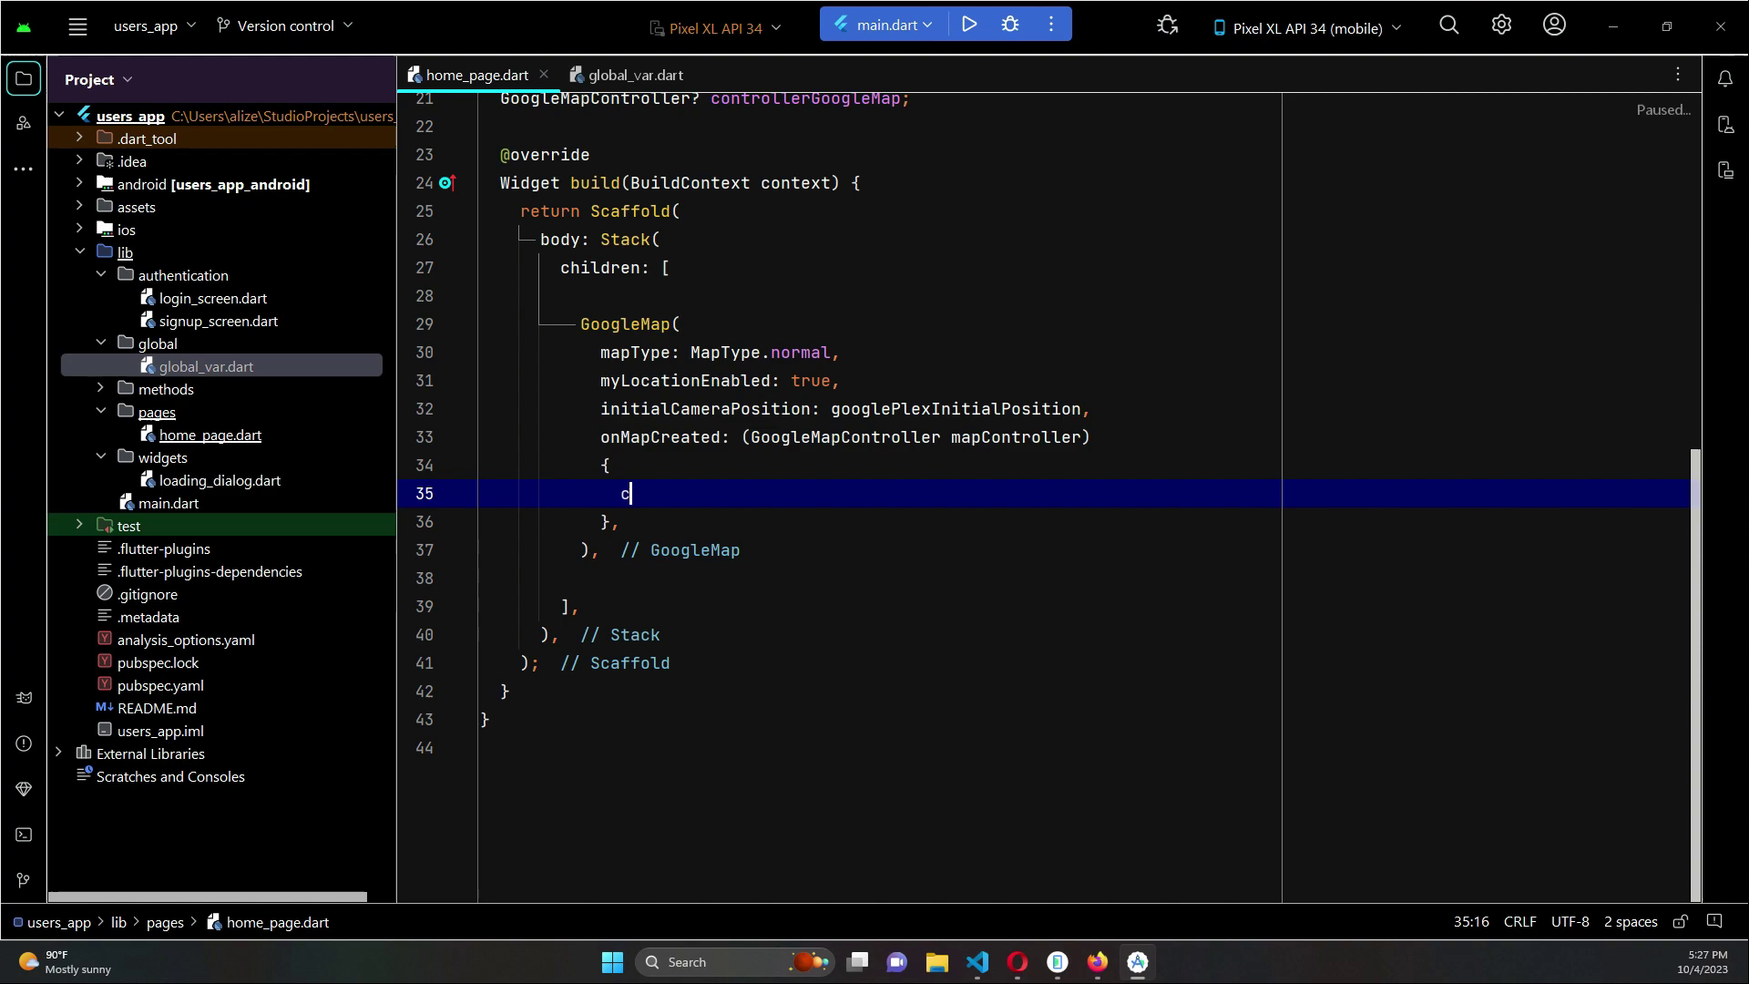
{"action": "type", "text": "controllerGoogleMap"}
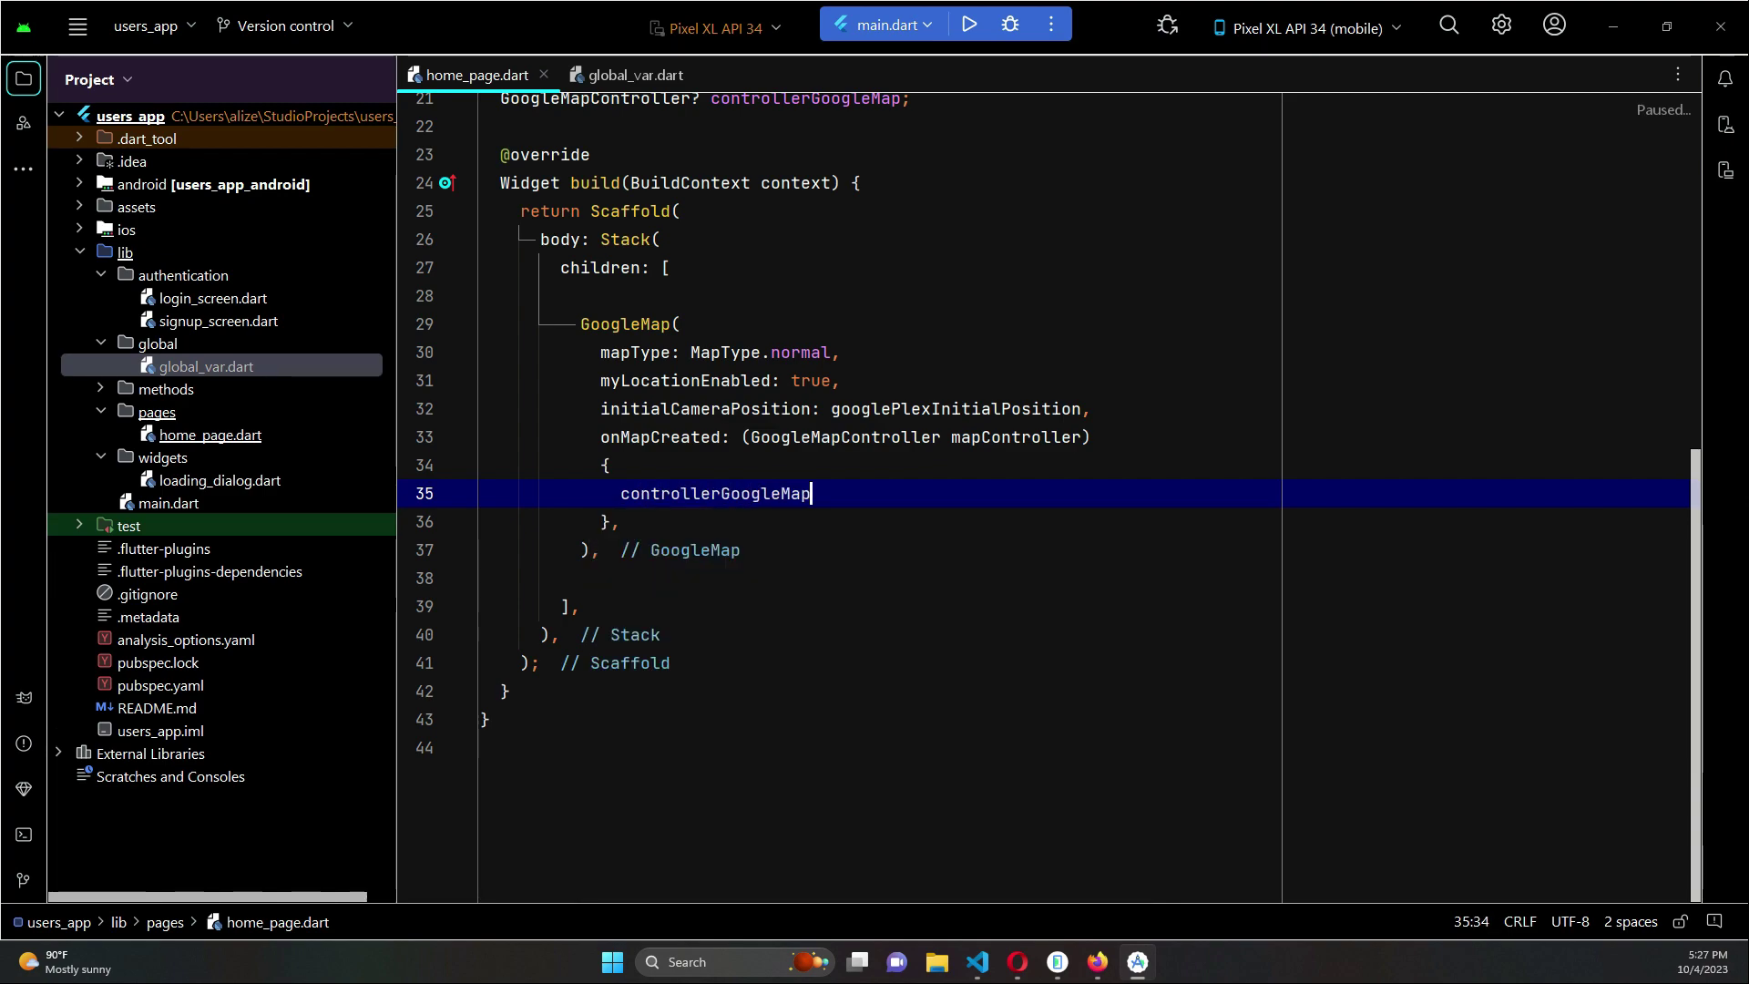
{"action": "type", "text": "= ma"}
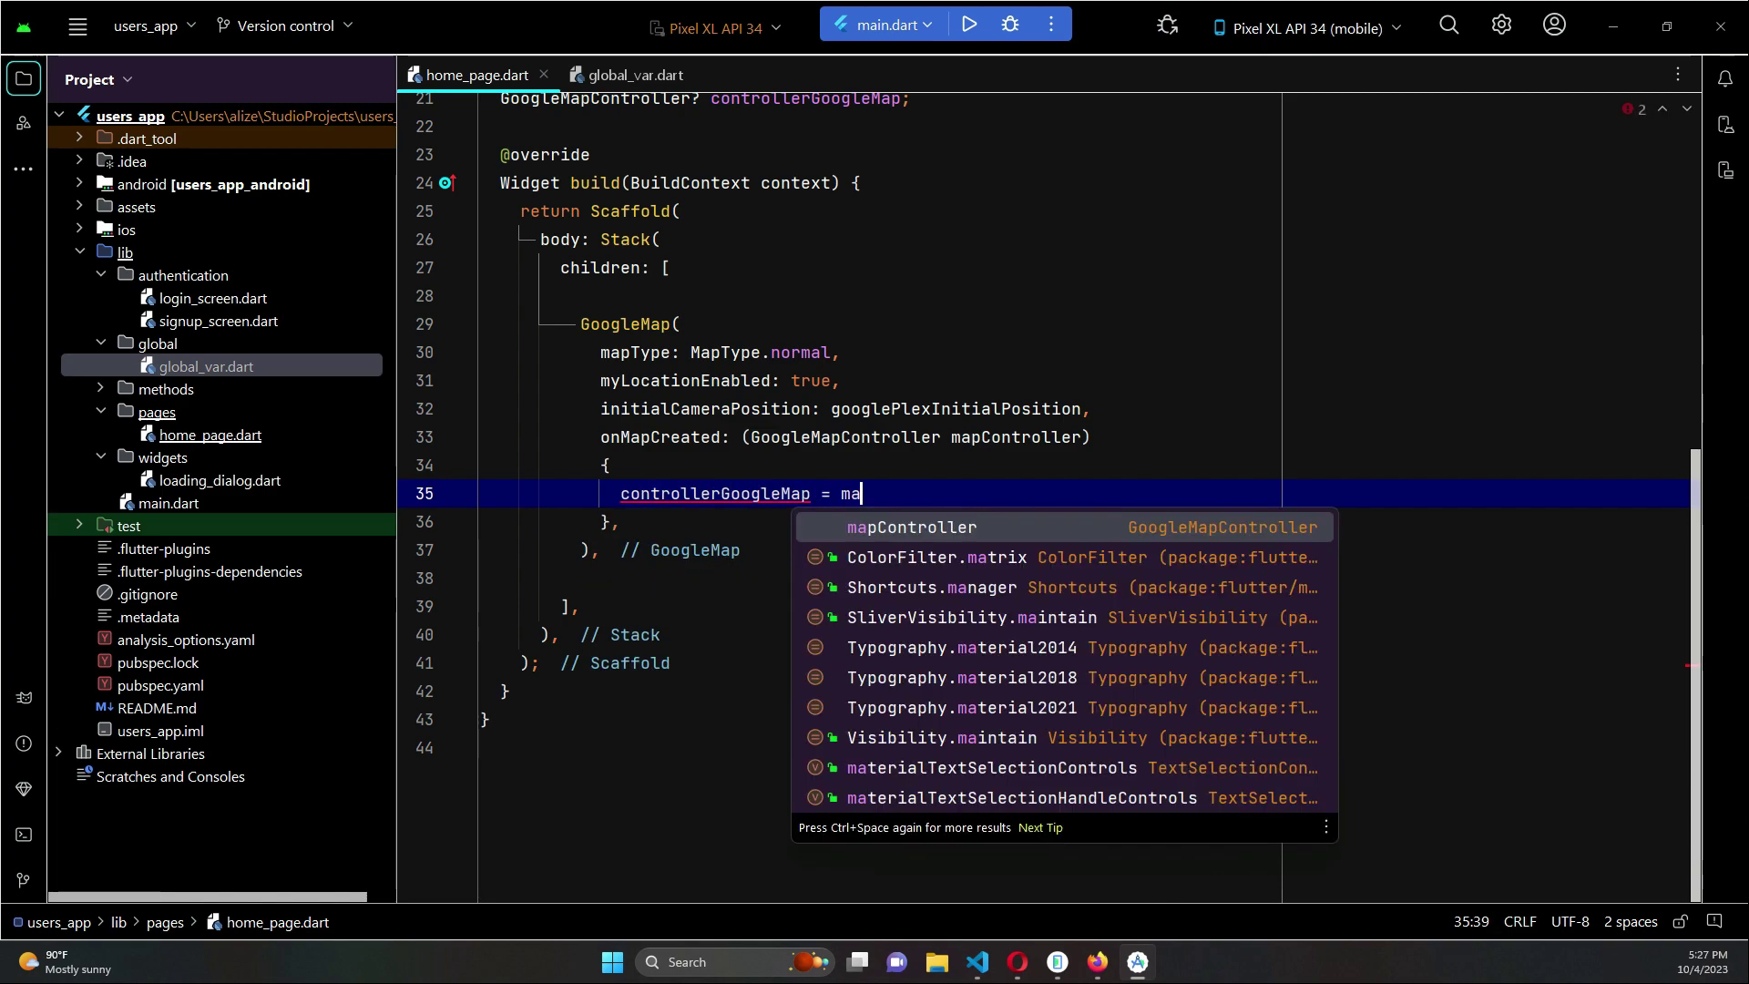
{"action": "key", "text": "Enter"}
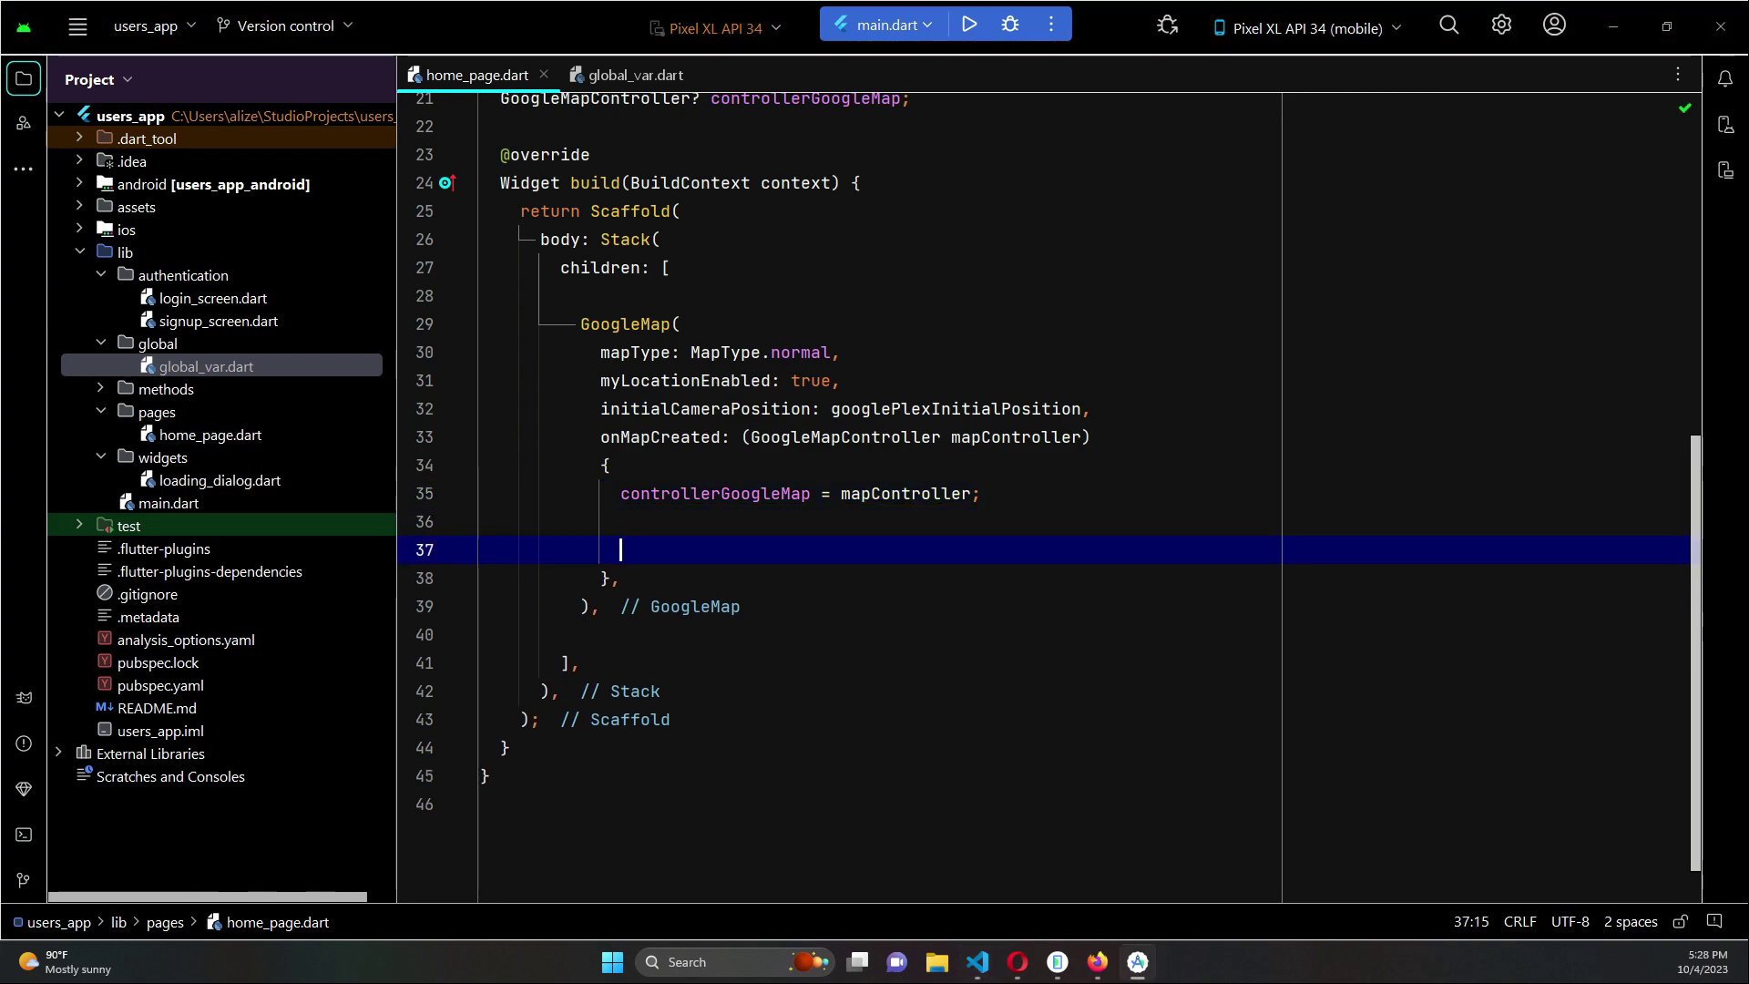
Call googleMapCompleterController.complete(controllerGoogleMap), then run the app on the emulator.
{"action": "type", "text": "googleMapCompleterController"}
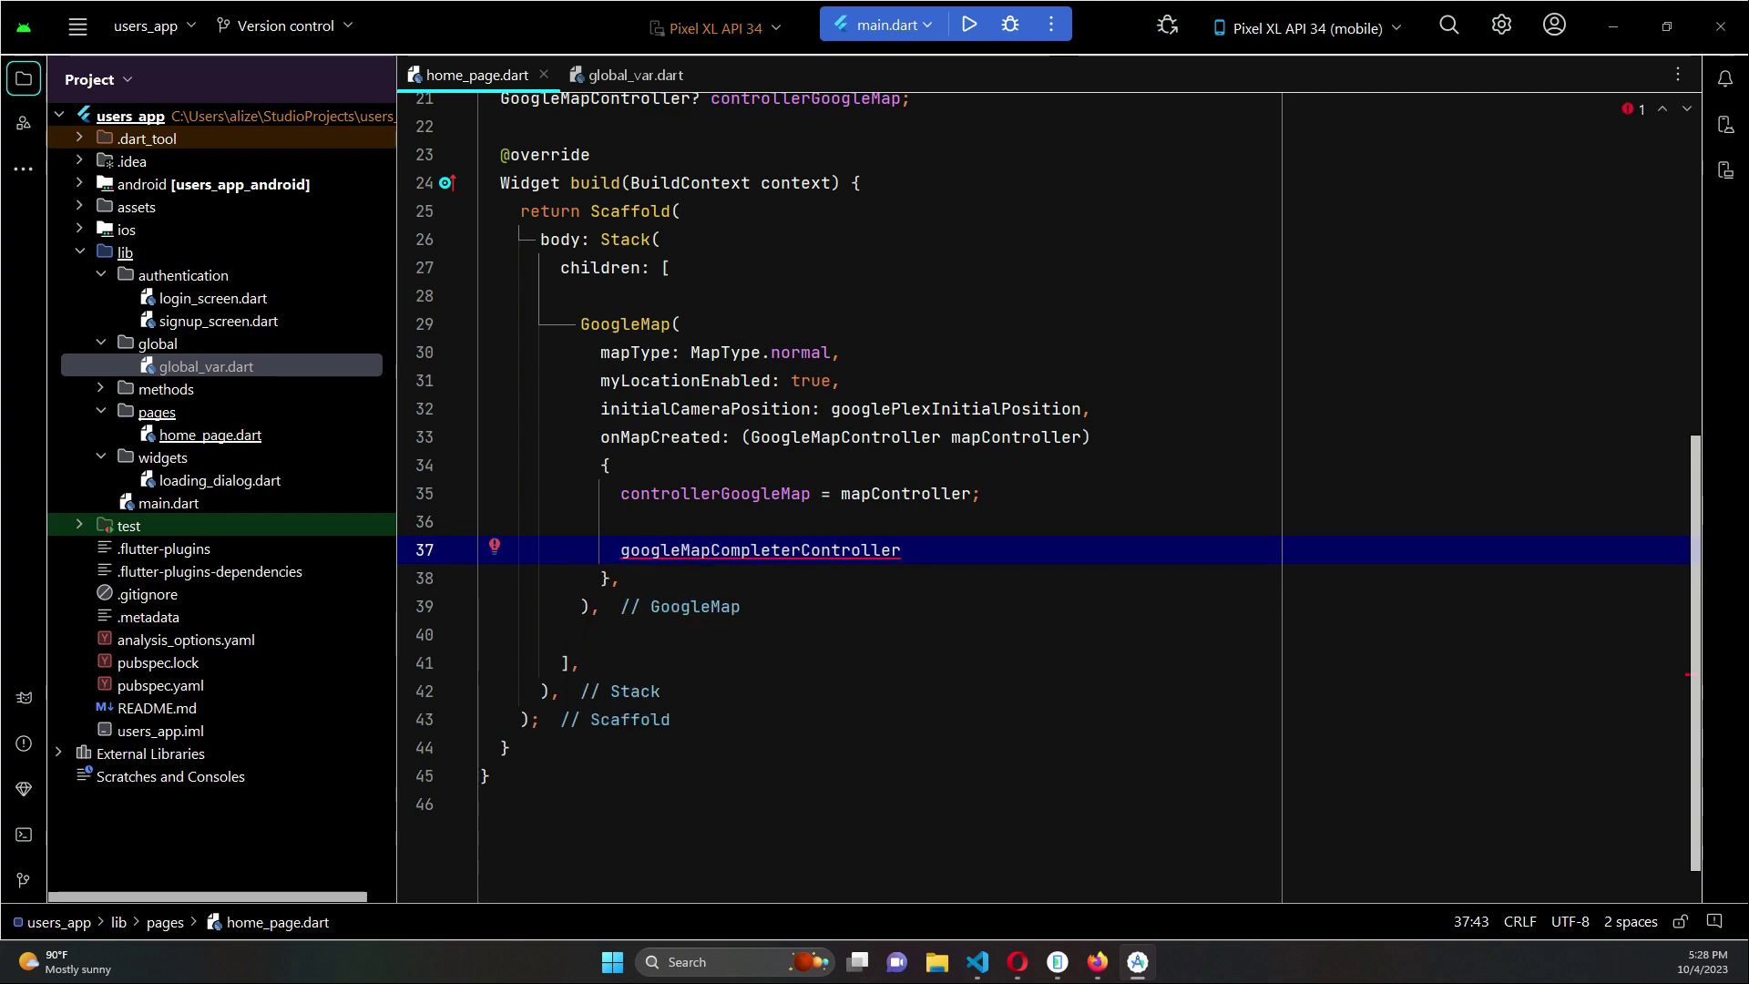
{"action": "type", "text": ".complete()"}
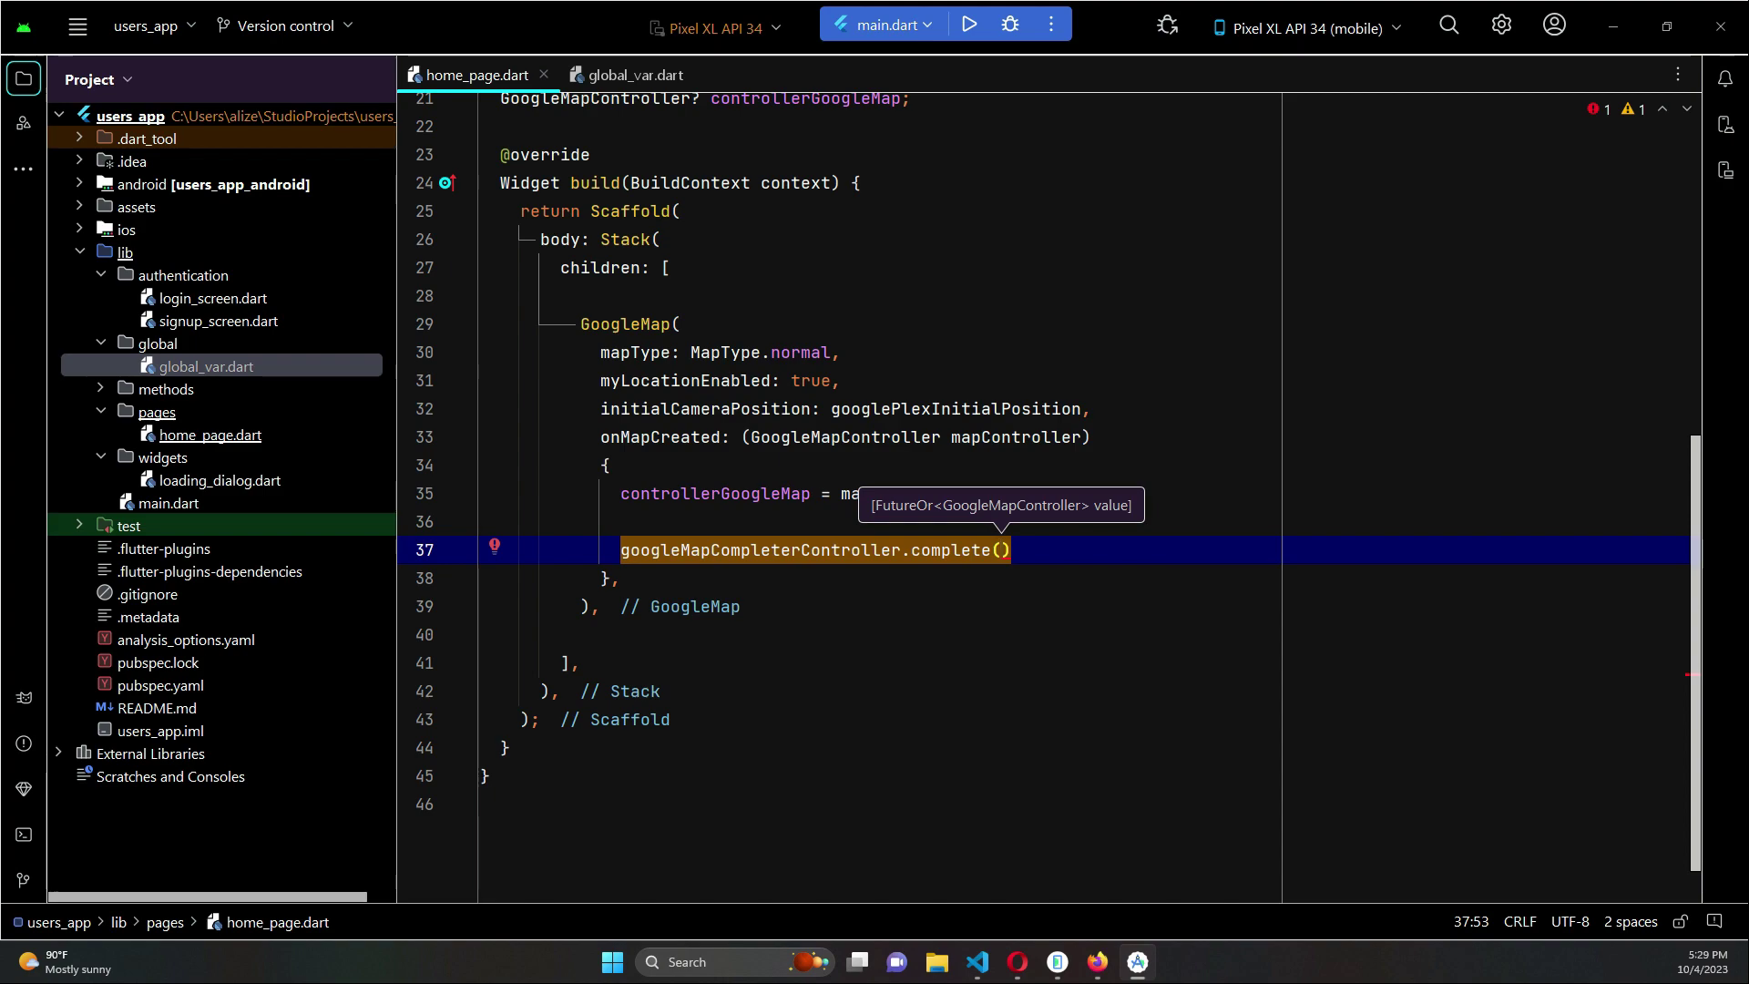
{"action": "type", "text": "controllerGoogleMap"}
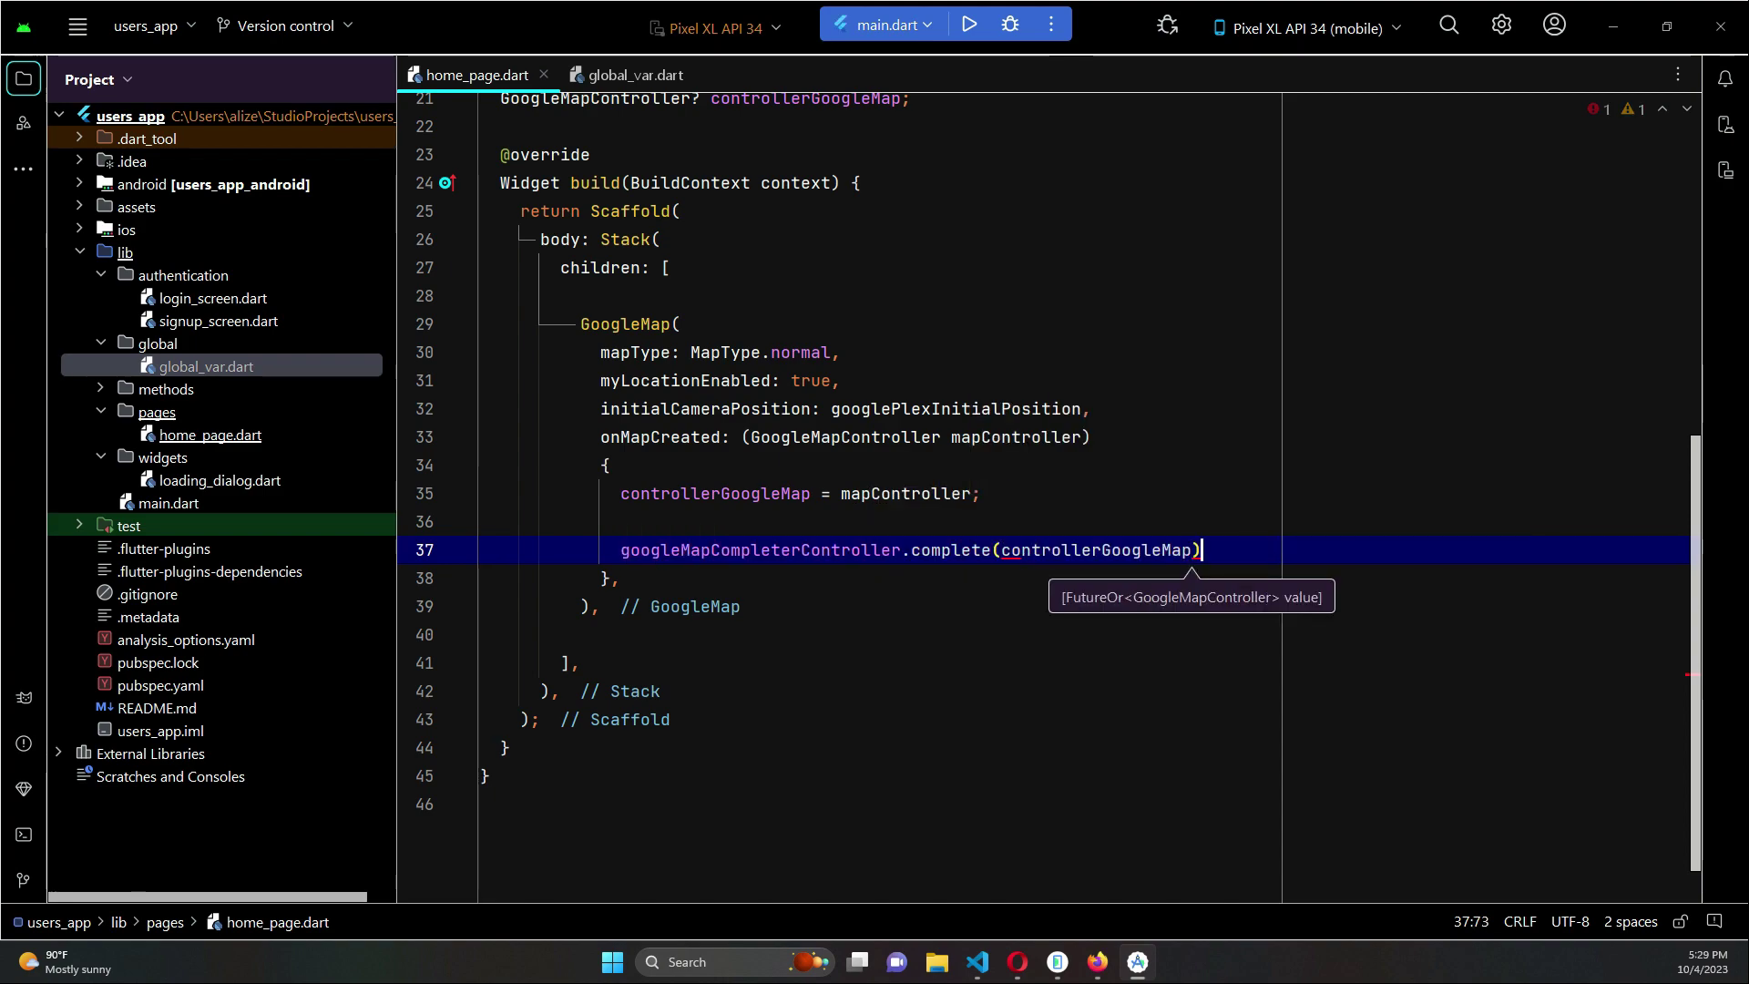
{"action": "type", "text": ";"}
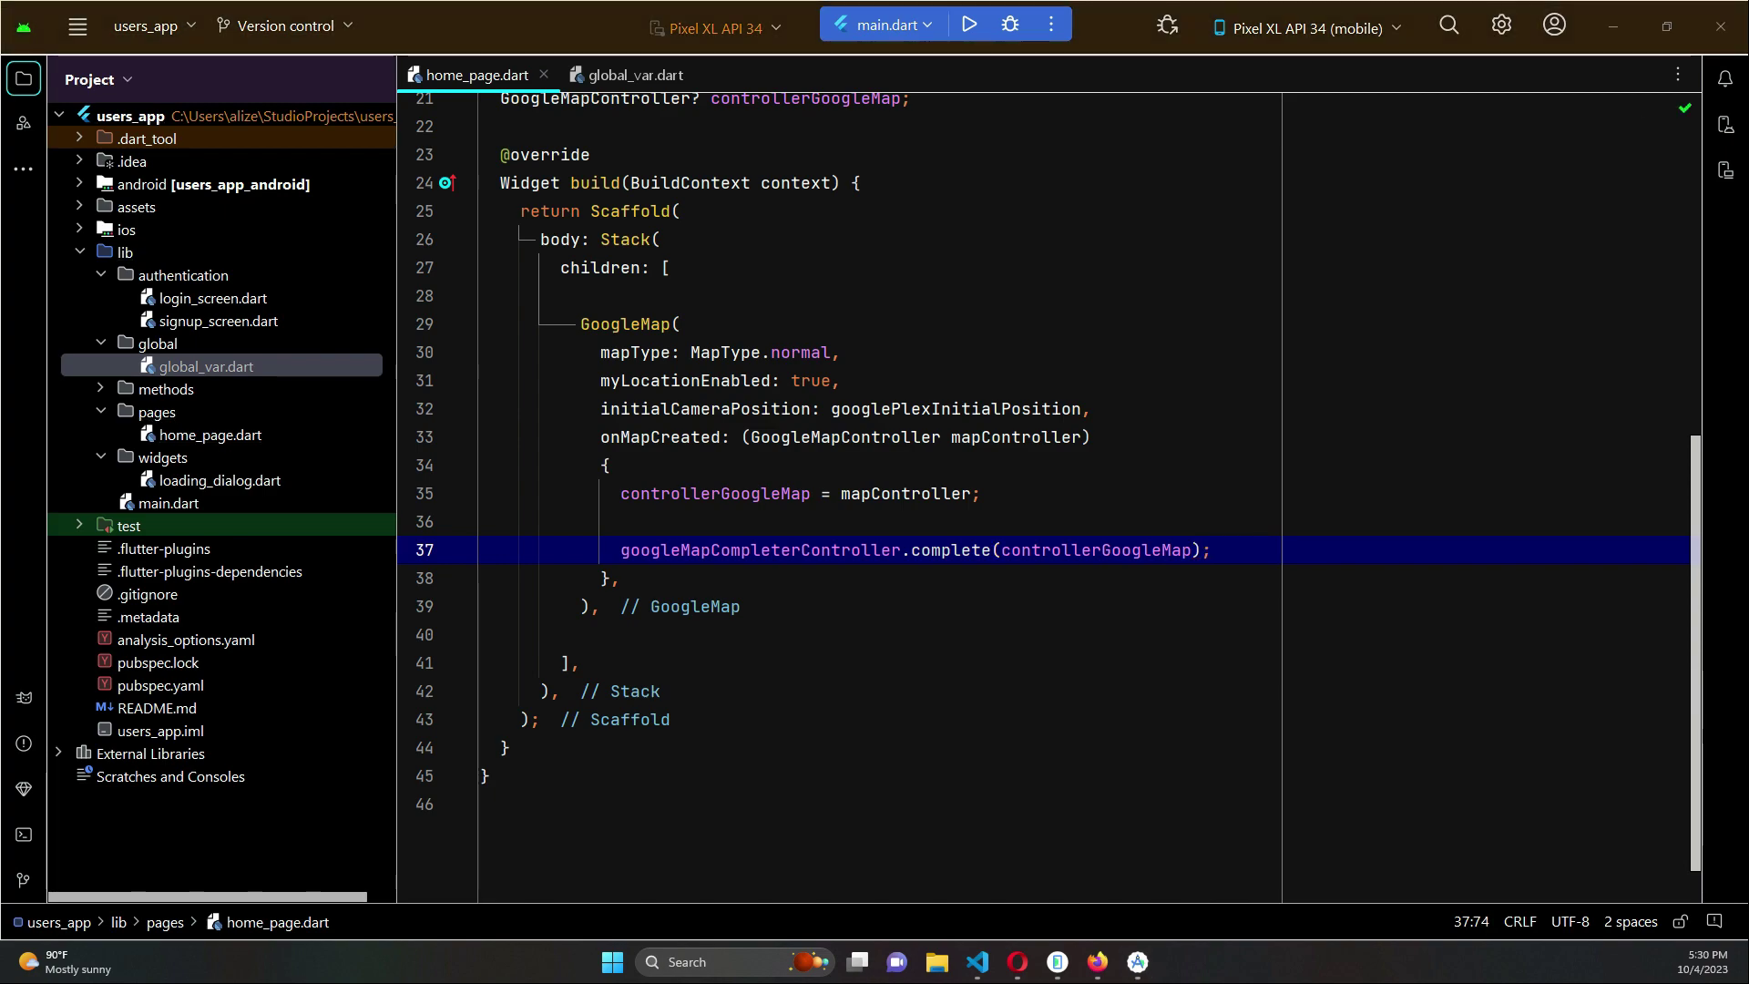
{"action": "left_click", "coordinate": [965, 24]}
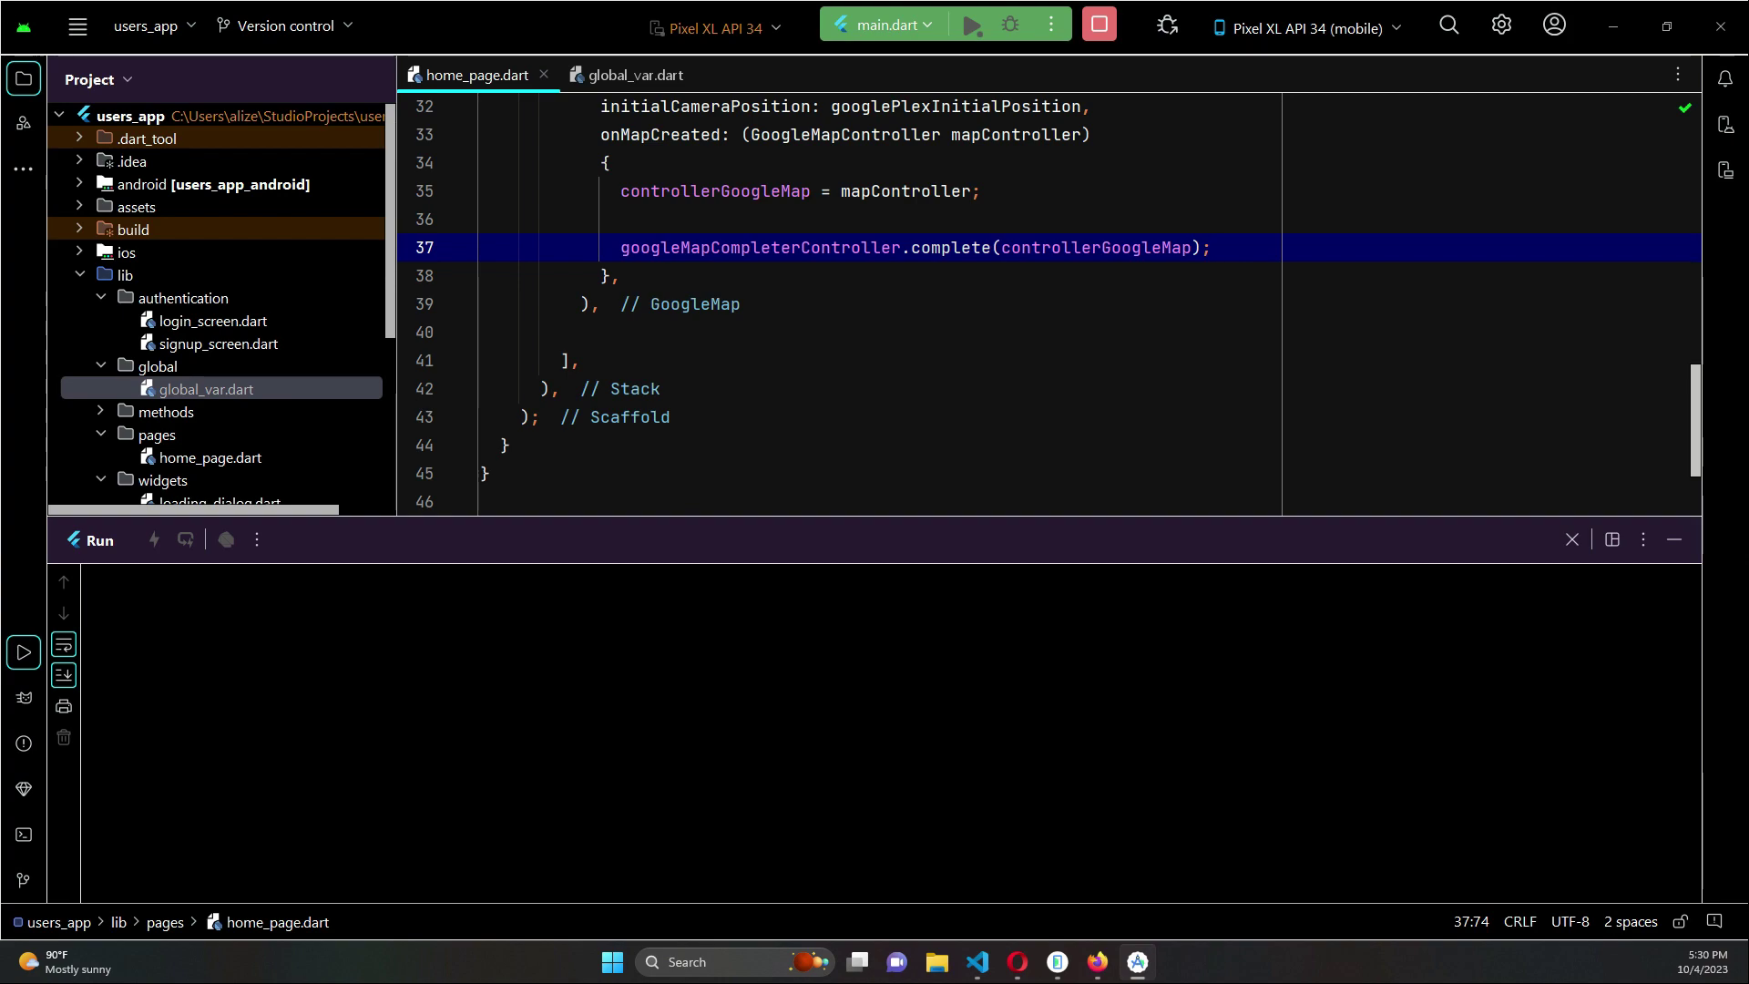
Relaunch the app and submit the emulator login form with email 'ali@gm'.
{"action": "left_click", "coordinate": [966, 25]}
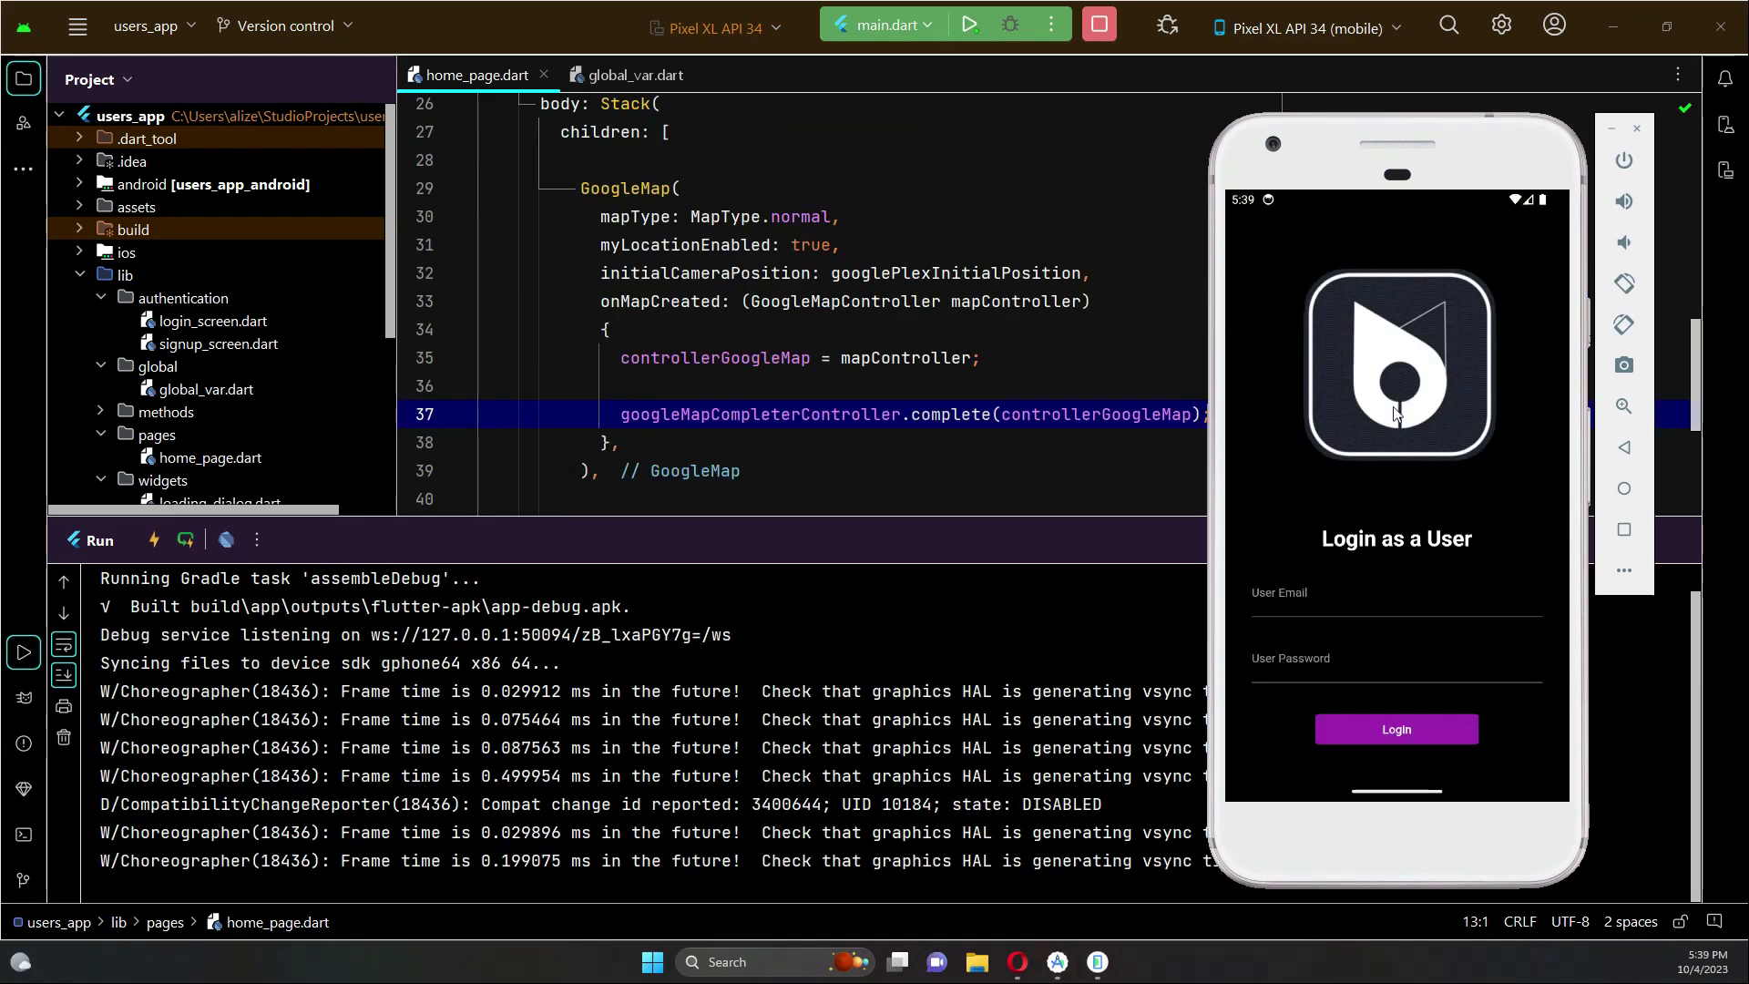
{"action": "left_click", "coordinate": [1395, 592]}
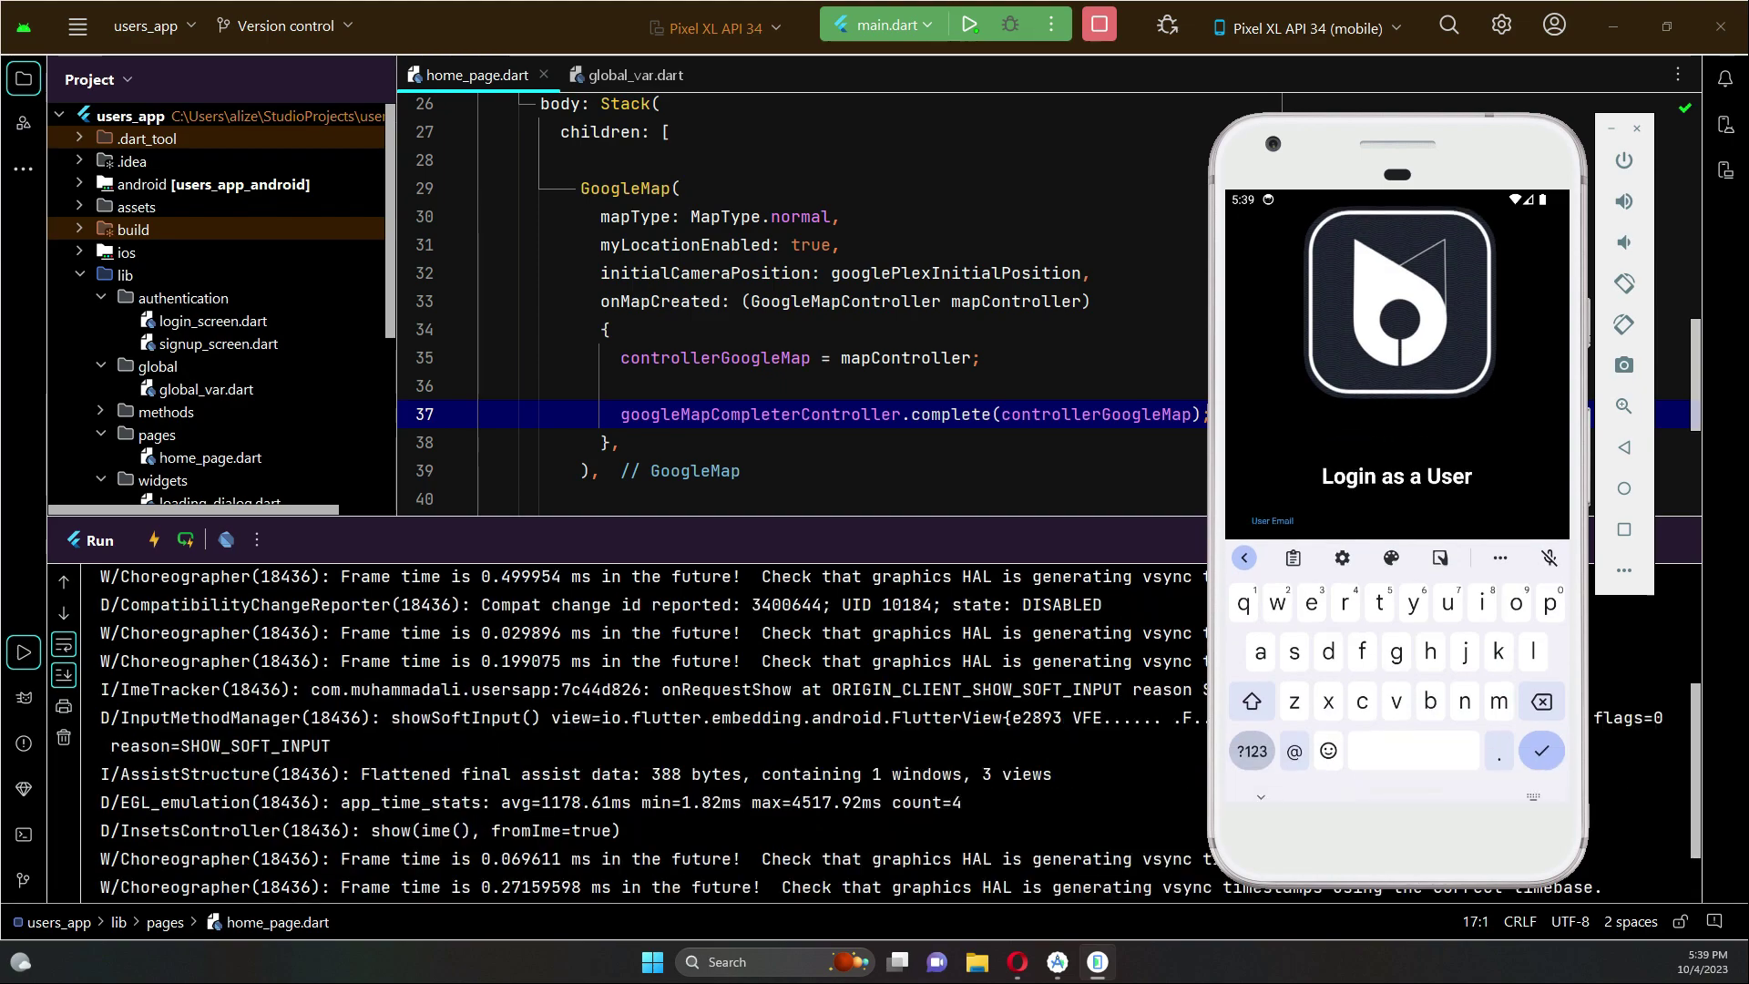
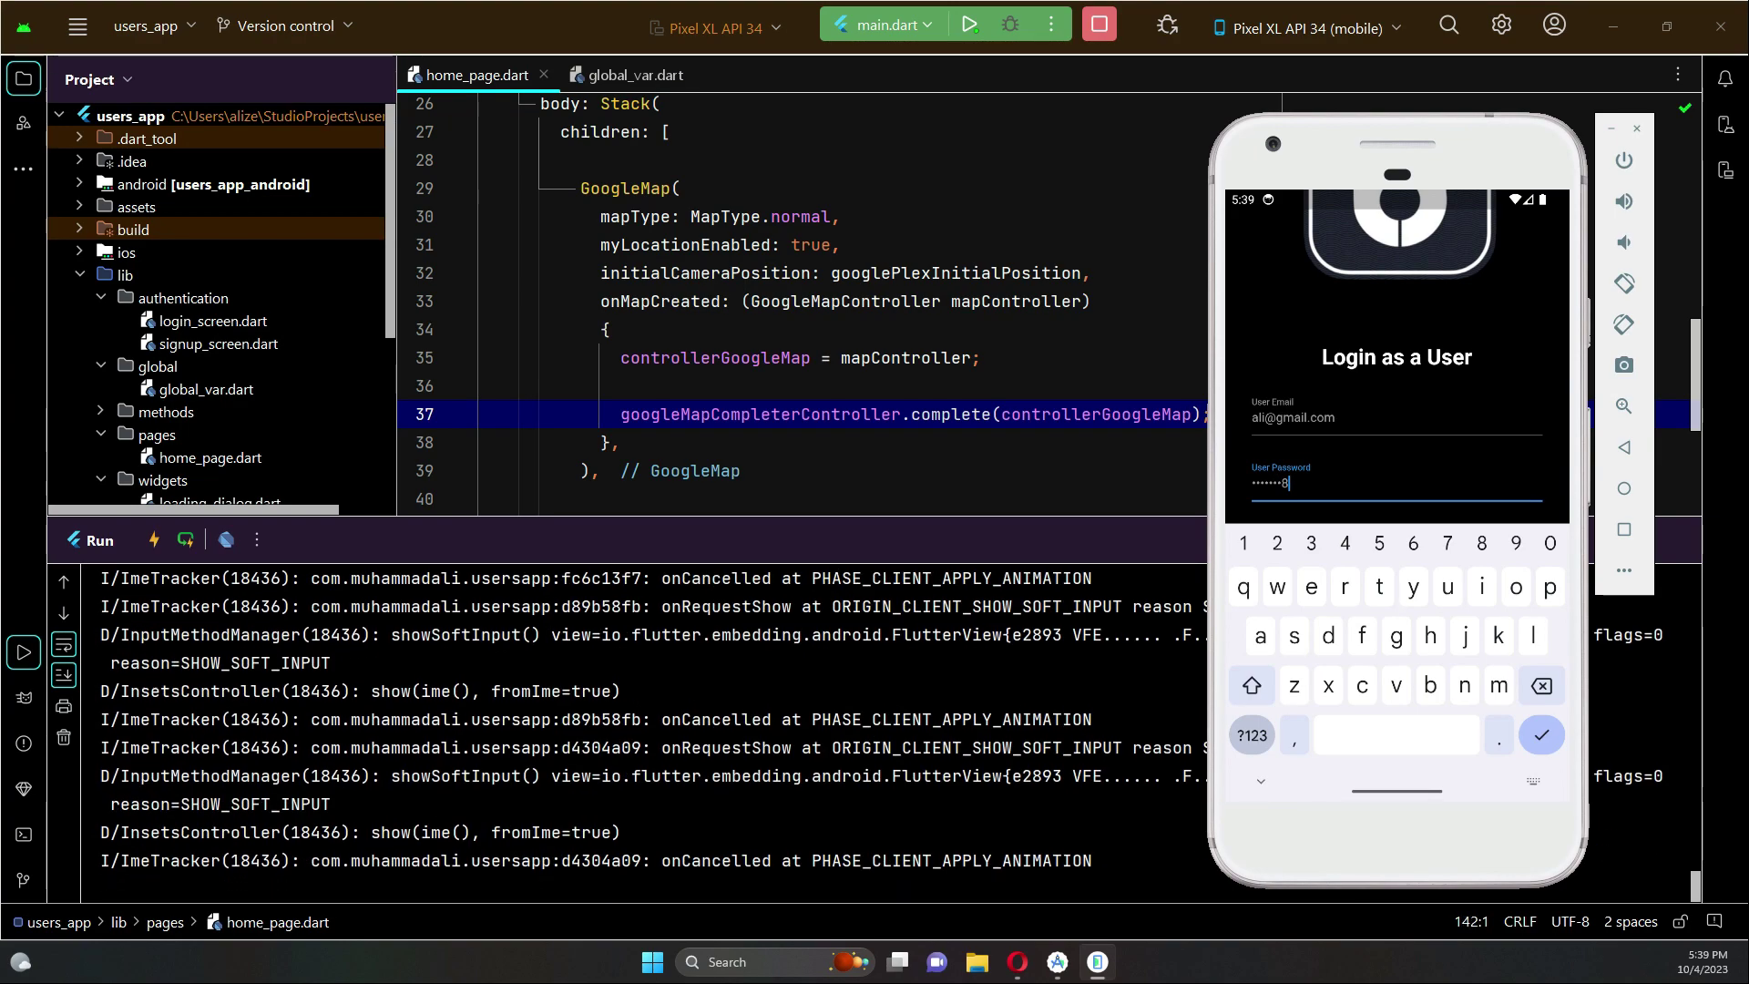
{"action": "left_click", "coordinate": [1541, 734]}
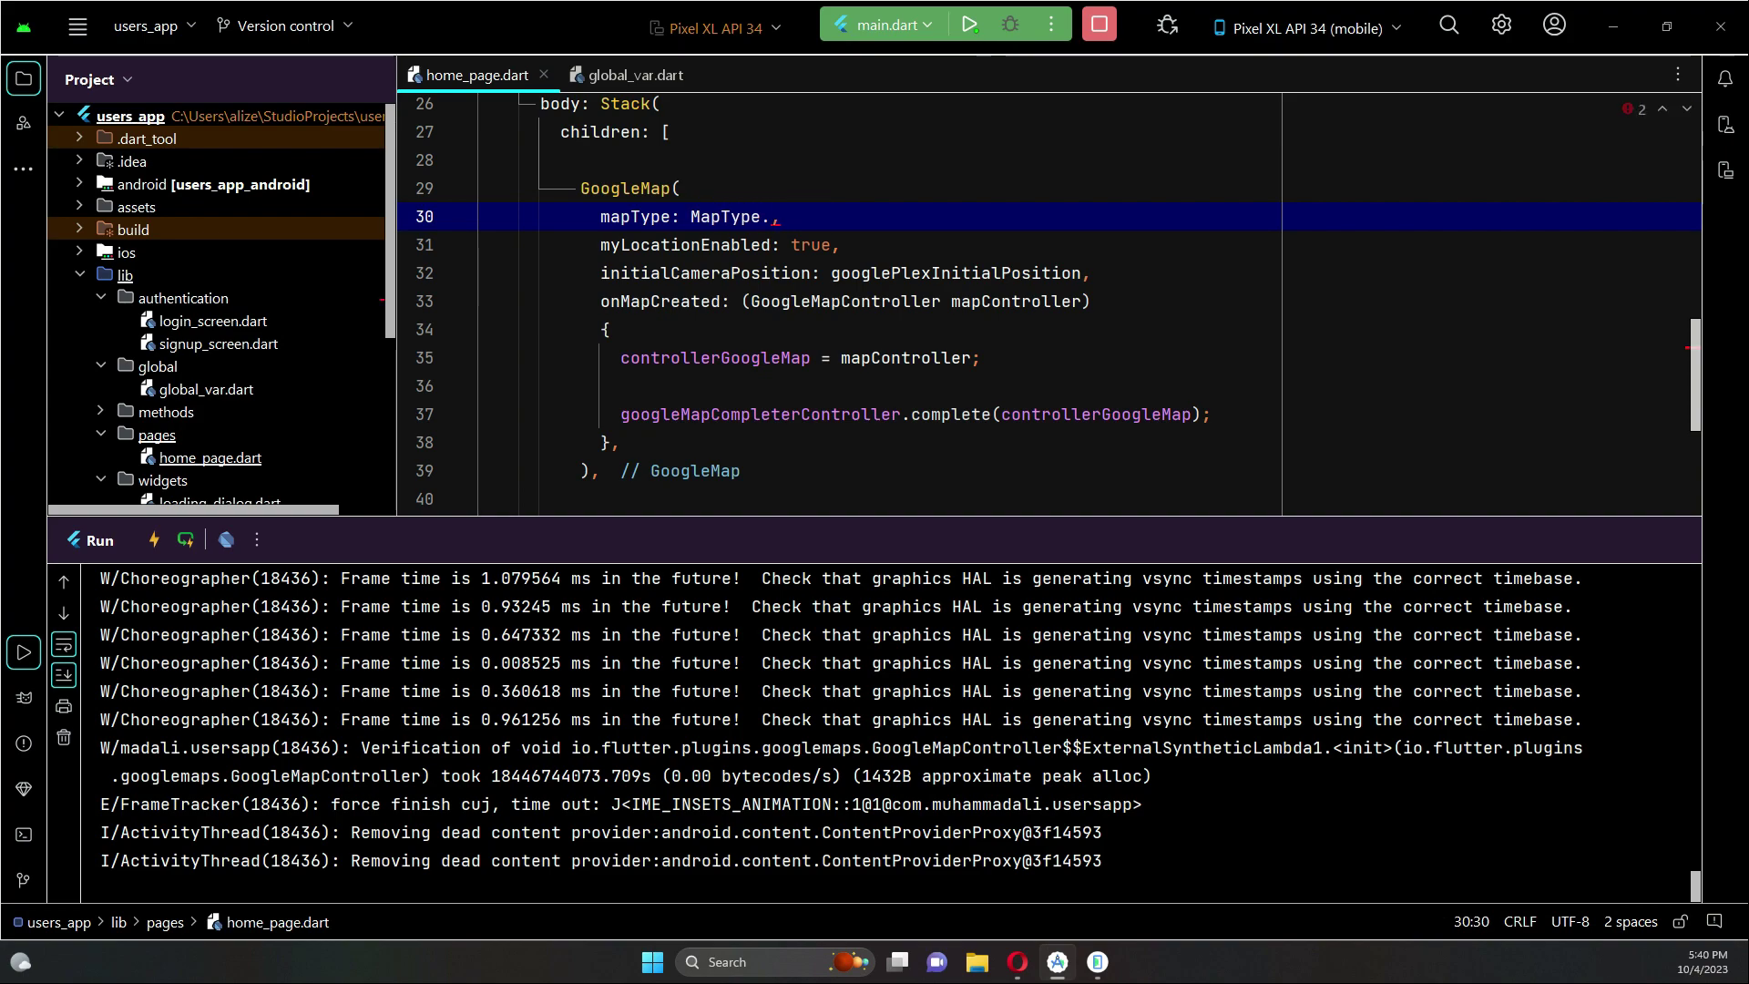
Hot-reload trial map types like satellite, then settle on MapType.normal and reload.
{"action": "type", "text": "."}
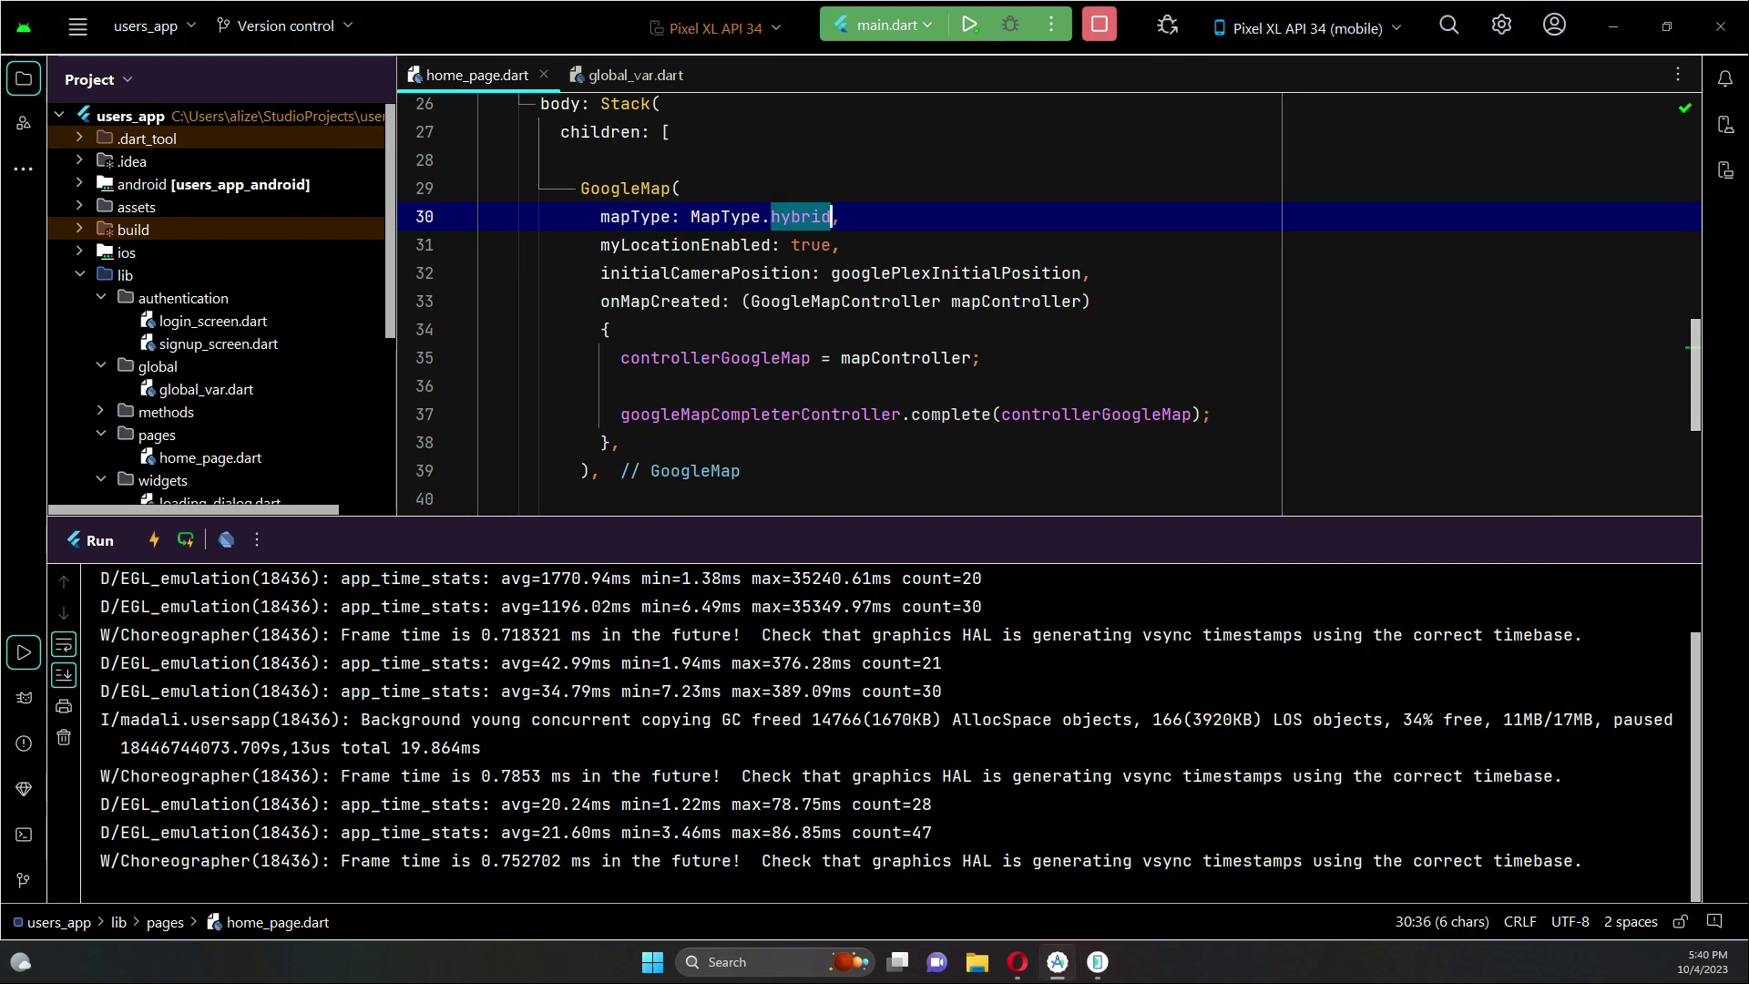
{"action": "type", "text": "terrain"}
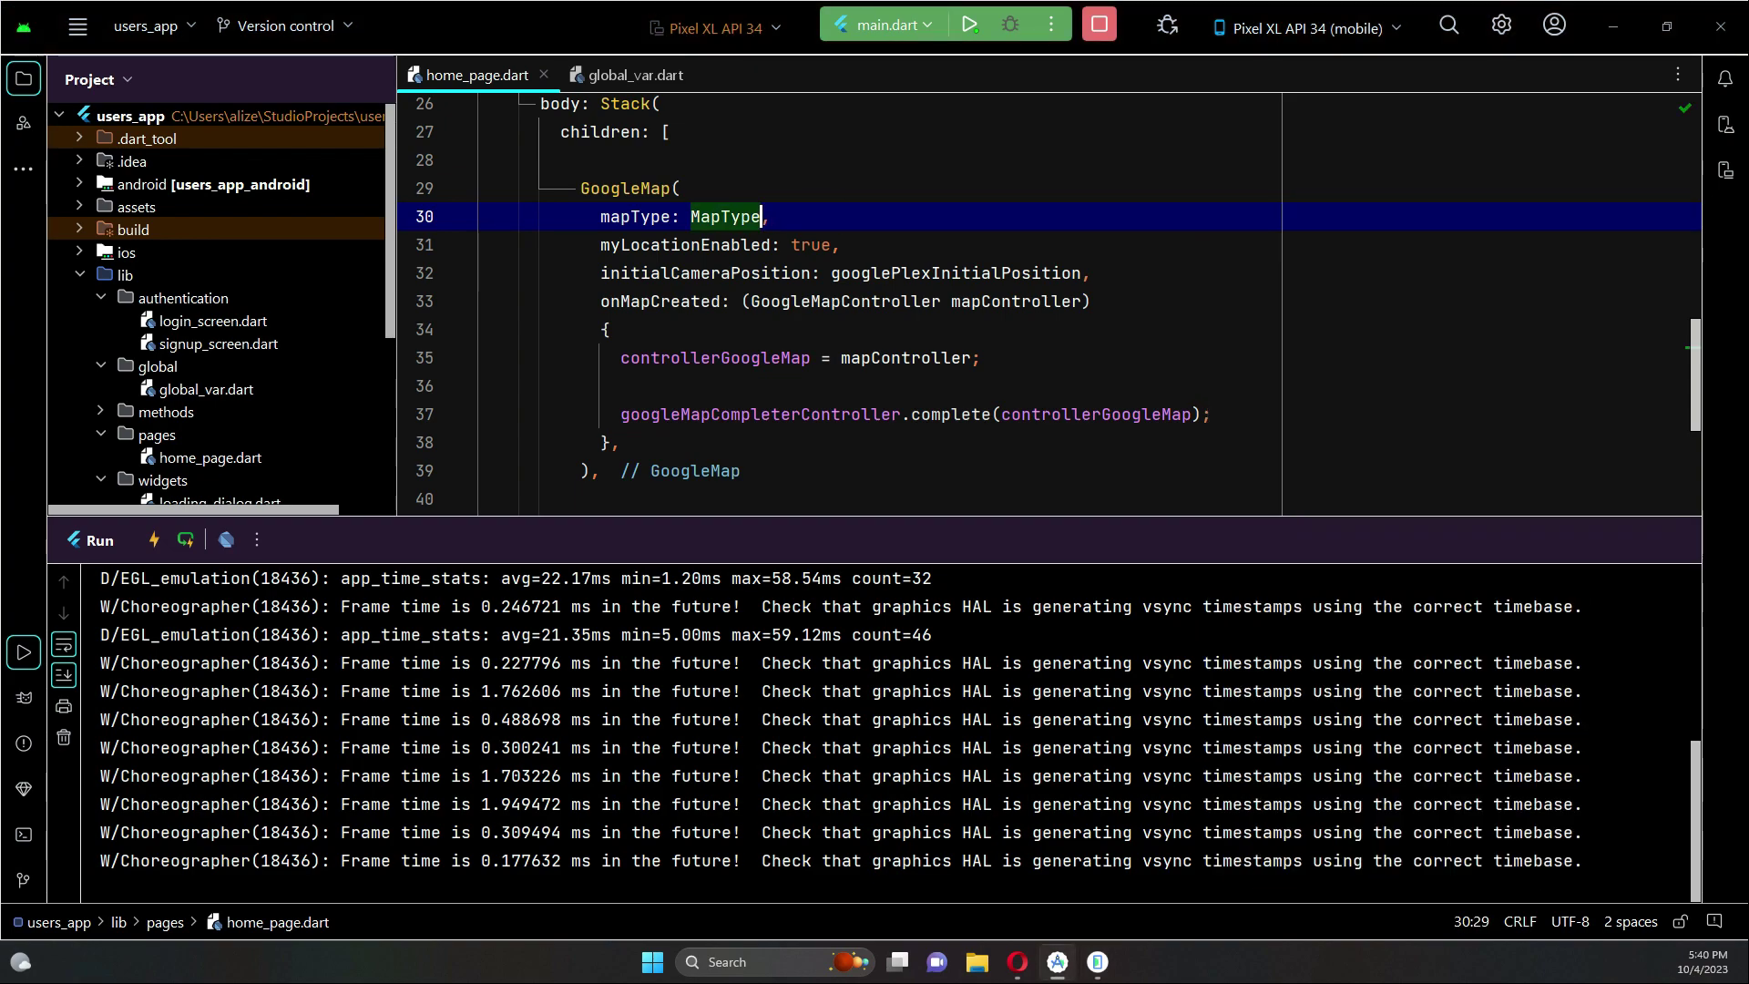
{"action": "type", "text": ".satellite"}
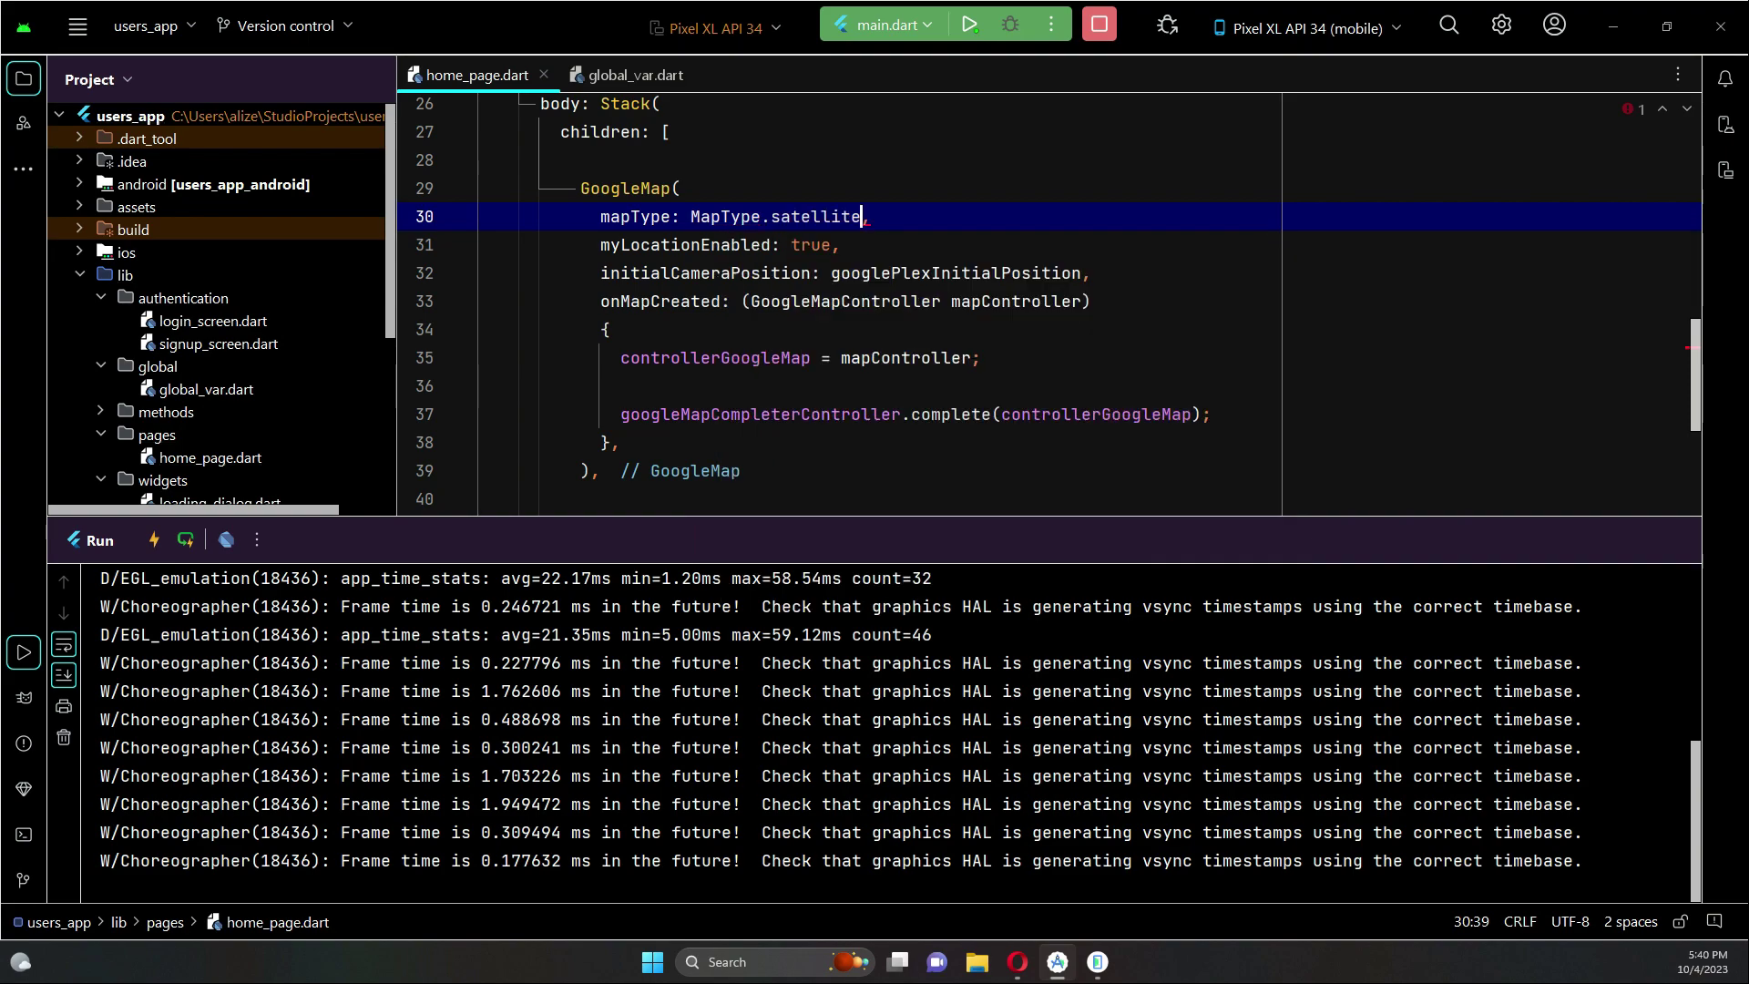
{"action": "left_click", "coordinate": [966, 24]}
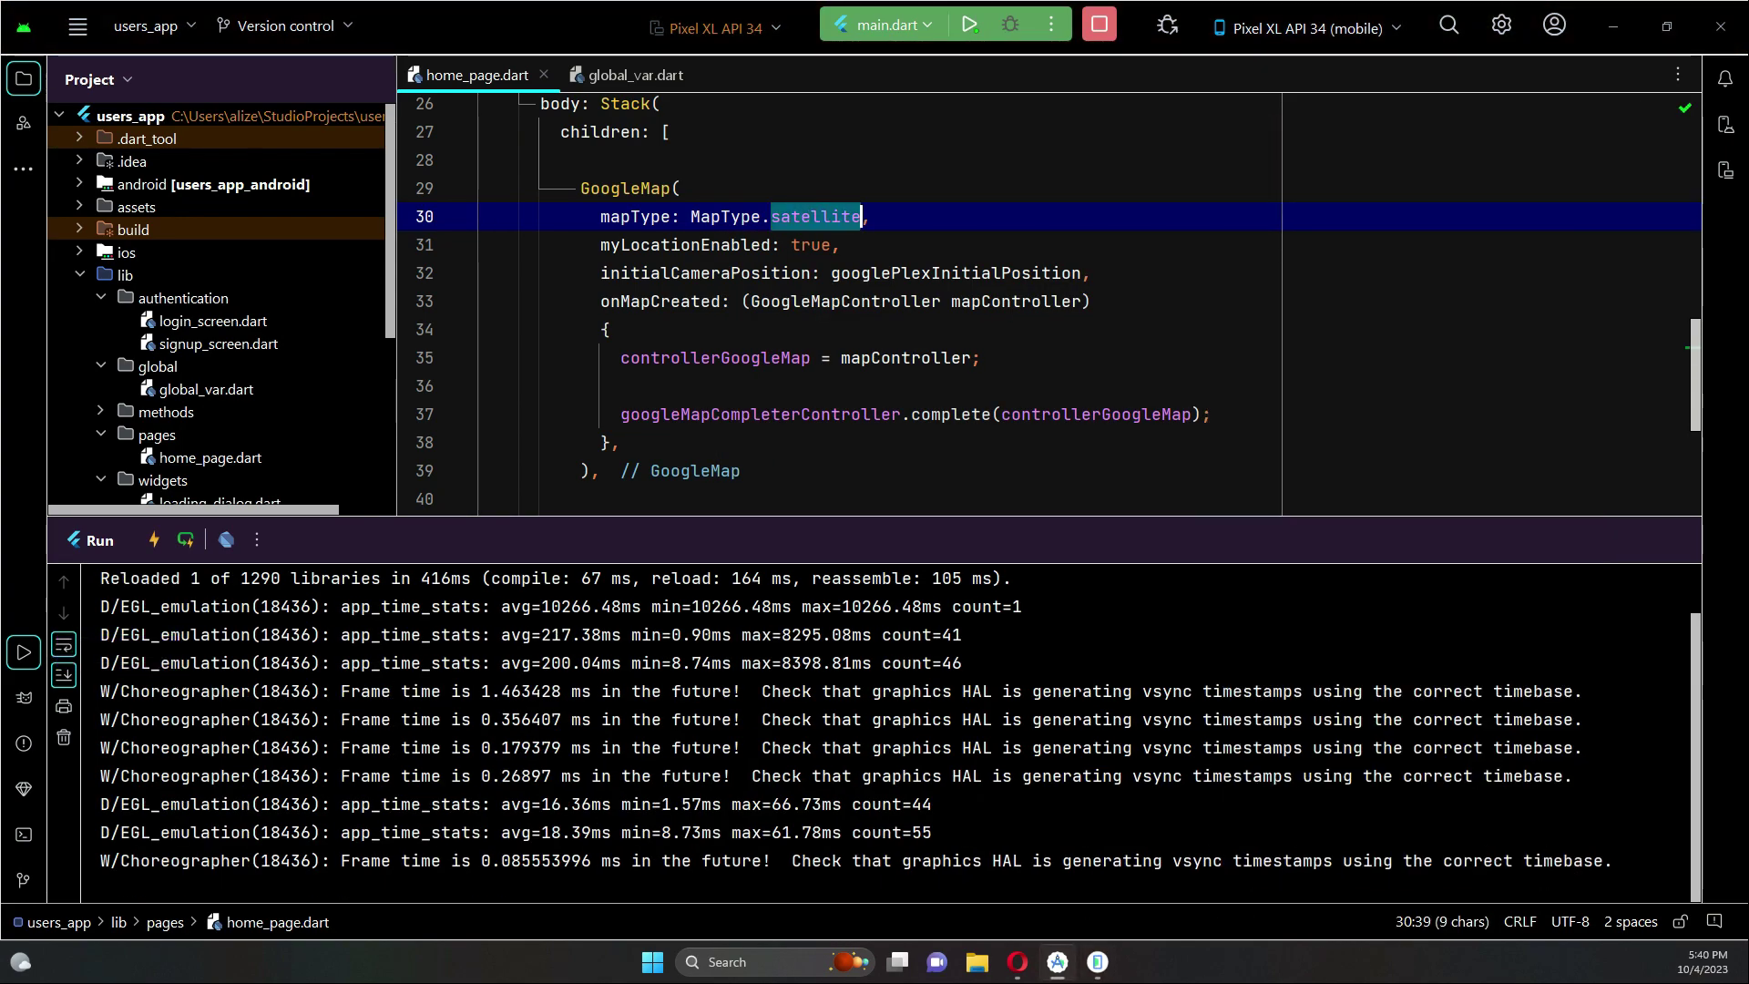
{"action": "type", "text": "normal"}
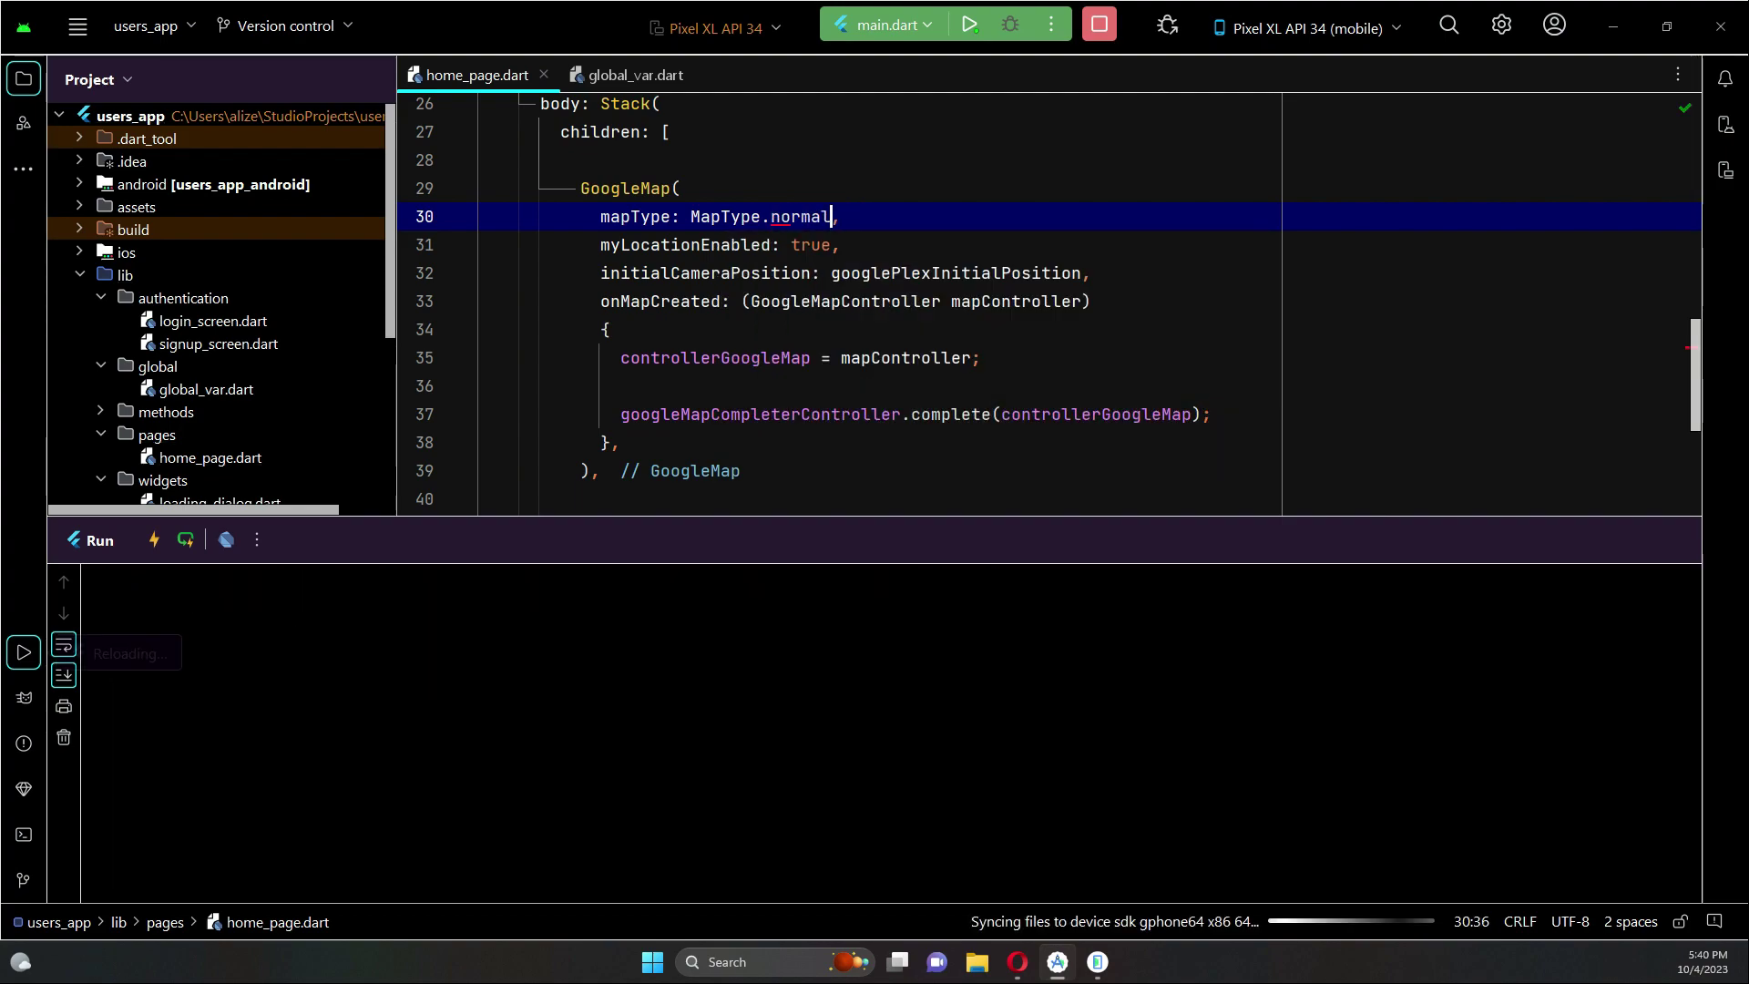
{"action": "left_click", "coordinate": [153, 539]}
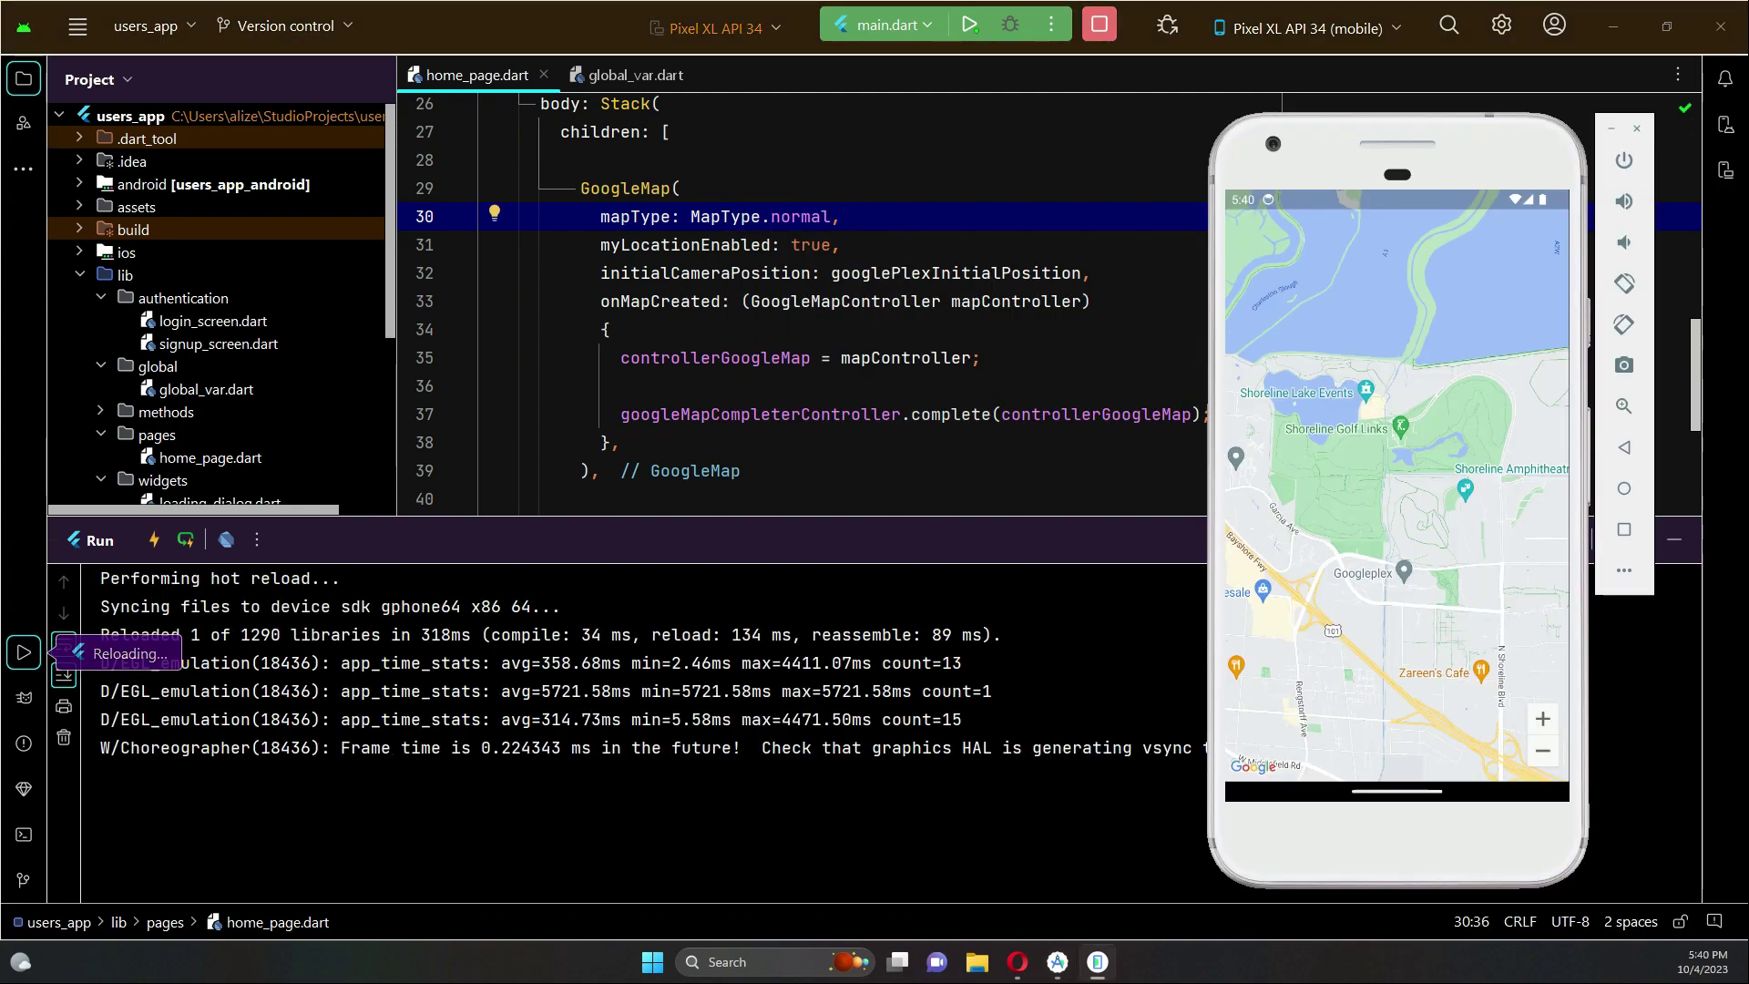